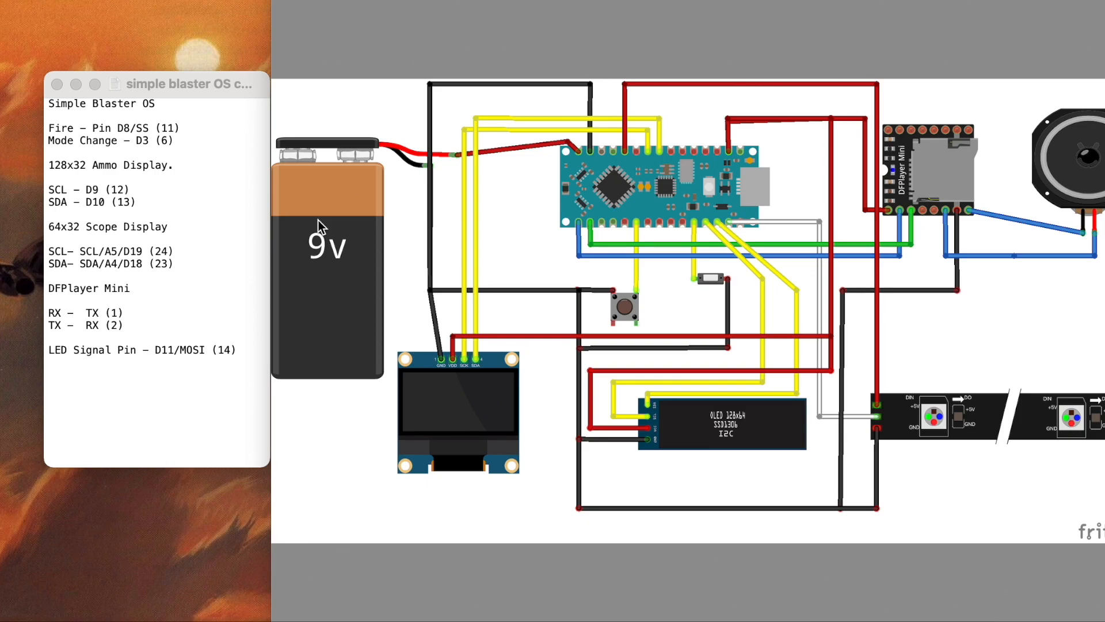
mouse_move(633, 185)
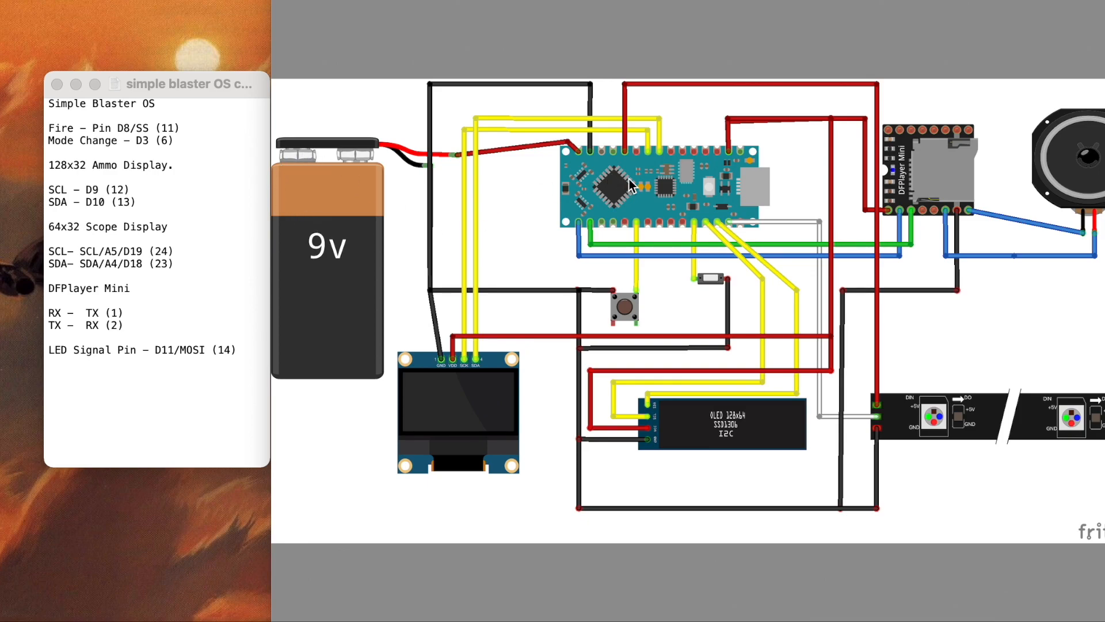
mouse_move(95, 152)
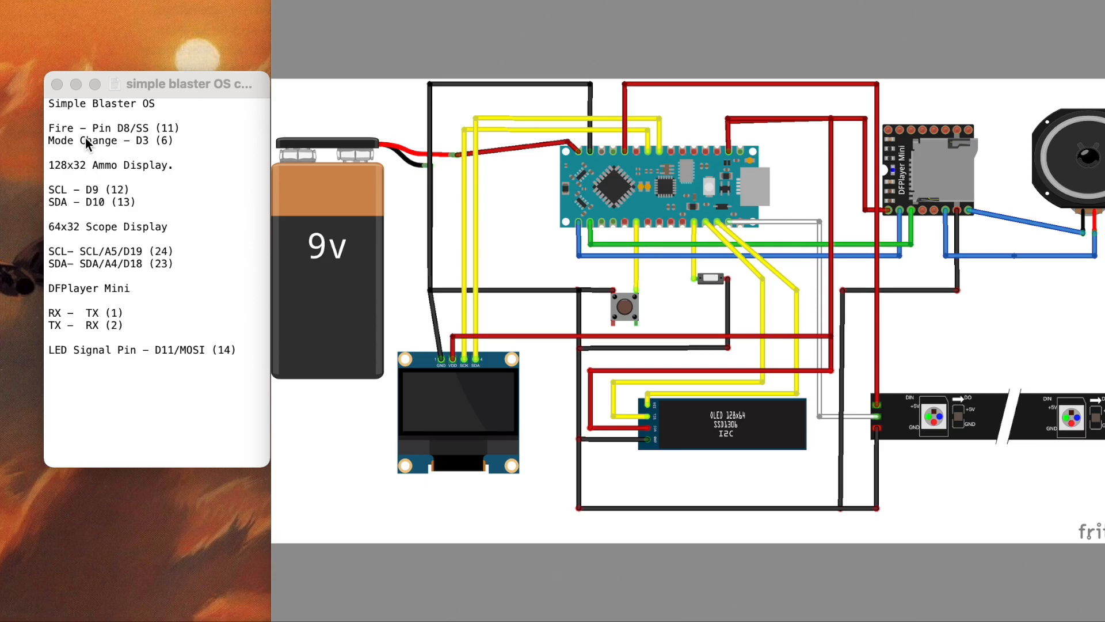
mouse_move(355, 255)
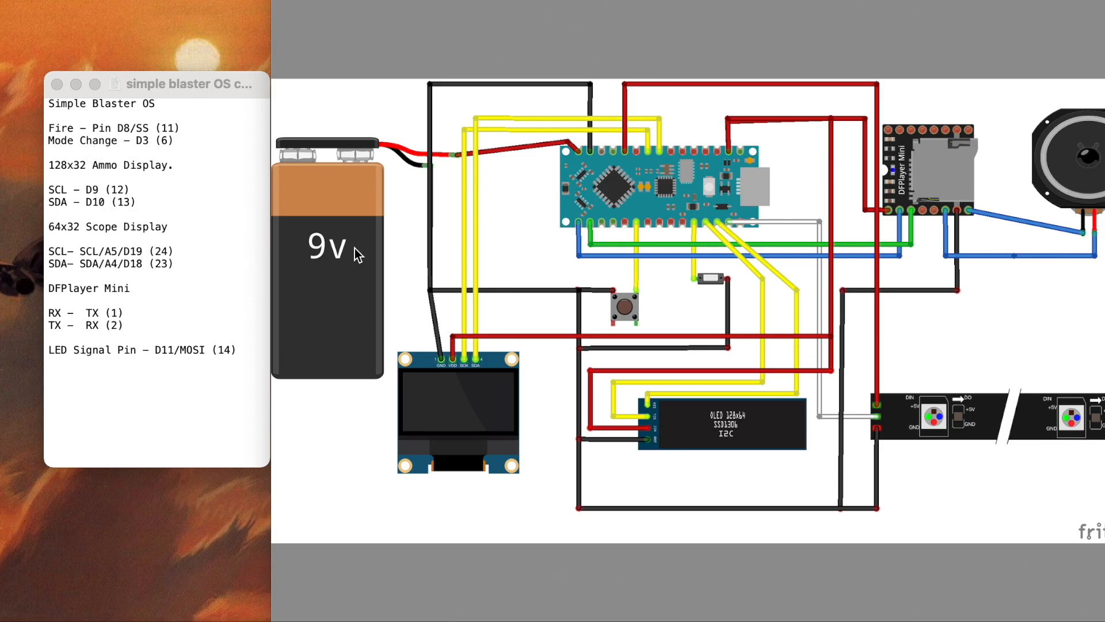
mouse_move(530, 266)
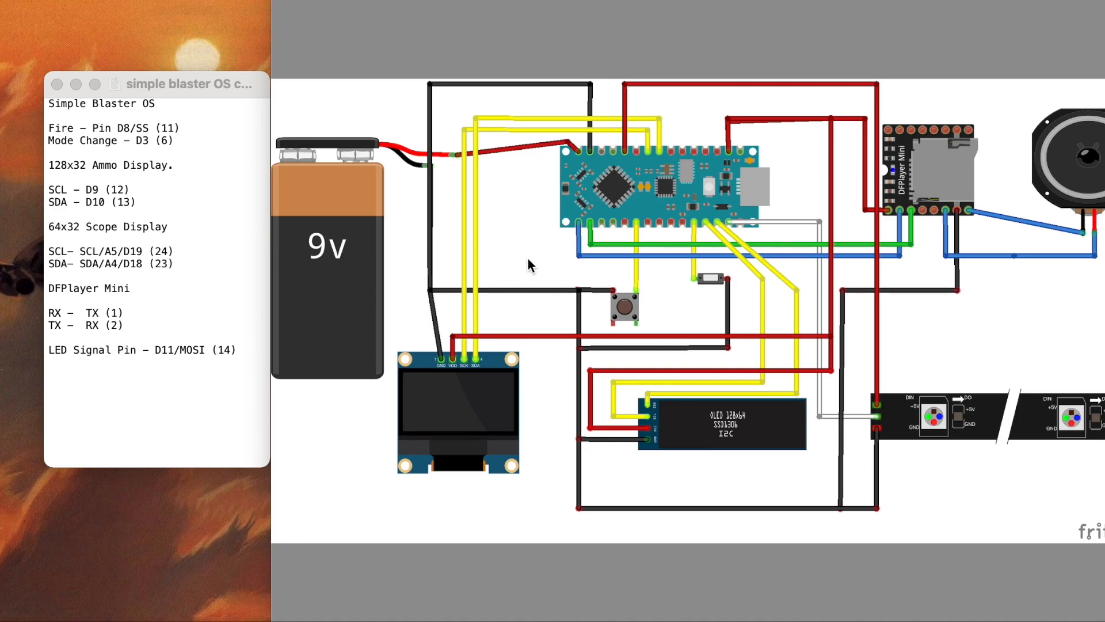
mouse_move(585, 195)
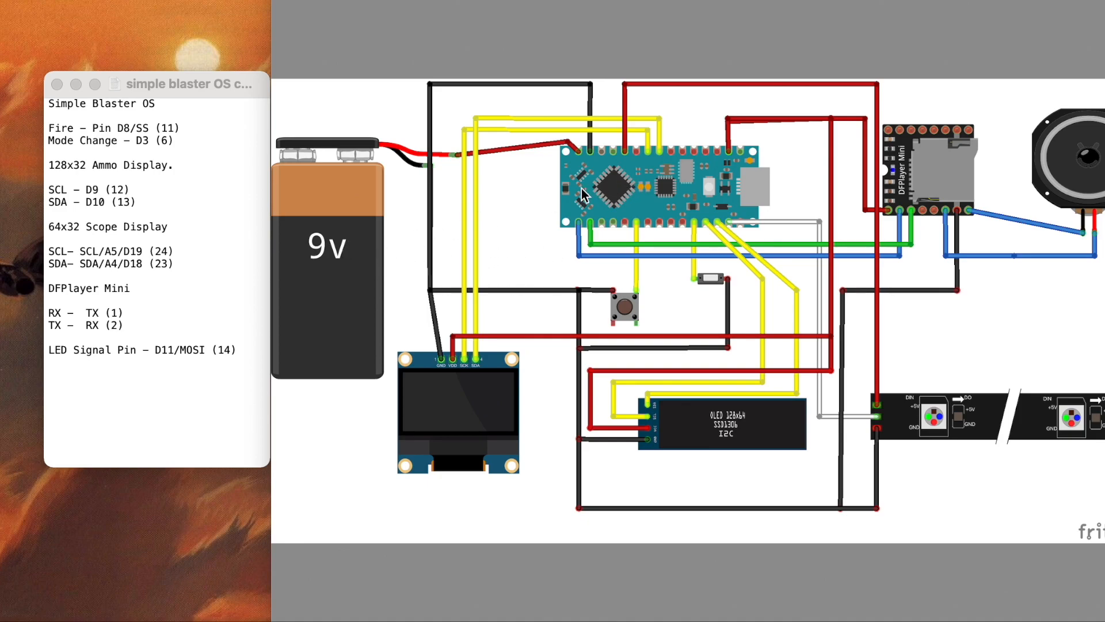
mouse_move(631, 194)
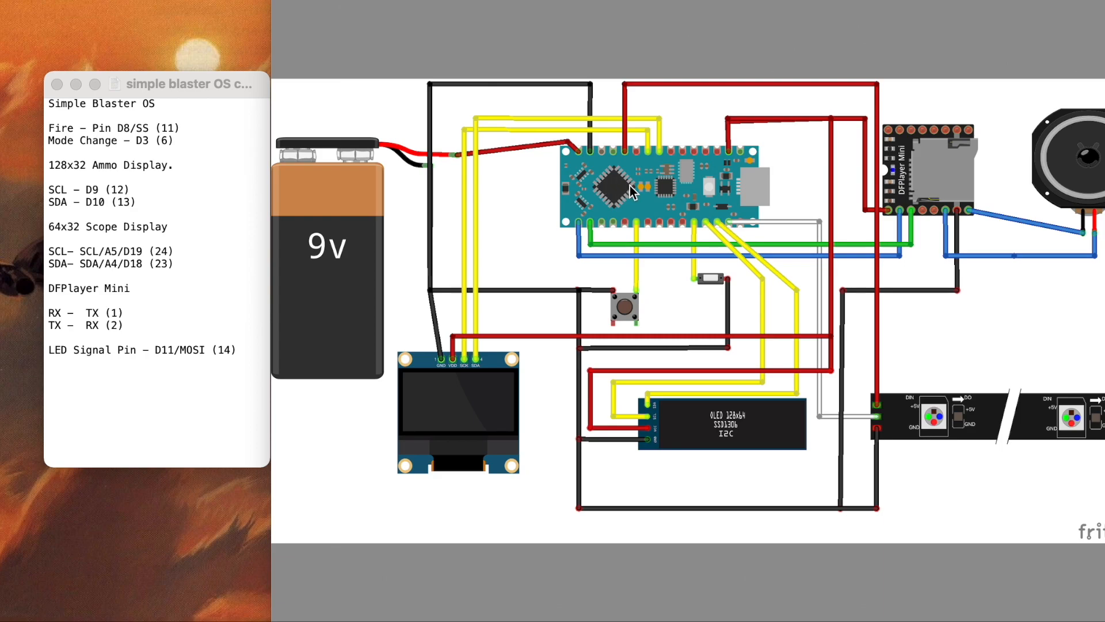
mouse_move(647, 185)
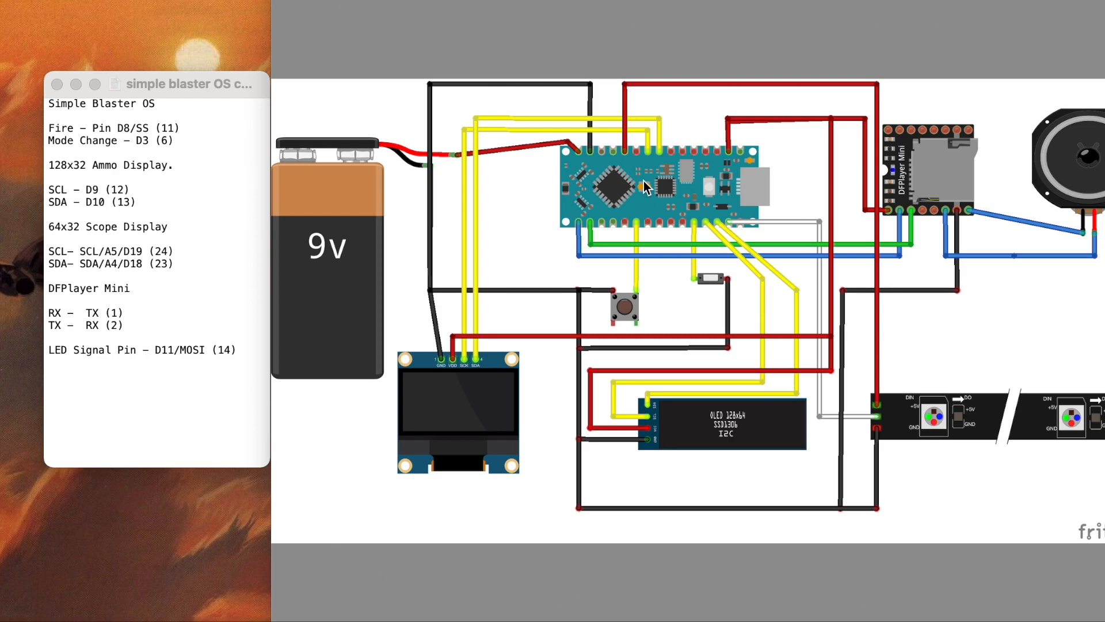
mouse_move(913, 157)
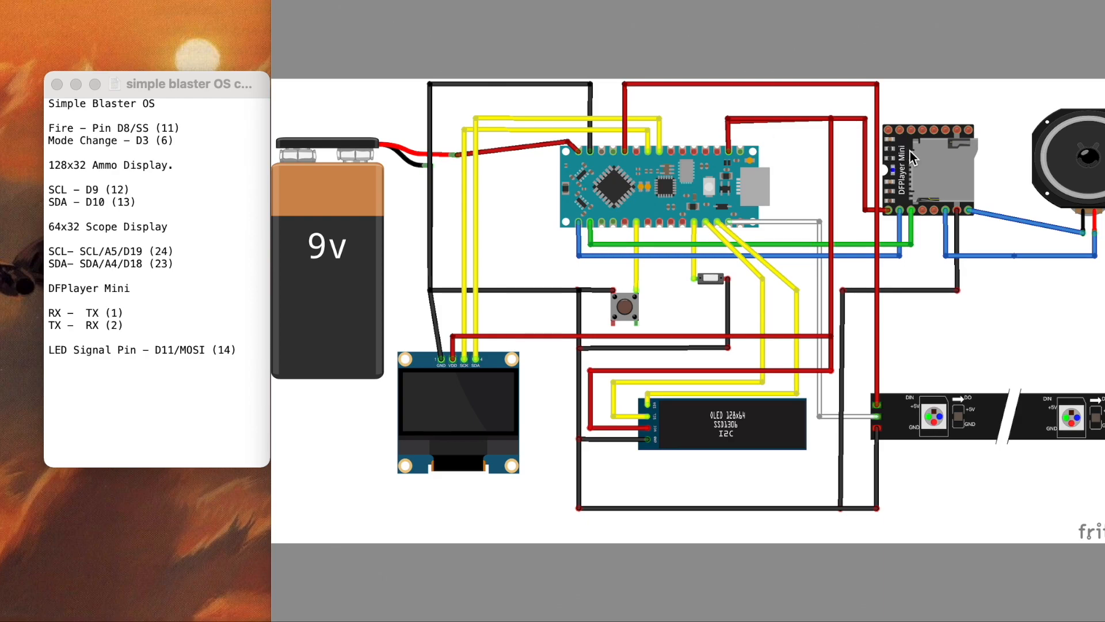
mouse_move(596, 377)
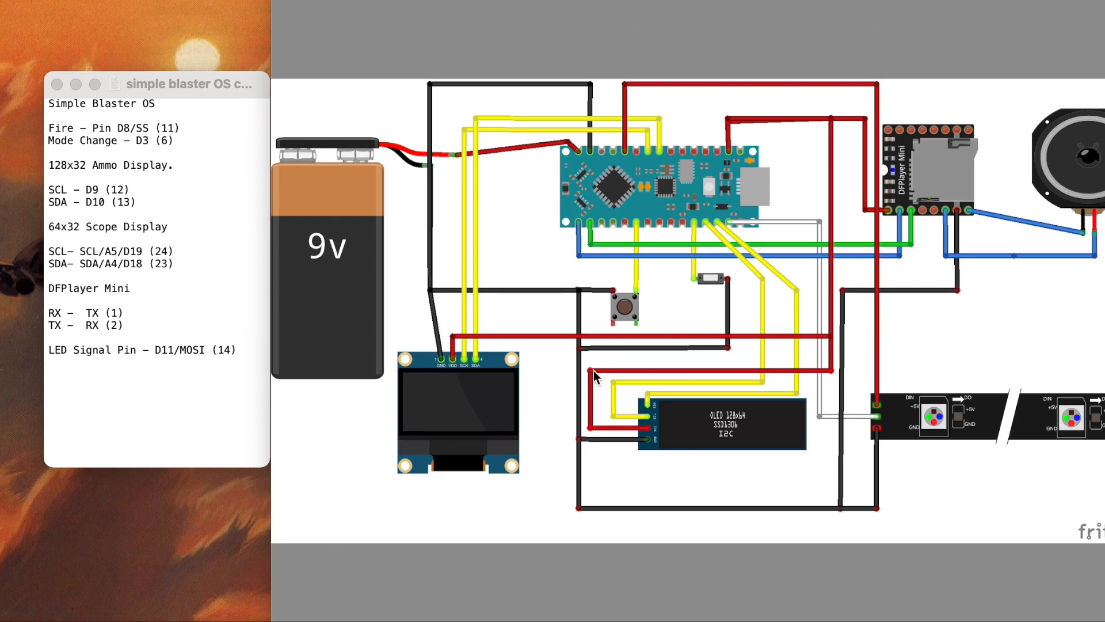
mouse_move(457, 415)
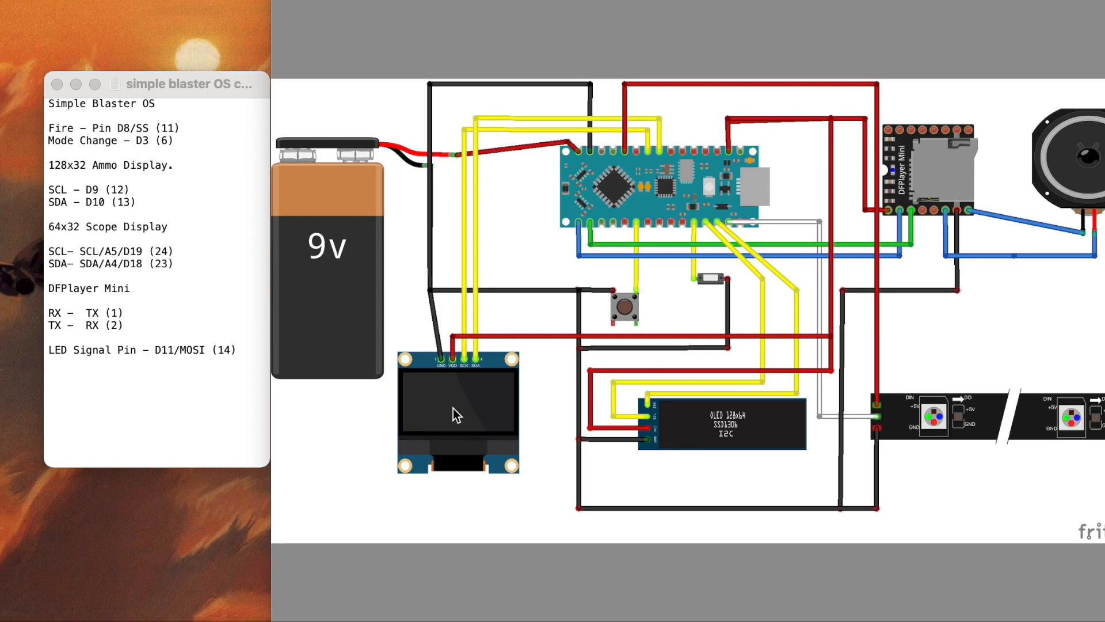
mouse_move(470, 414)
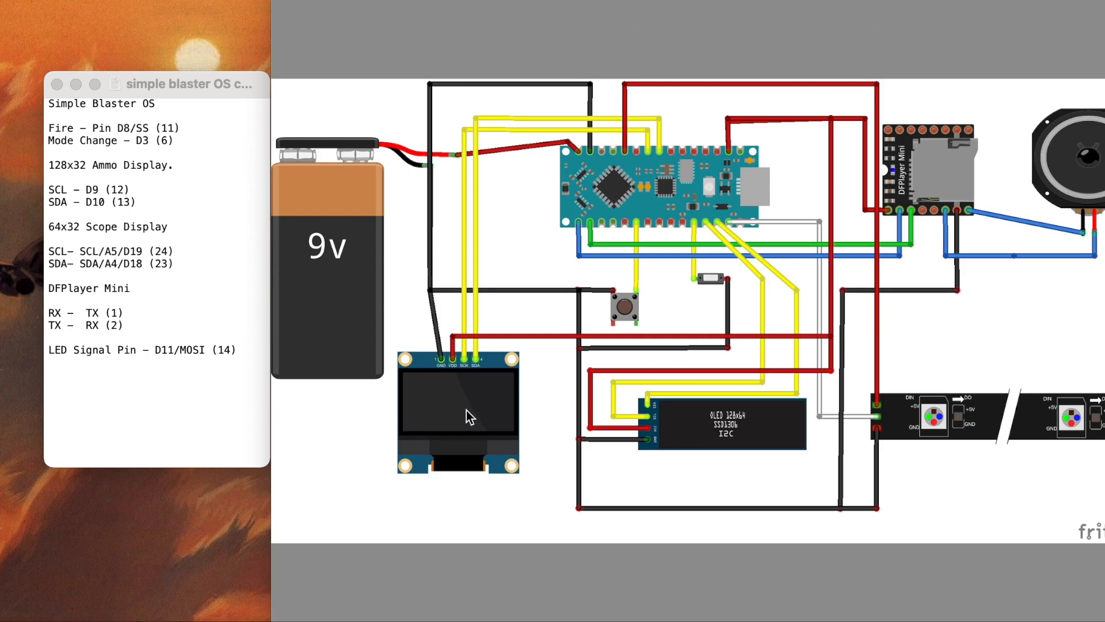
mouse_move(707, 446)
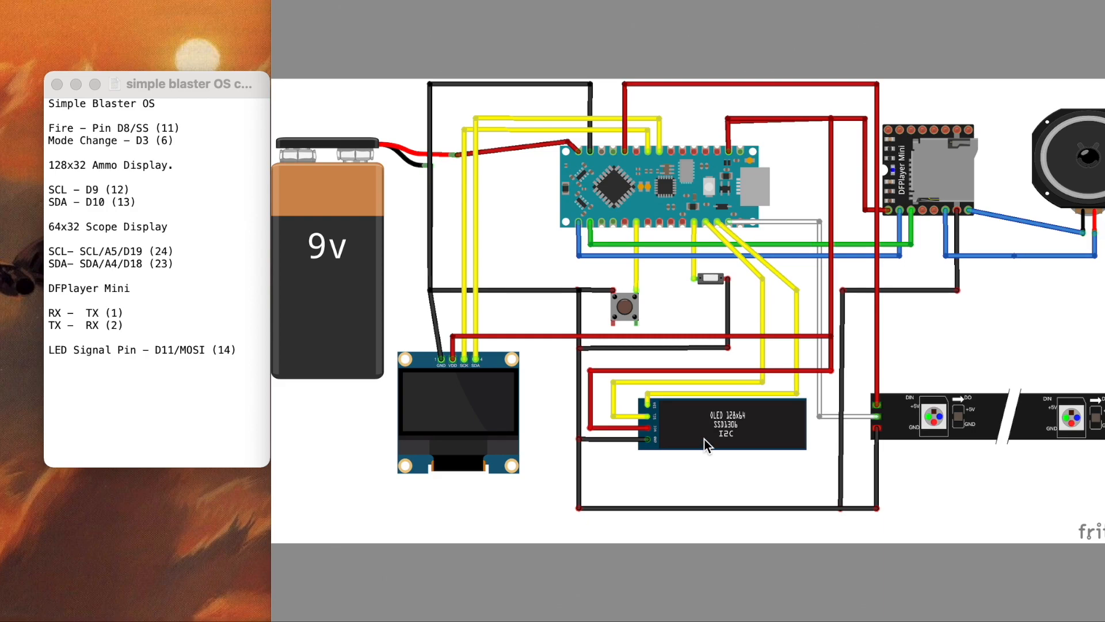
mouse_move(939, 408)
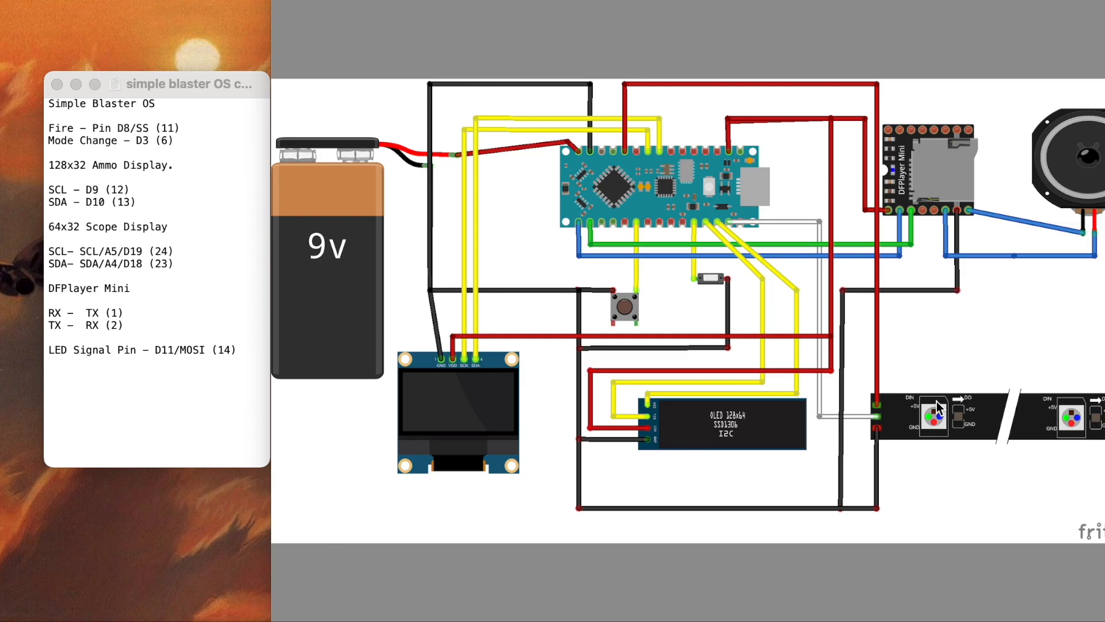
mouse_move(936, 411)
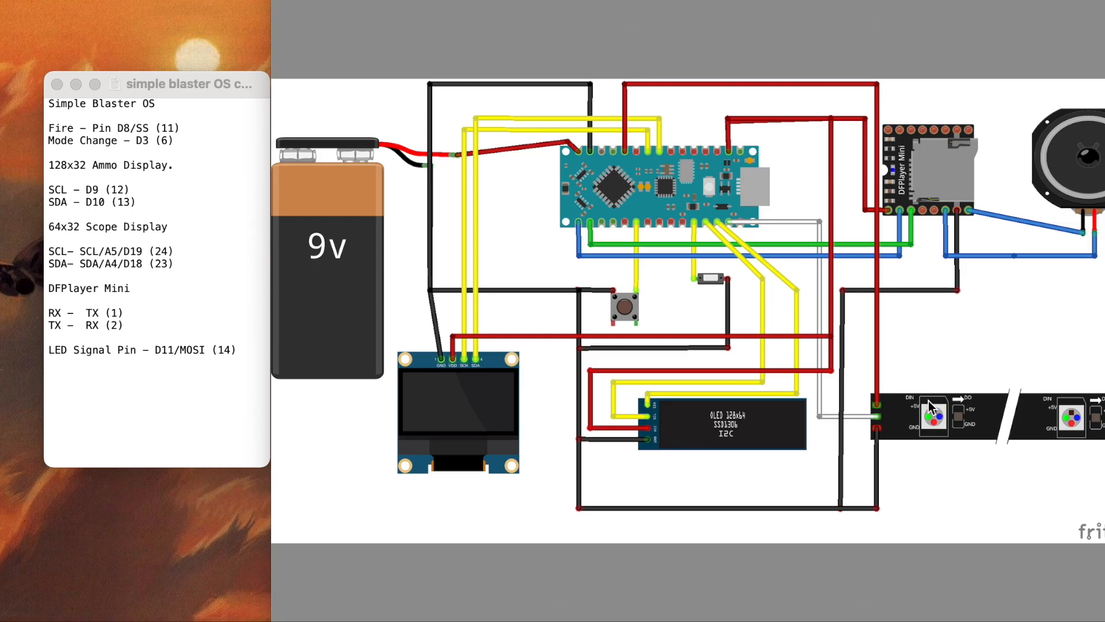
mouse_move(459, 165)
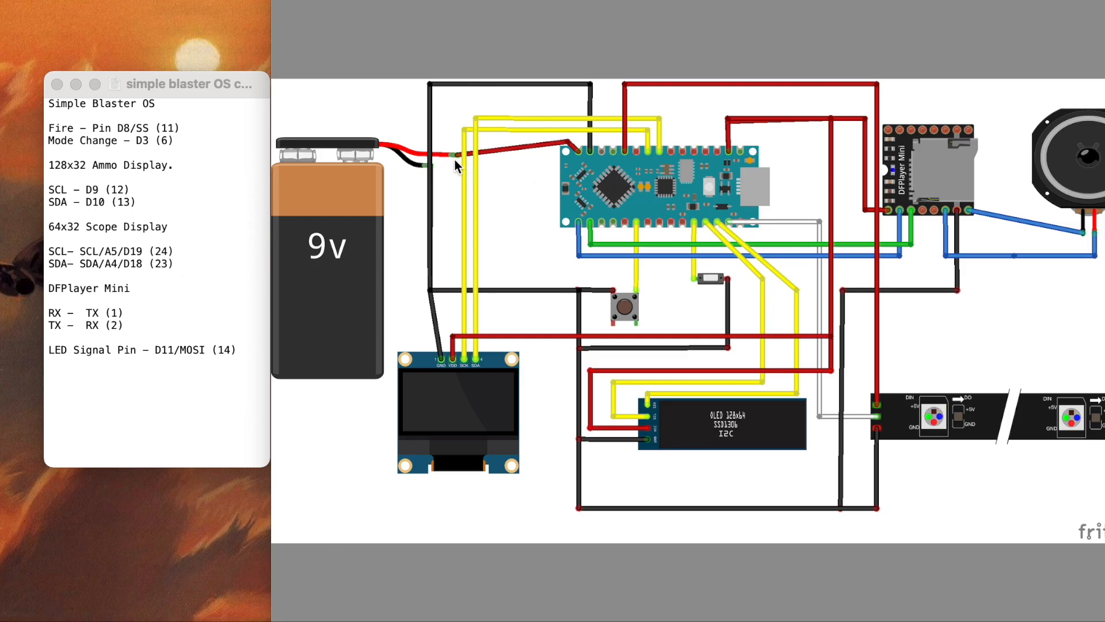
mouse_move(346, 204)
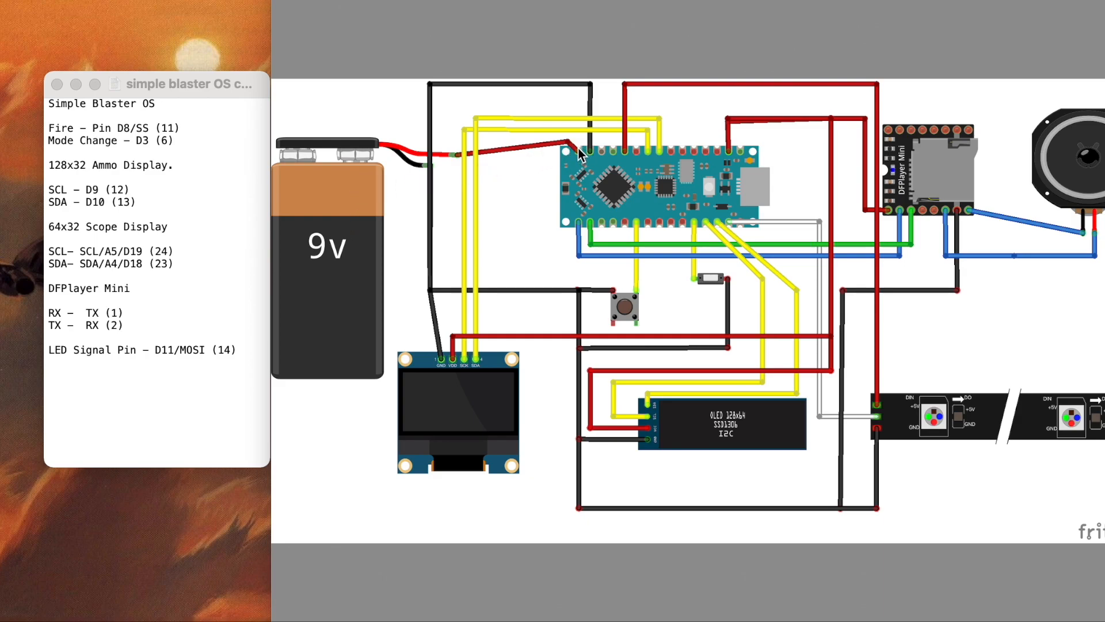
mouse_move(623, 185)
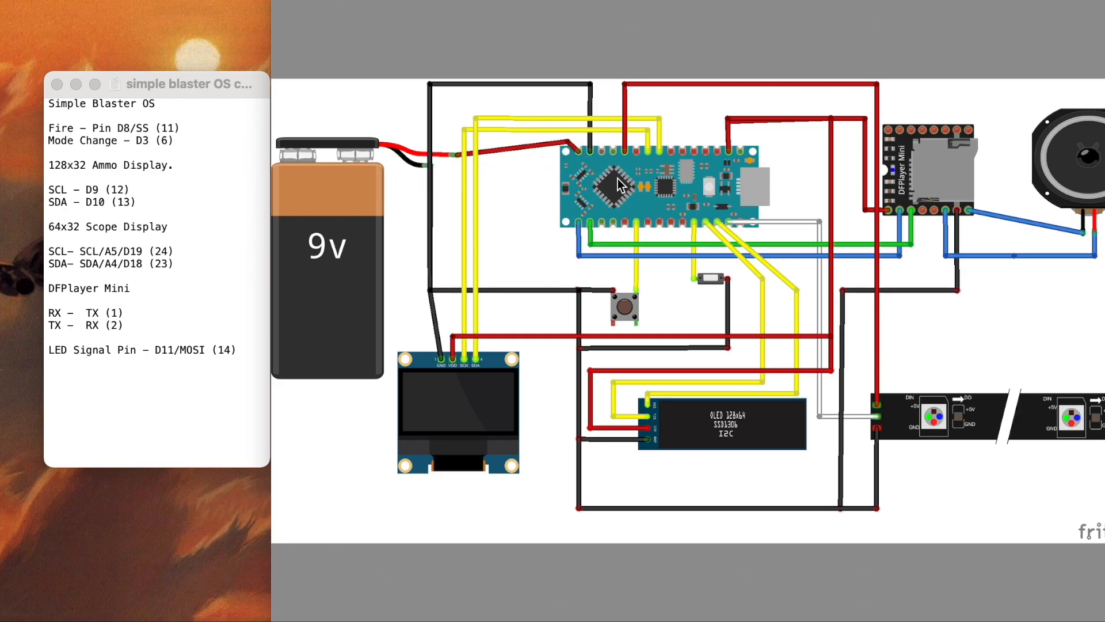
mouse_move(951, 204)
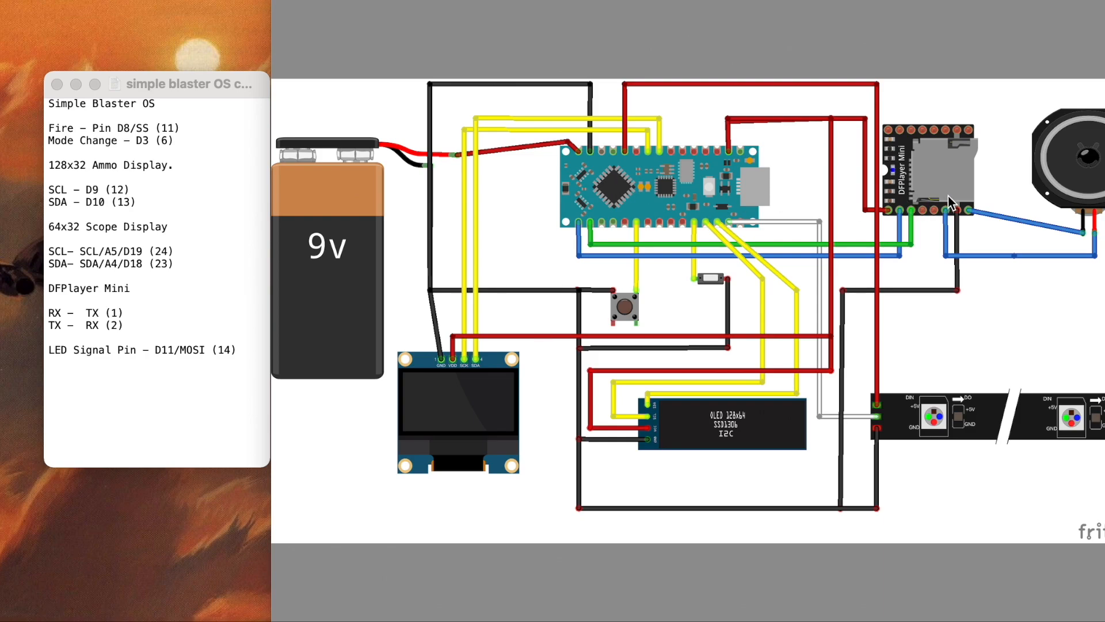
mouse_move(662, 402)
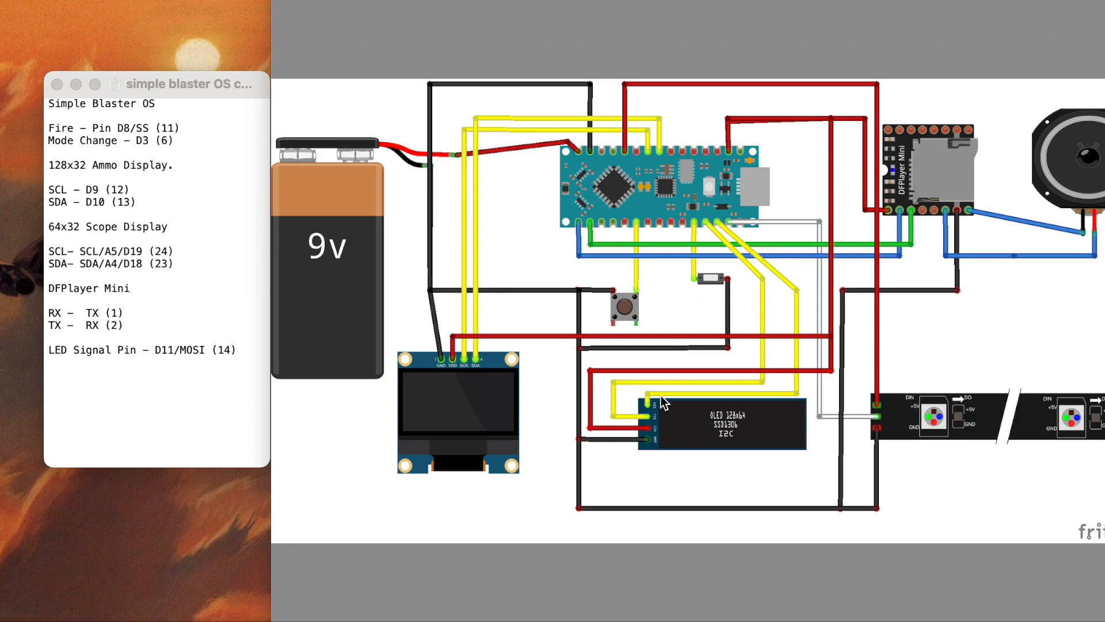
mouse_move(800, 270)
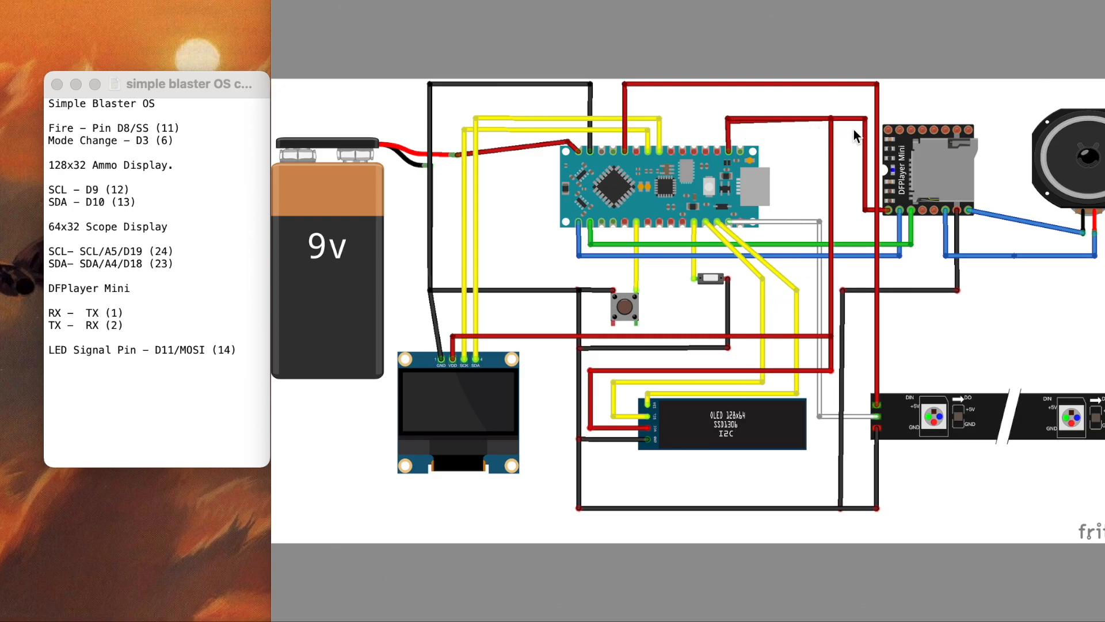
mouse_move(864, 213)
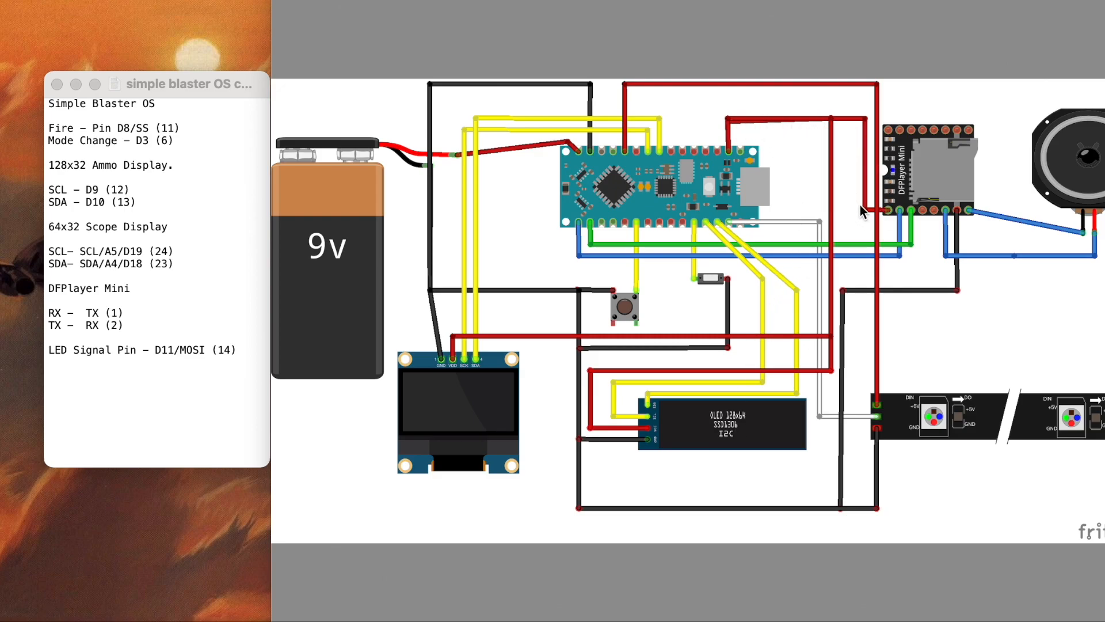
mouse_move(453, 376)
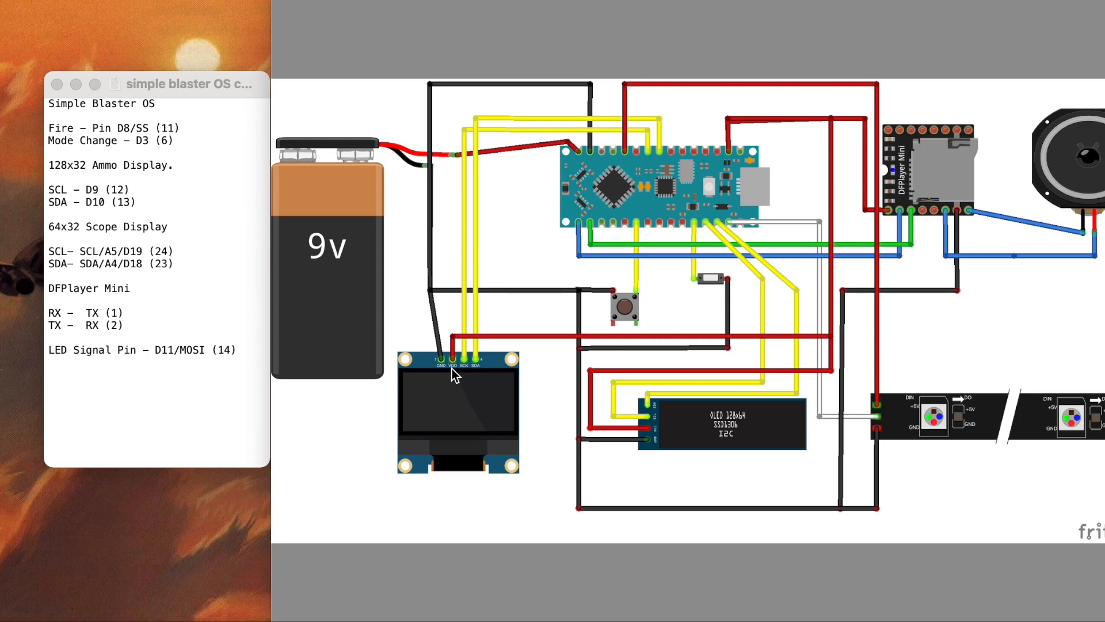
mouse_move(809, 290)
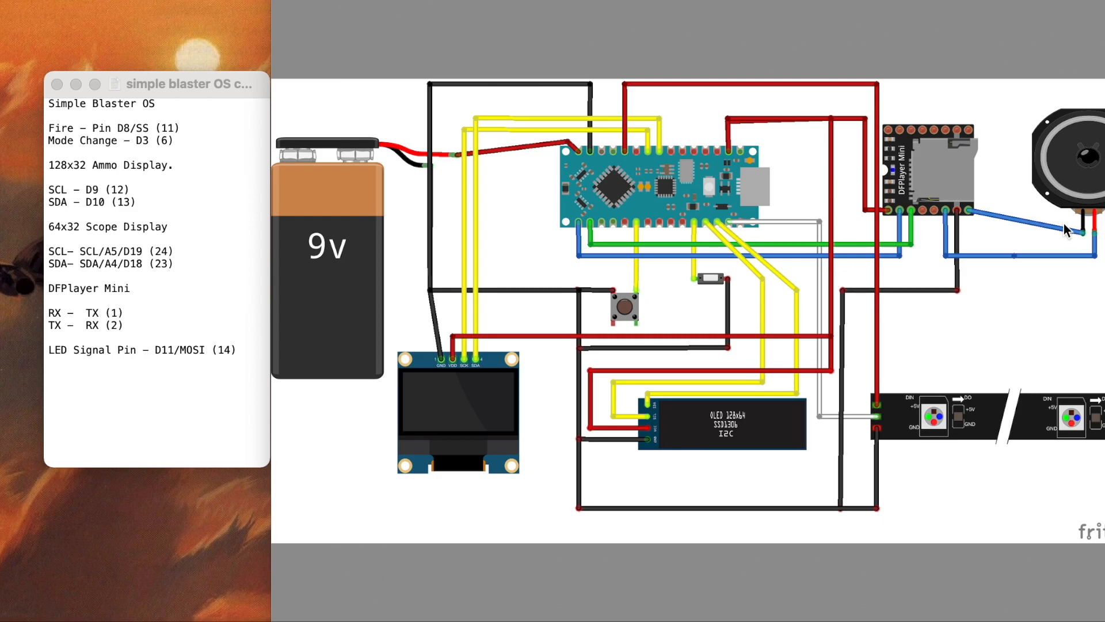
mouse_move(932, 224)
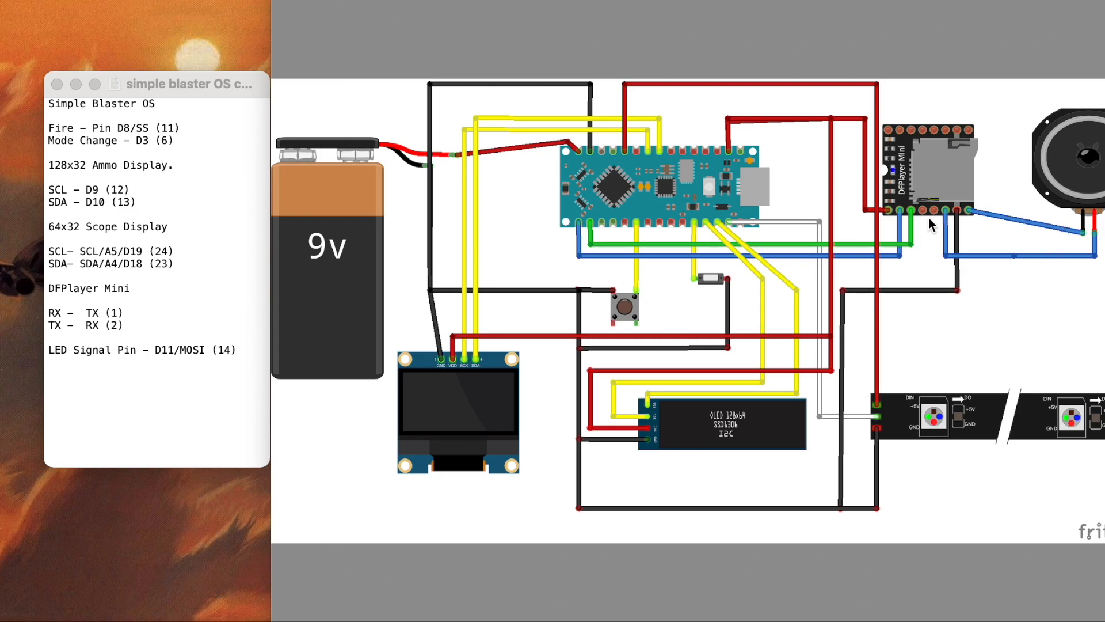
mouse_move(924, 212)
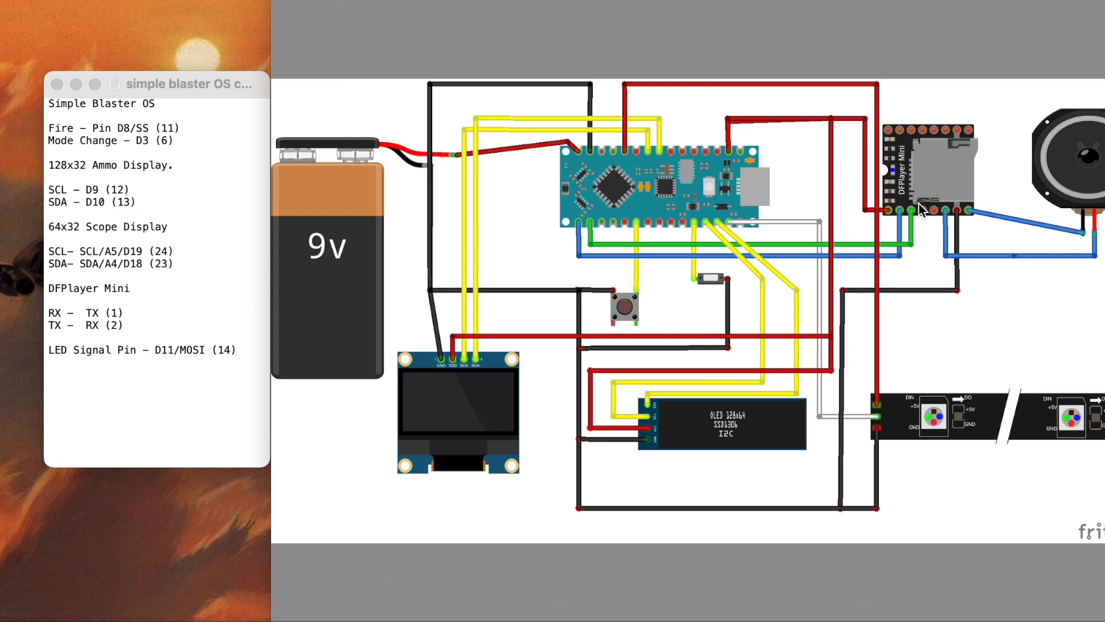
mouse_move(895, 216)
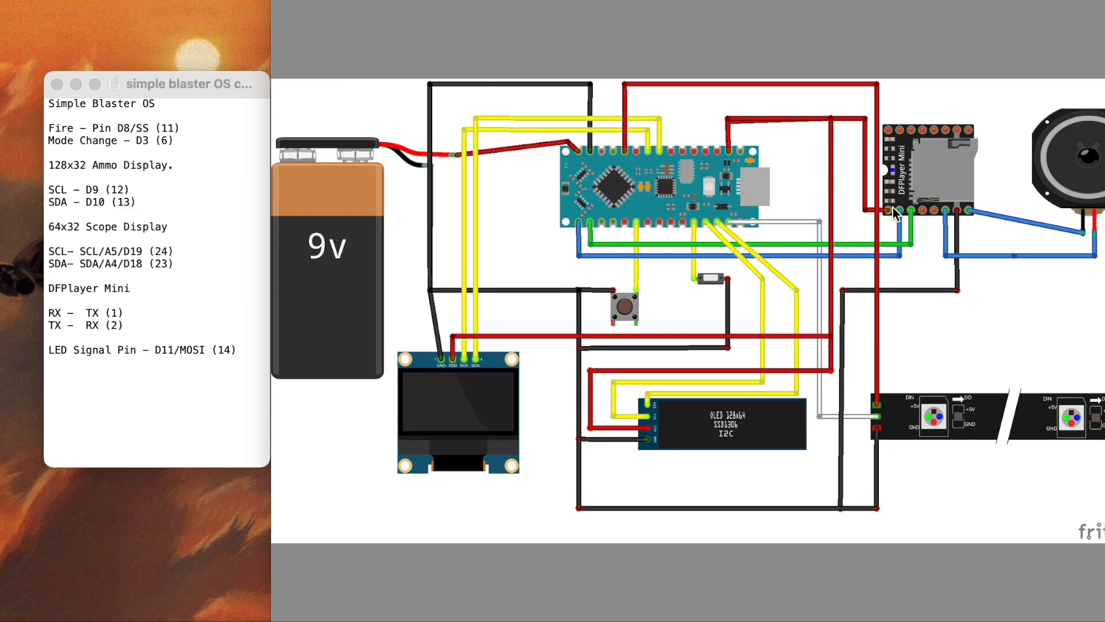
mouse_move(809, 217)
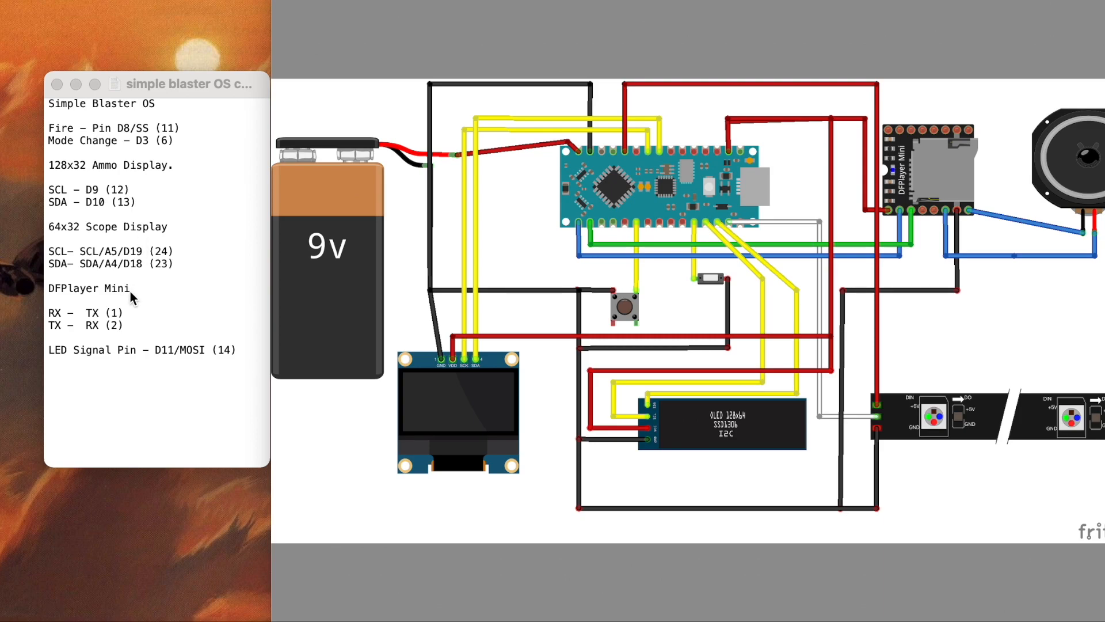
mouse_move(97, 318)
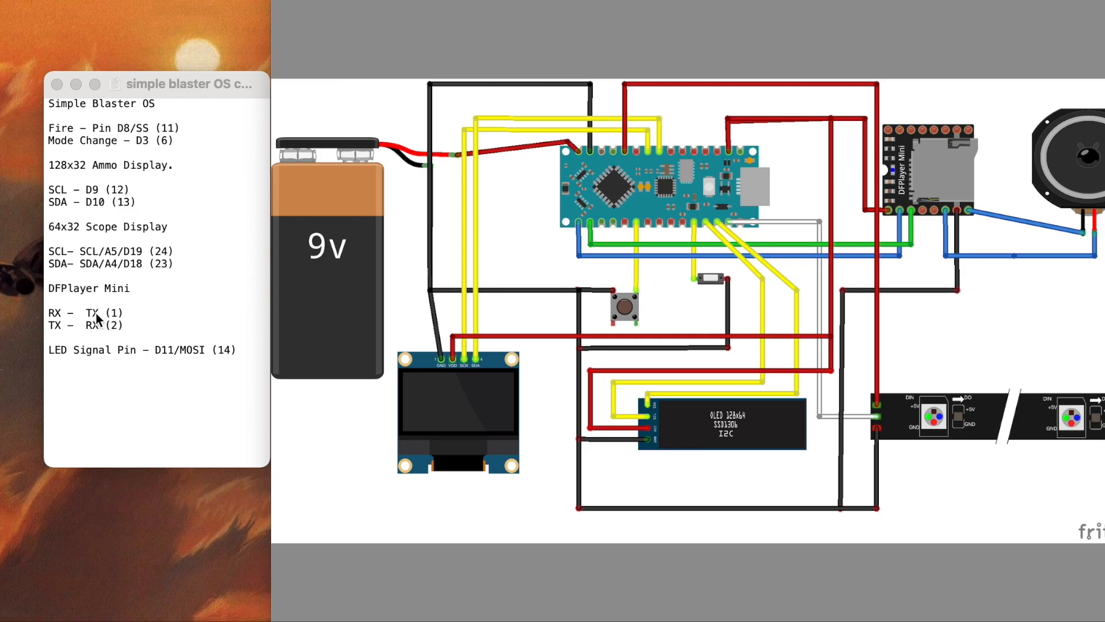
mouse_move(557, 259)
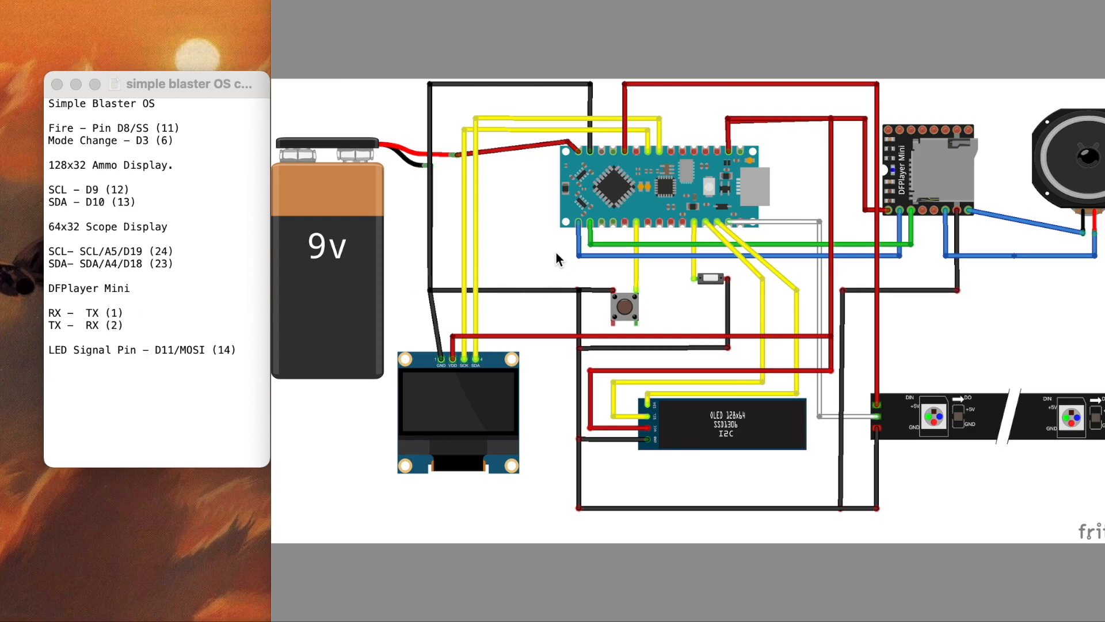
mouse_move(936, 180)
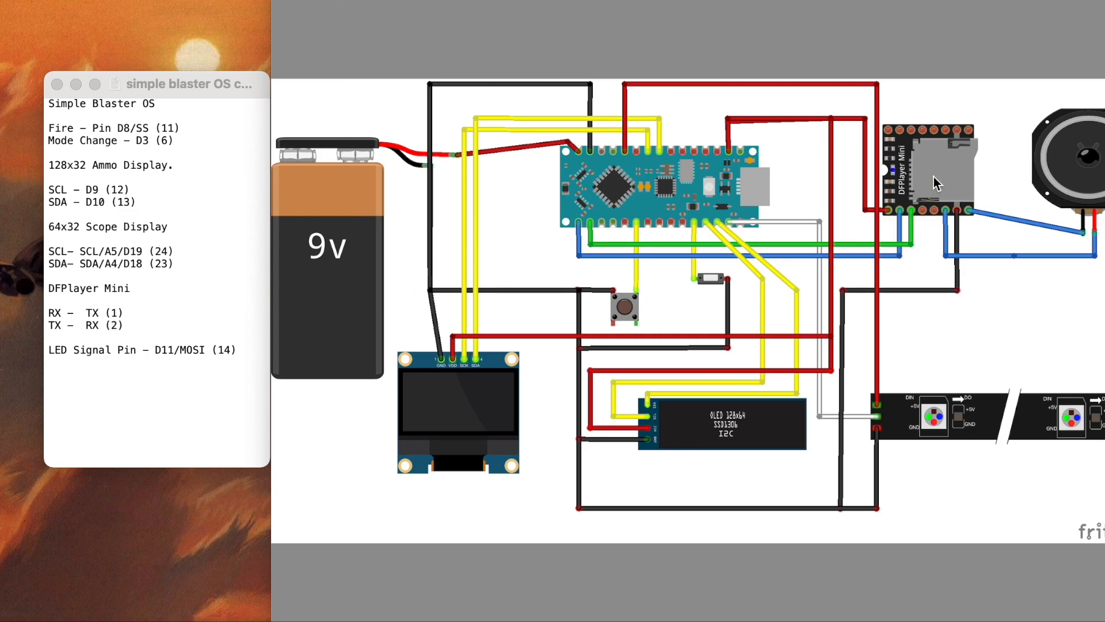
mouse_move(455, 321)
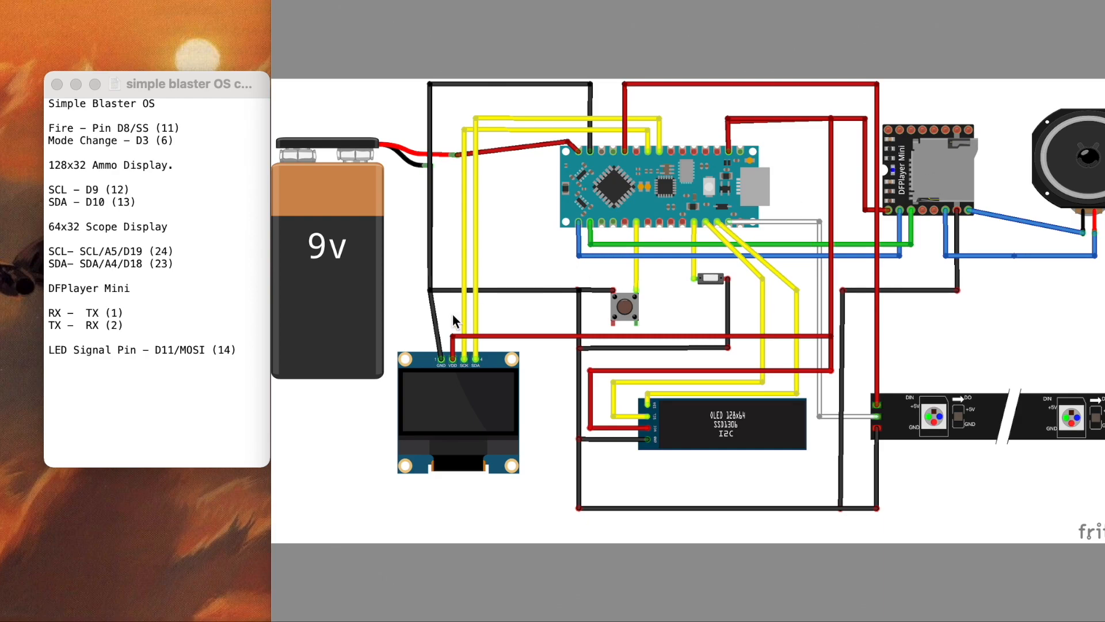
mouse_move(56, 333)
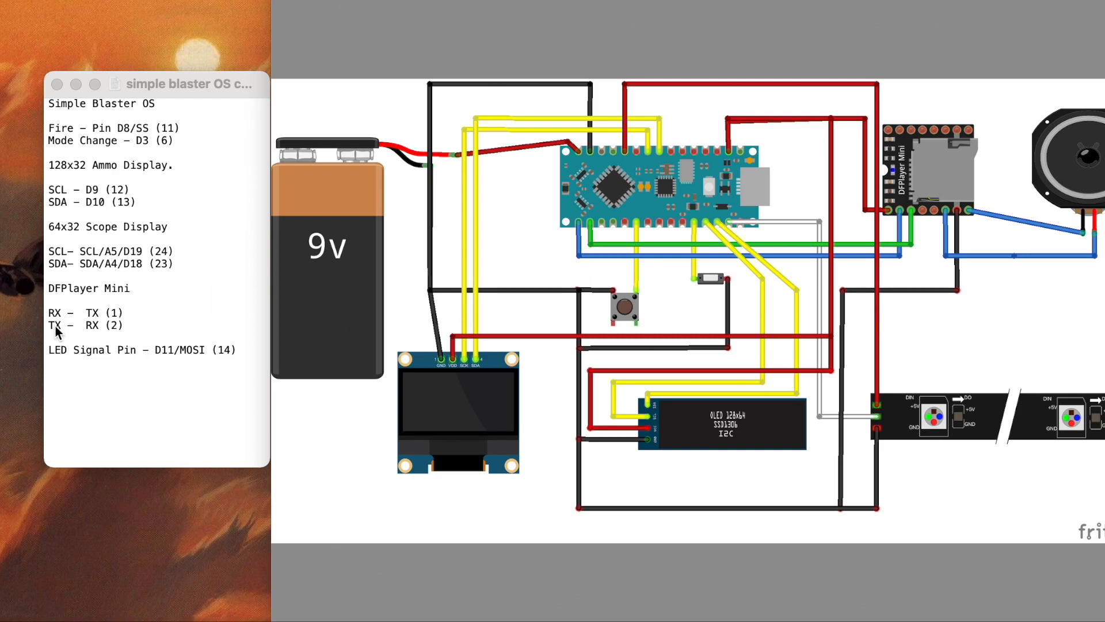
mouse_move(97, 337)
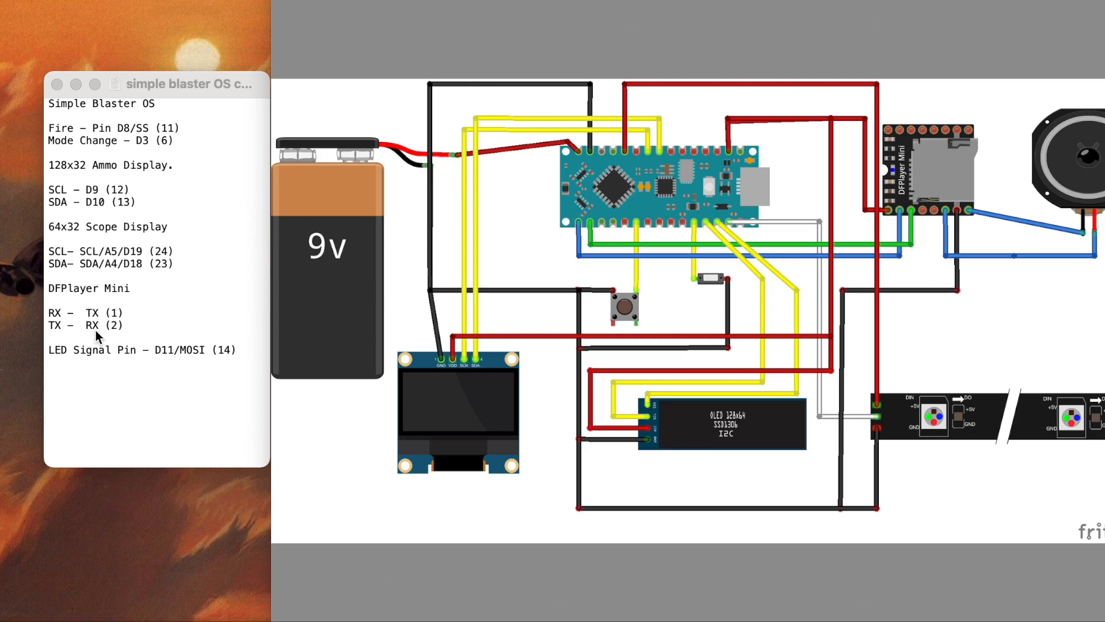
mouse_move(51, 333)
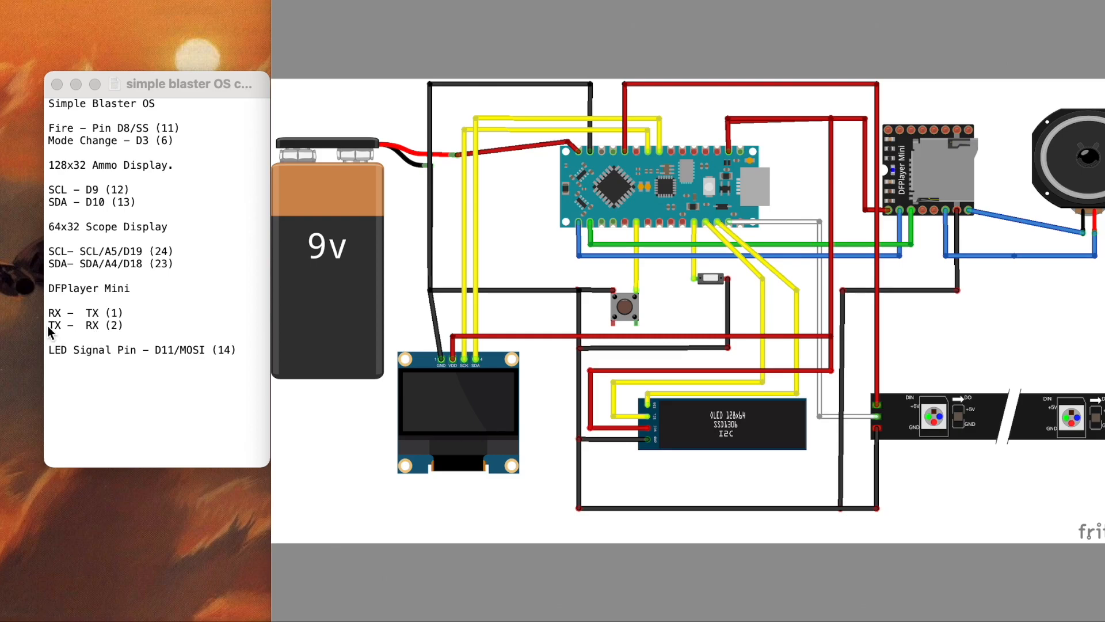
mouse_move(923, 171)
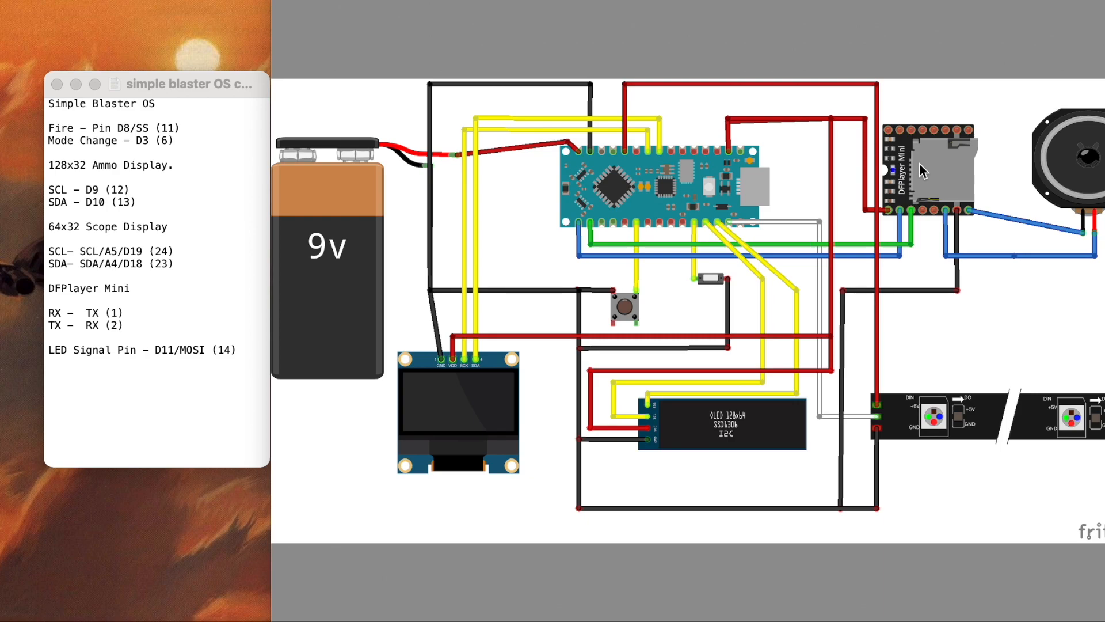
mouse_move(480, 413)
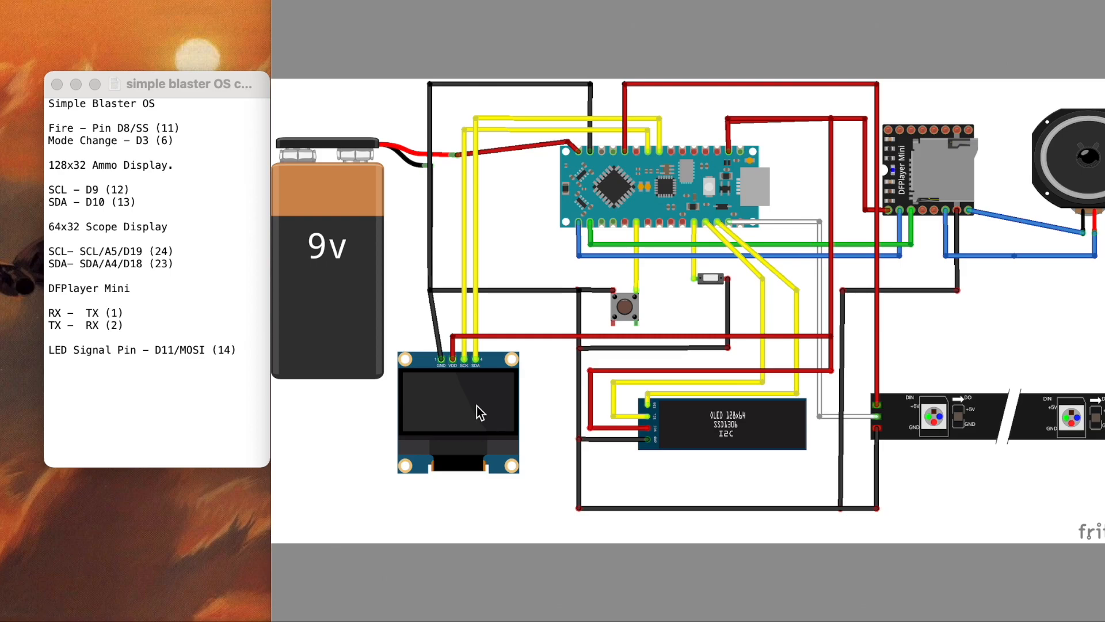
mouse_move(441, 356)
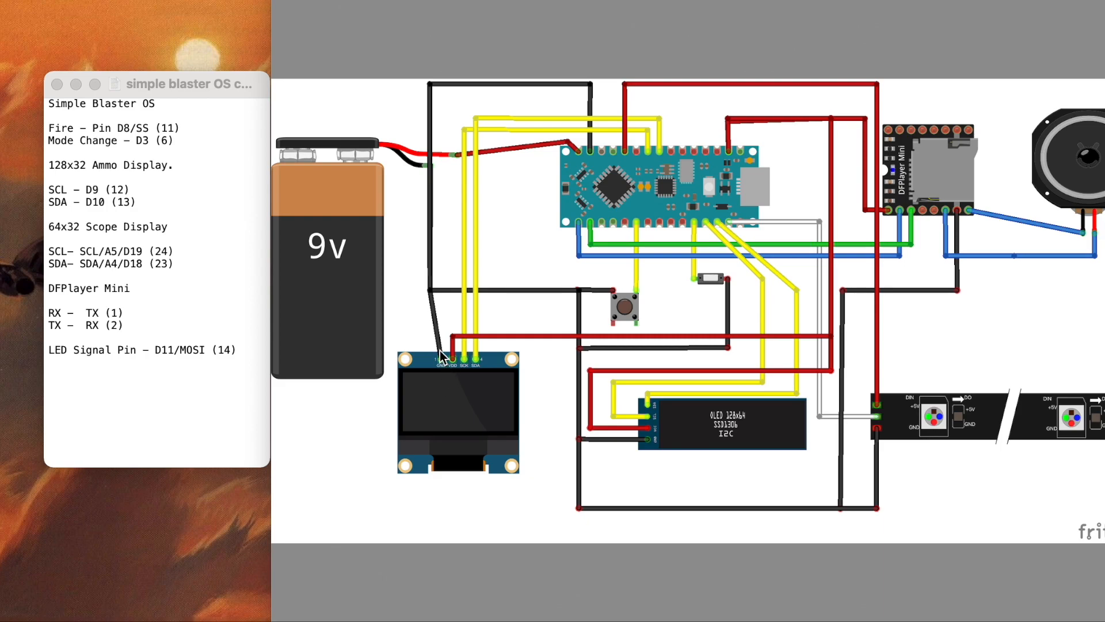
mouse_move(456, 359)
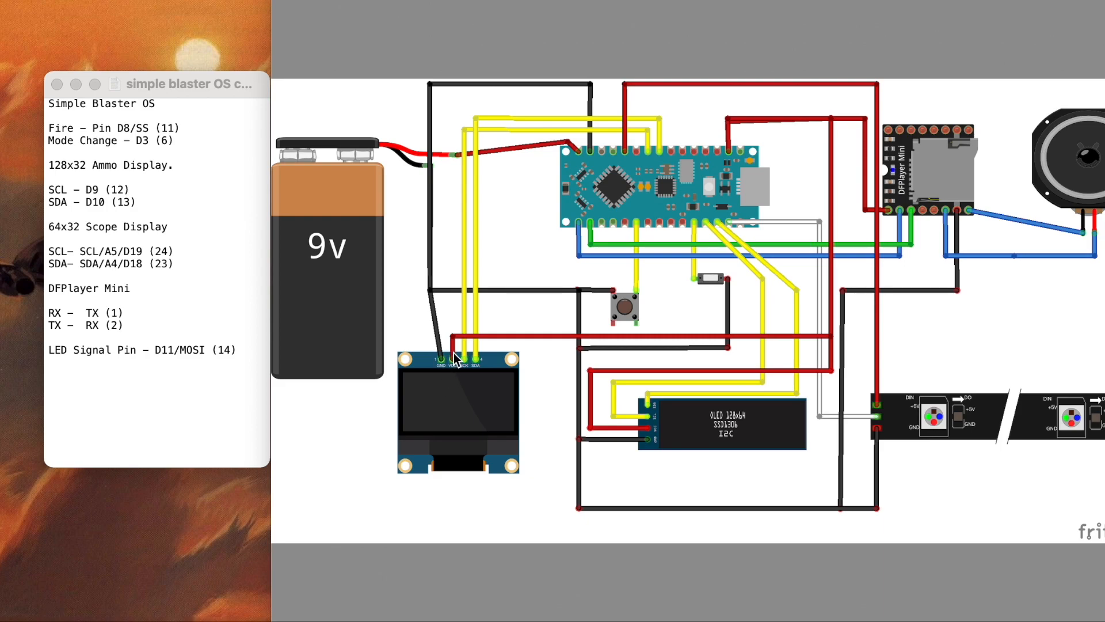
mouse_move(471, 375)
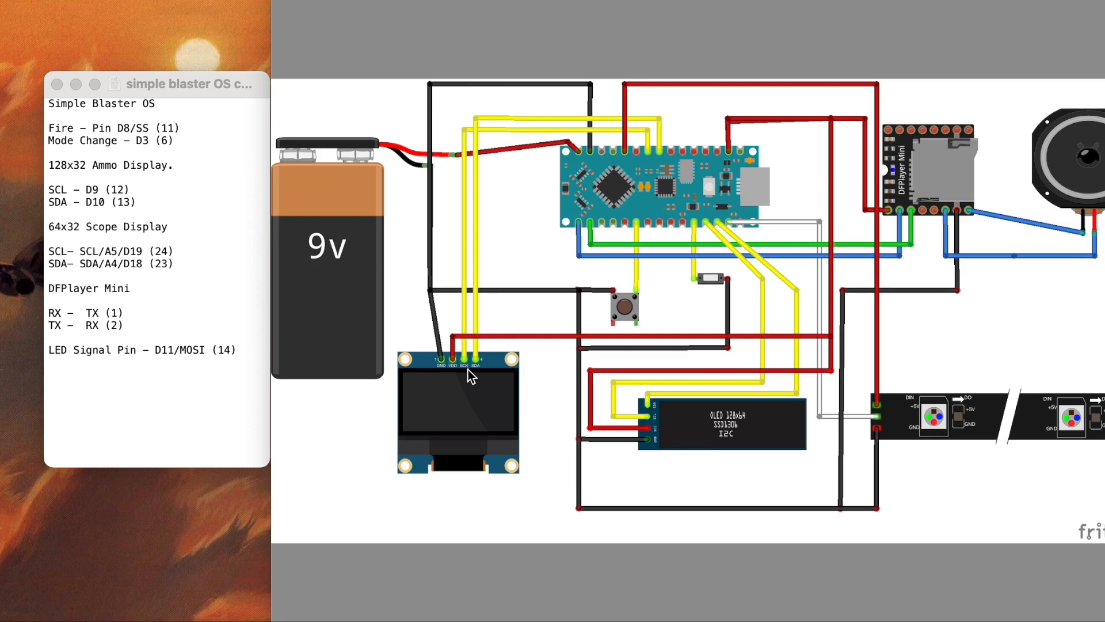
mouse_move(469, 405)
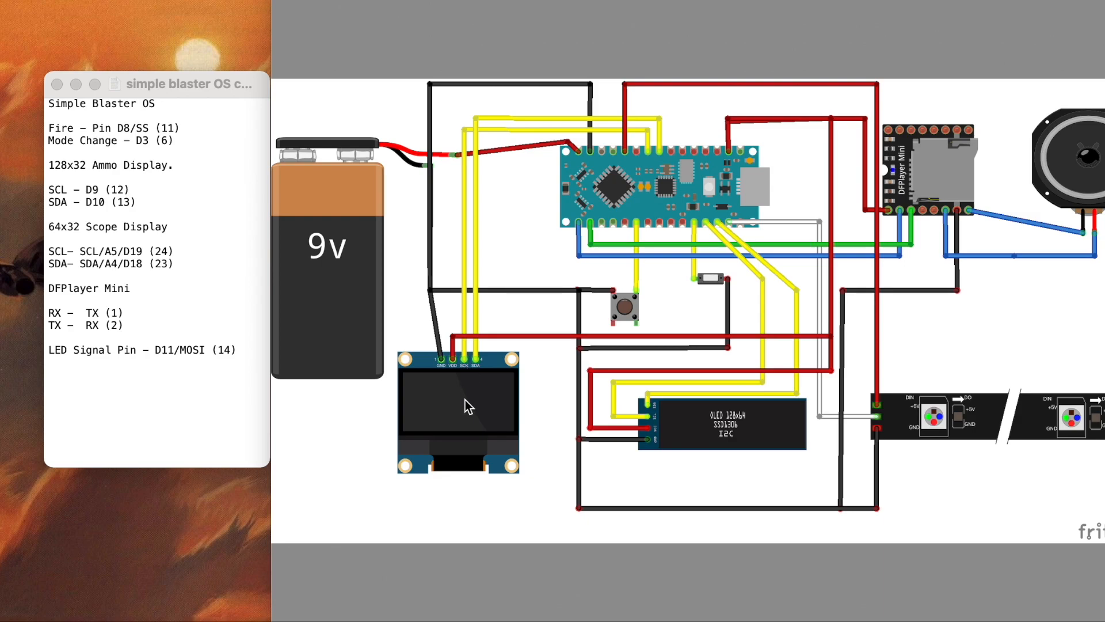
mouse_move(673, 457)
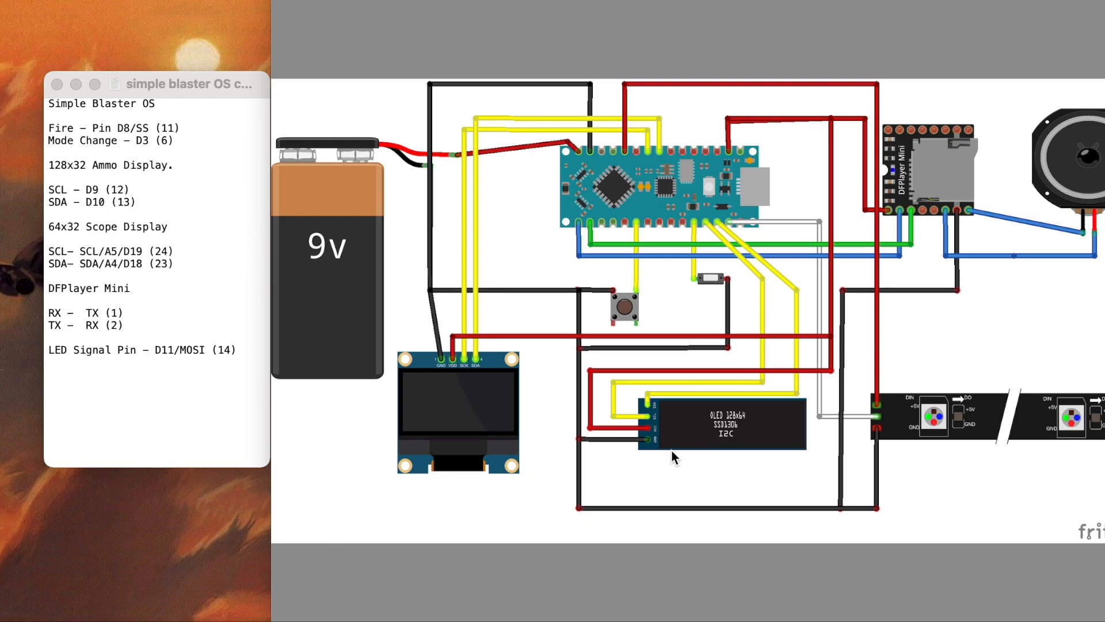
mouse_move(720, 433)
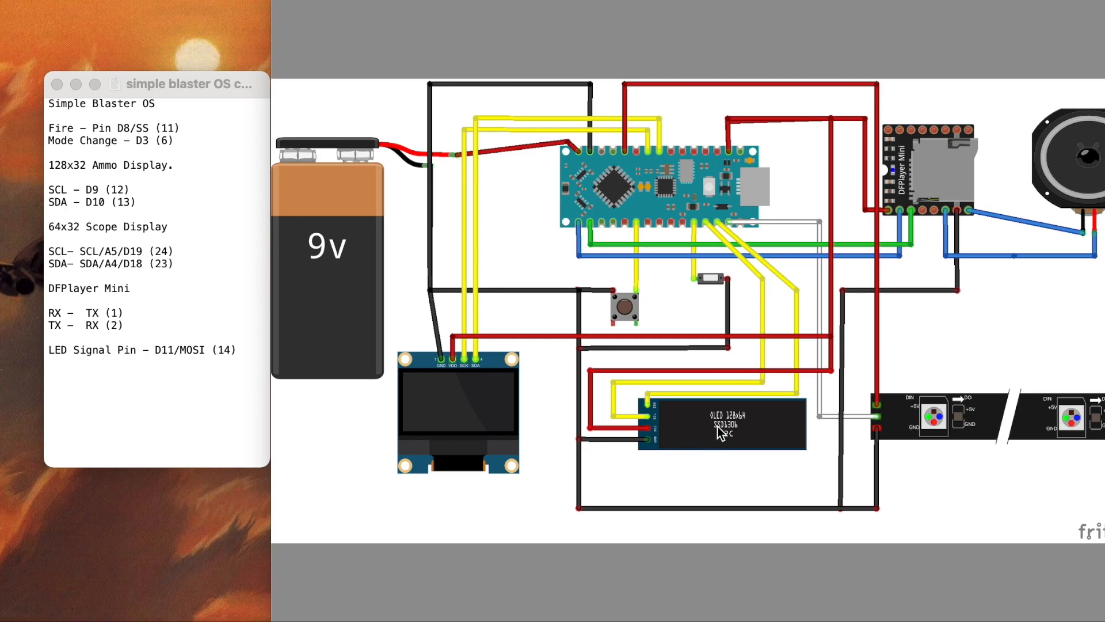
mouse_move(647, 434)
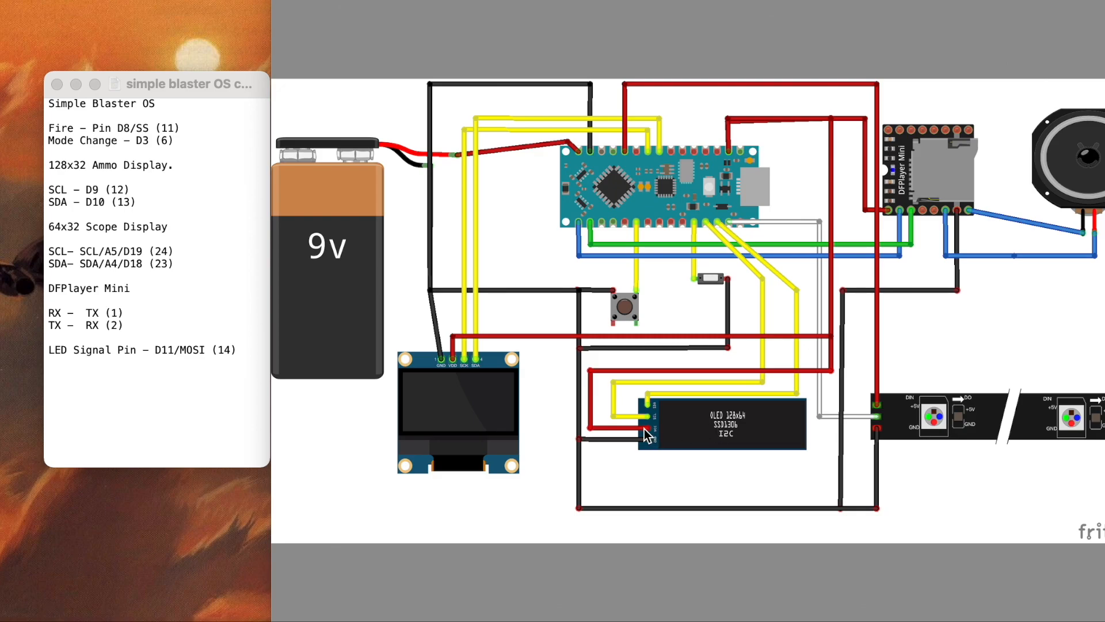
mouse_move(646, 442)
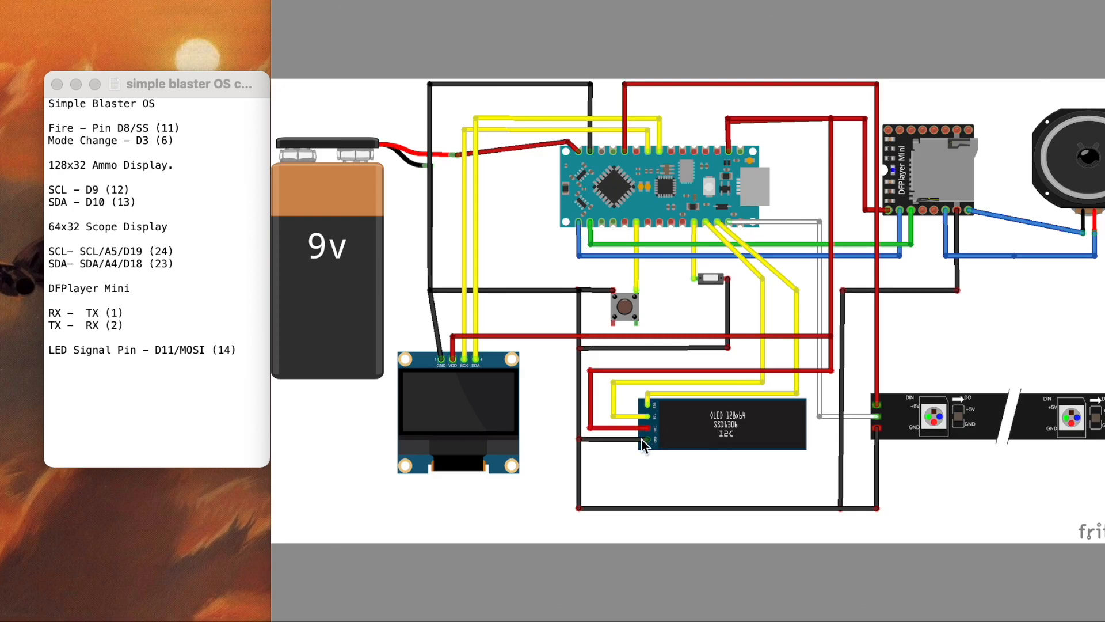
mouse_move(695, 433)
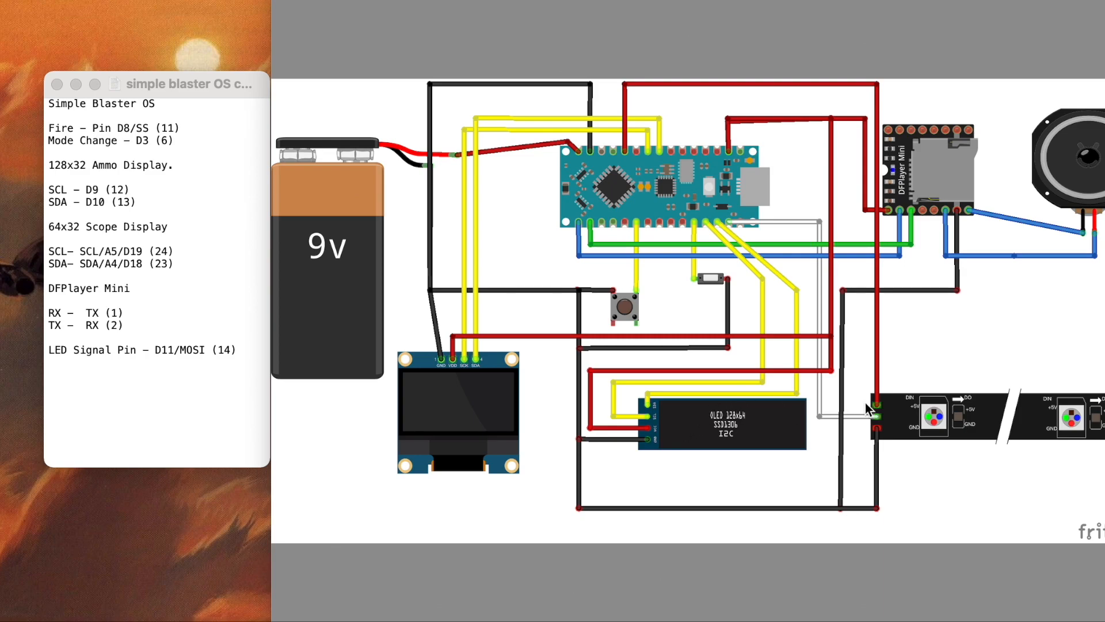
mouse_move(927, 418)
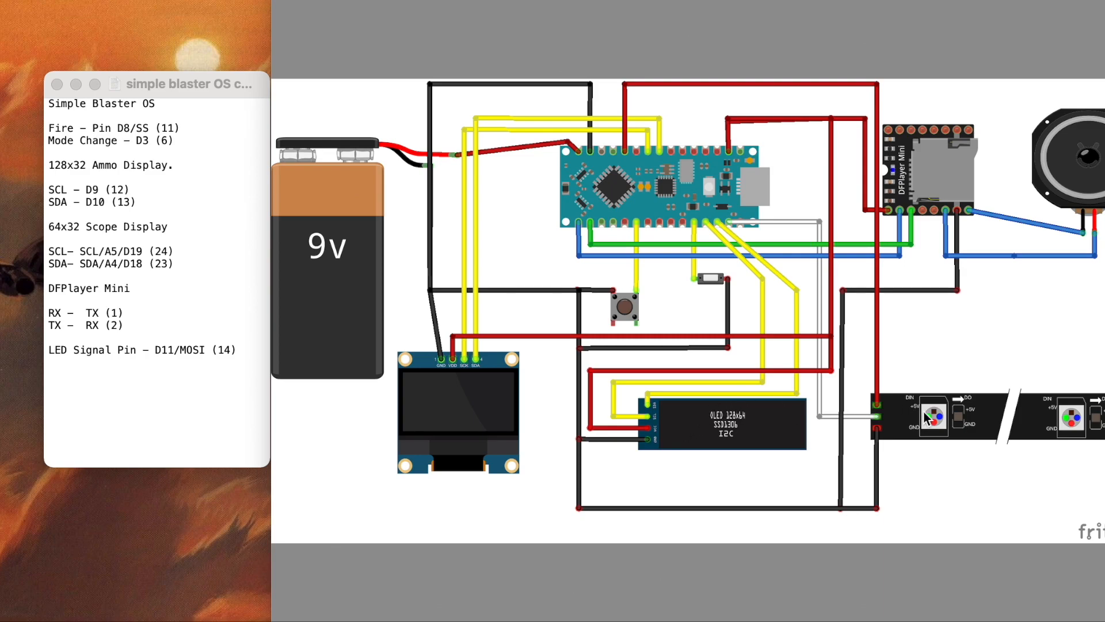
mouse_move(970, 420)
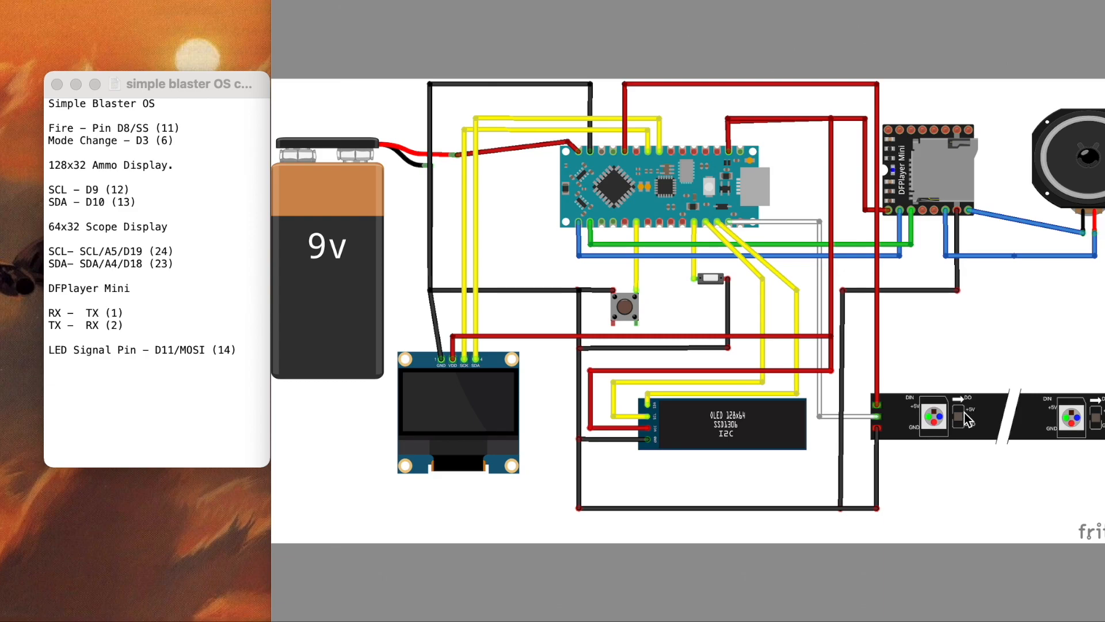
mouse_move(866, 261)
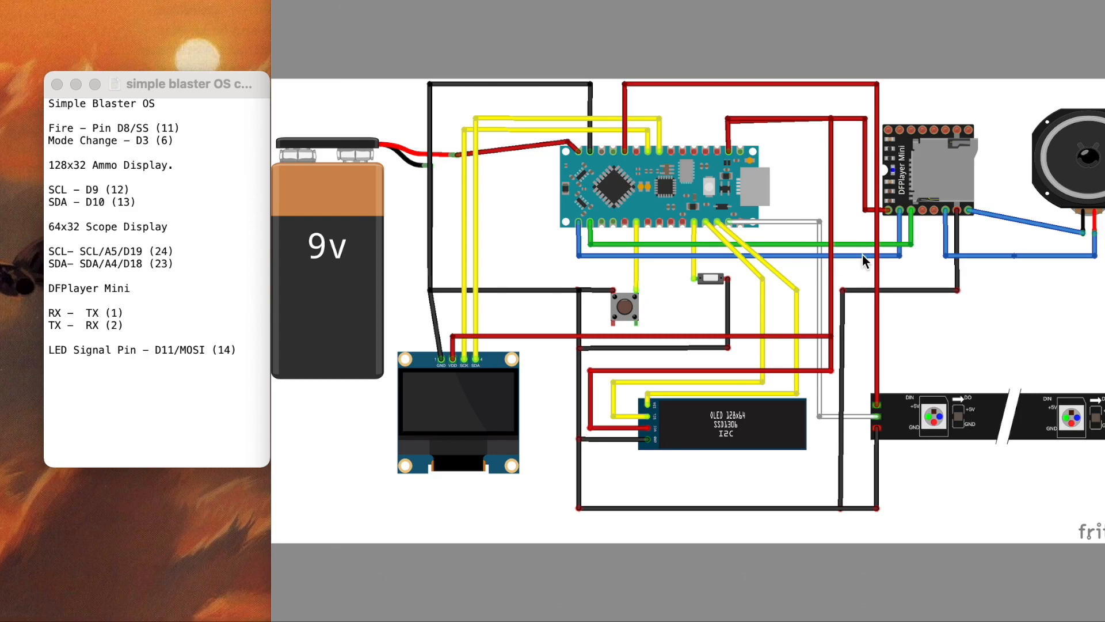
mouse_move(638, 236)
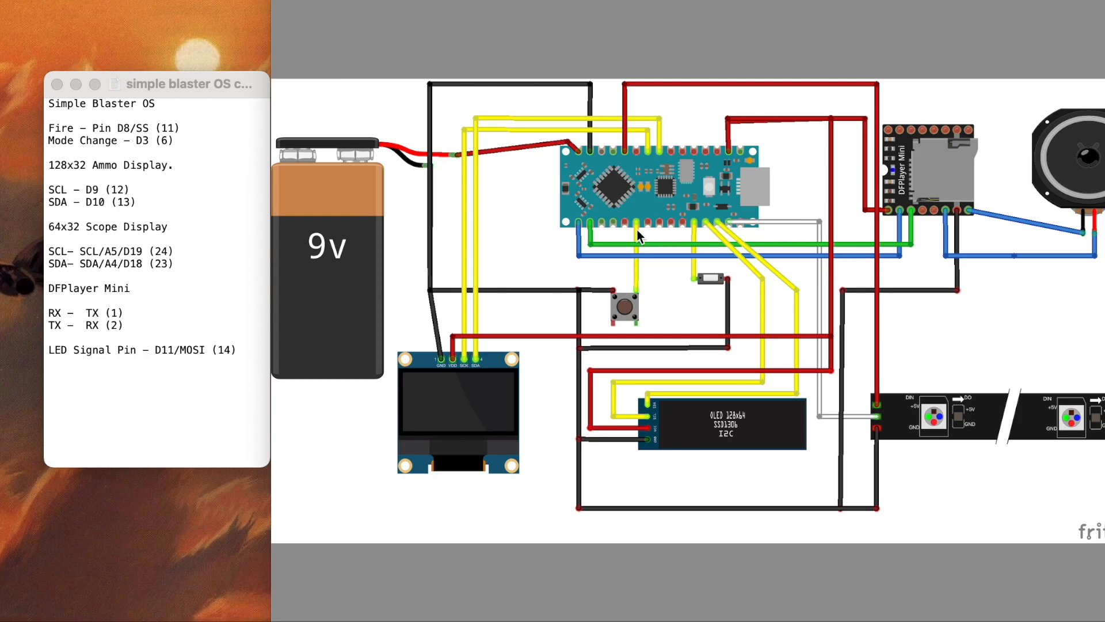
mouse_move(712, 268)
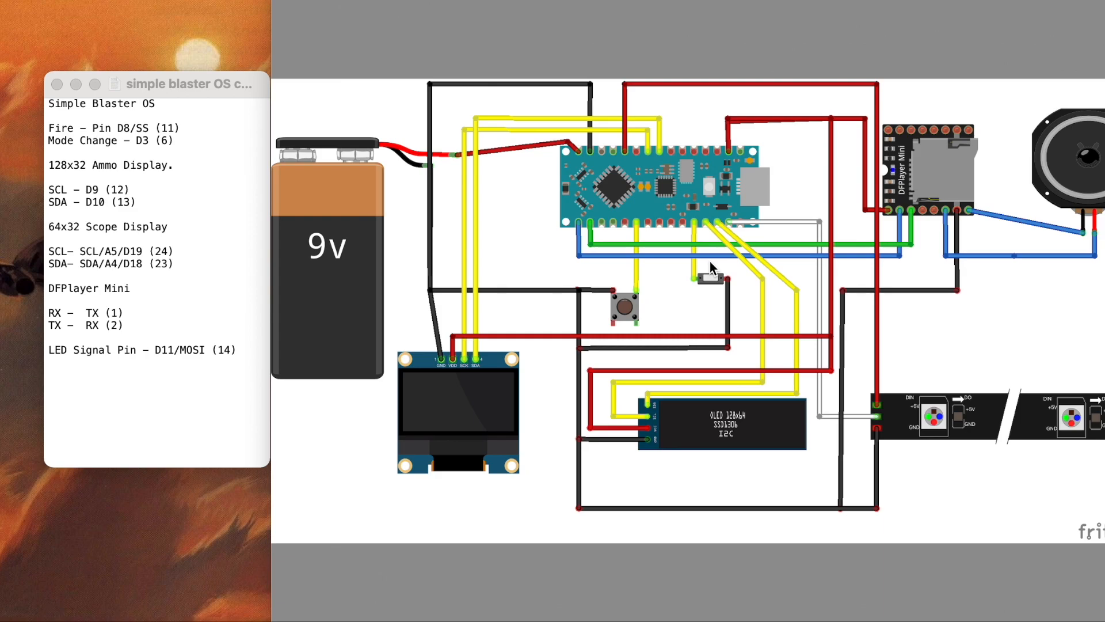
mouse_move(766, 18)
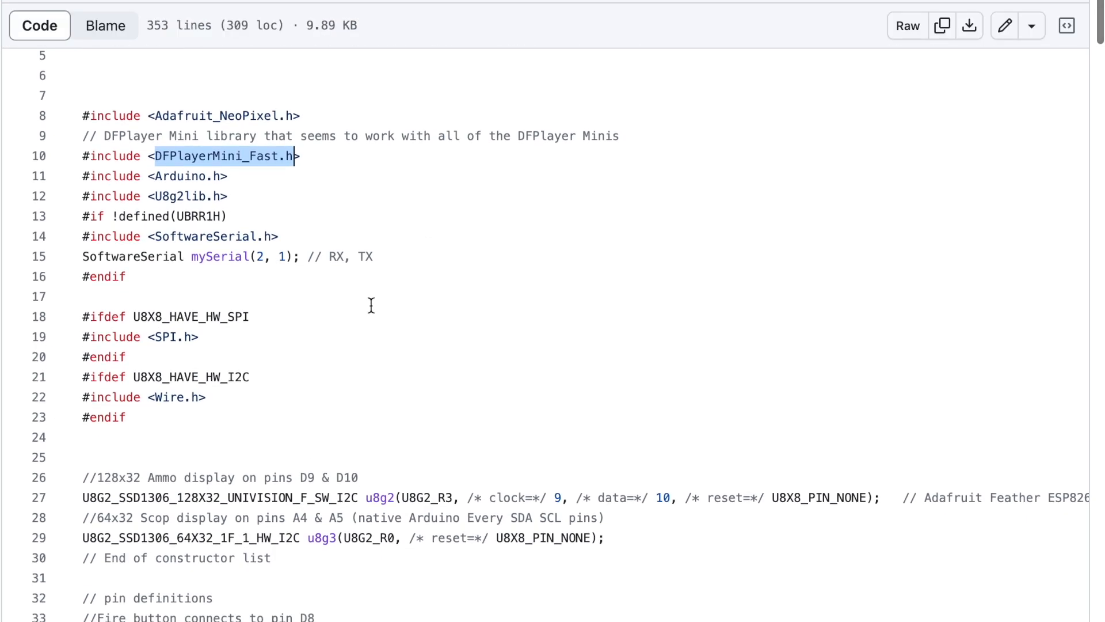
mouse_move(200, 213)
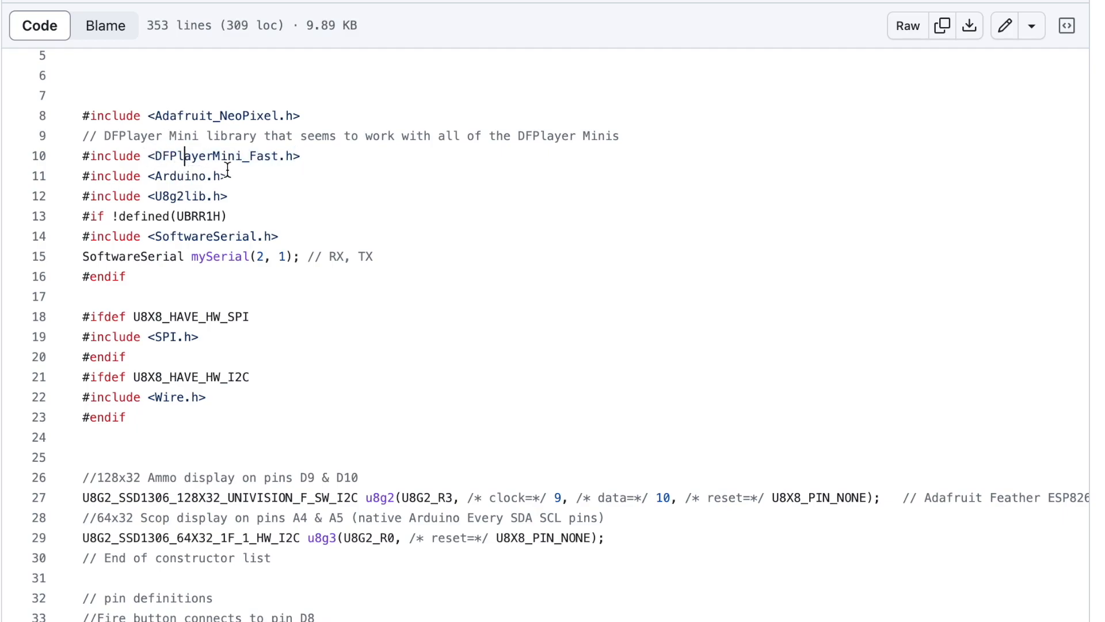
mouse_move(281, 206)
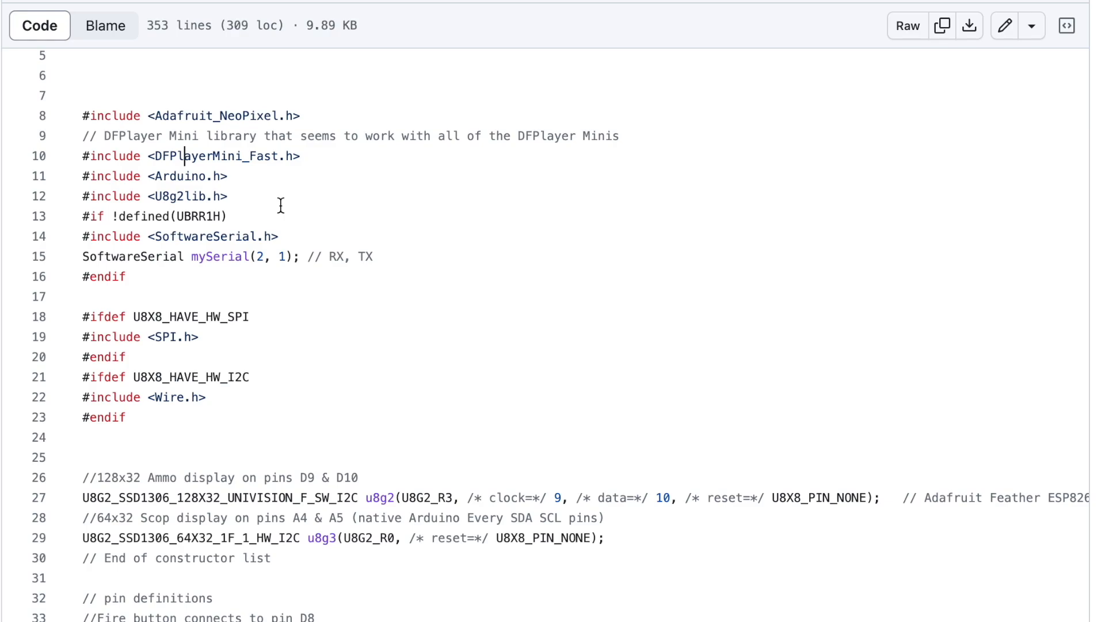
mouse_move(200, 235)
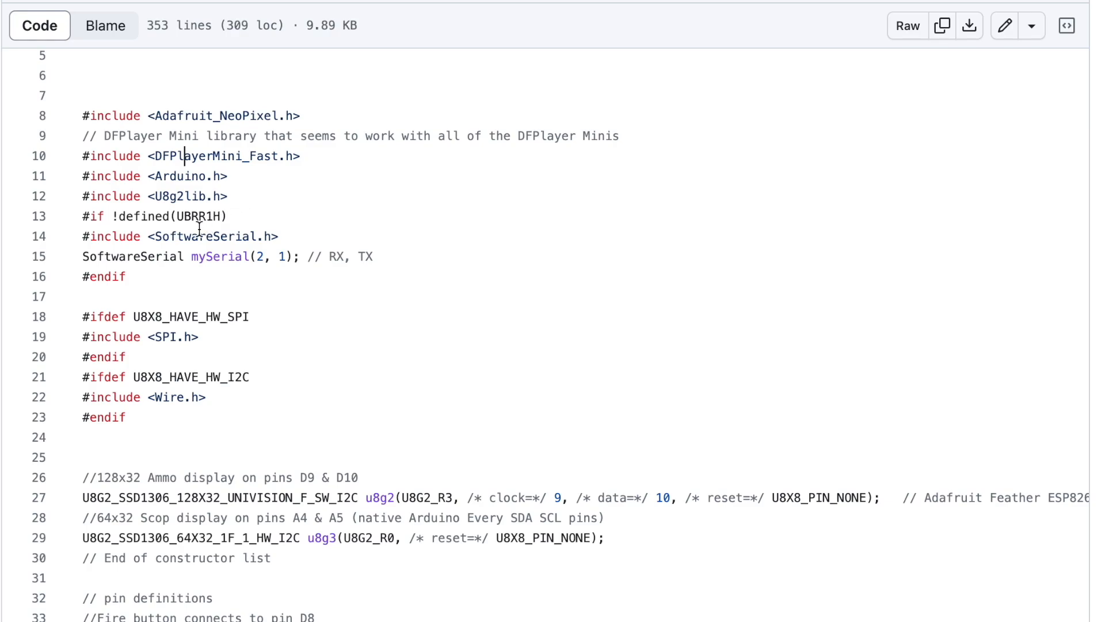
mouse_move(228, 250)
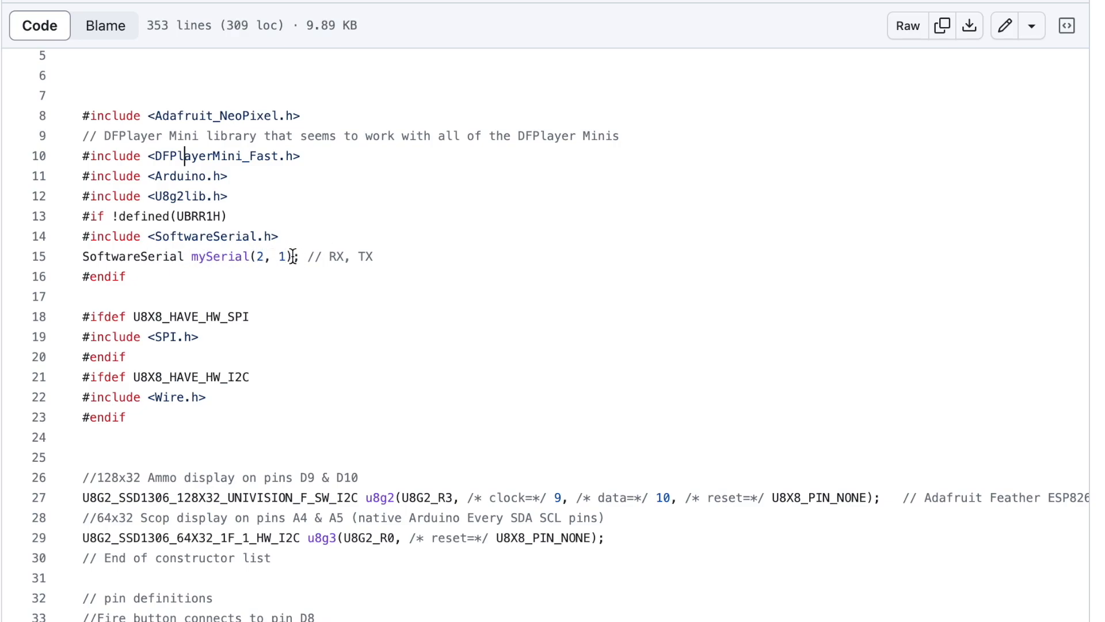
mouse_move(365, 255)
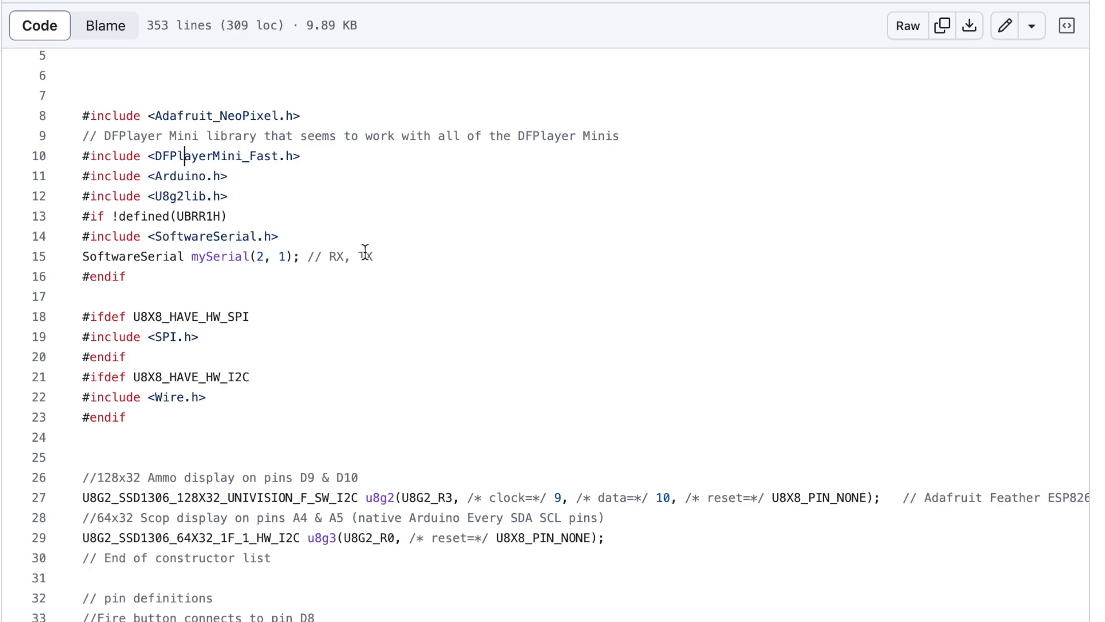
scroll(down, 3)
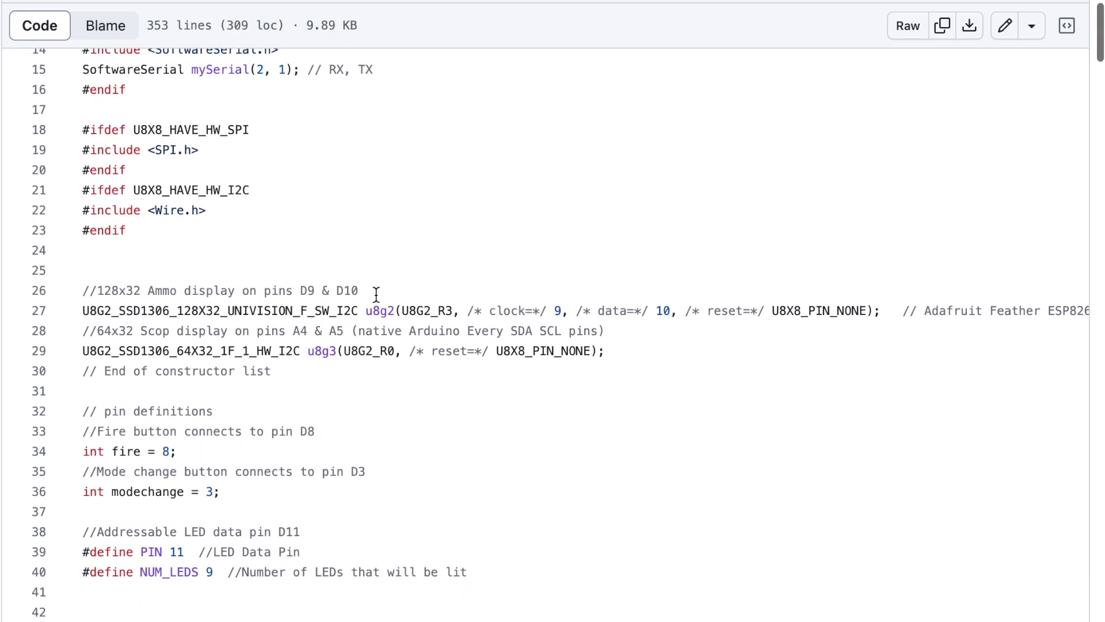
scroll(down, 3)
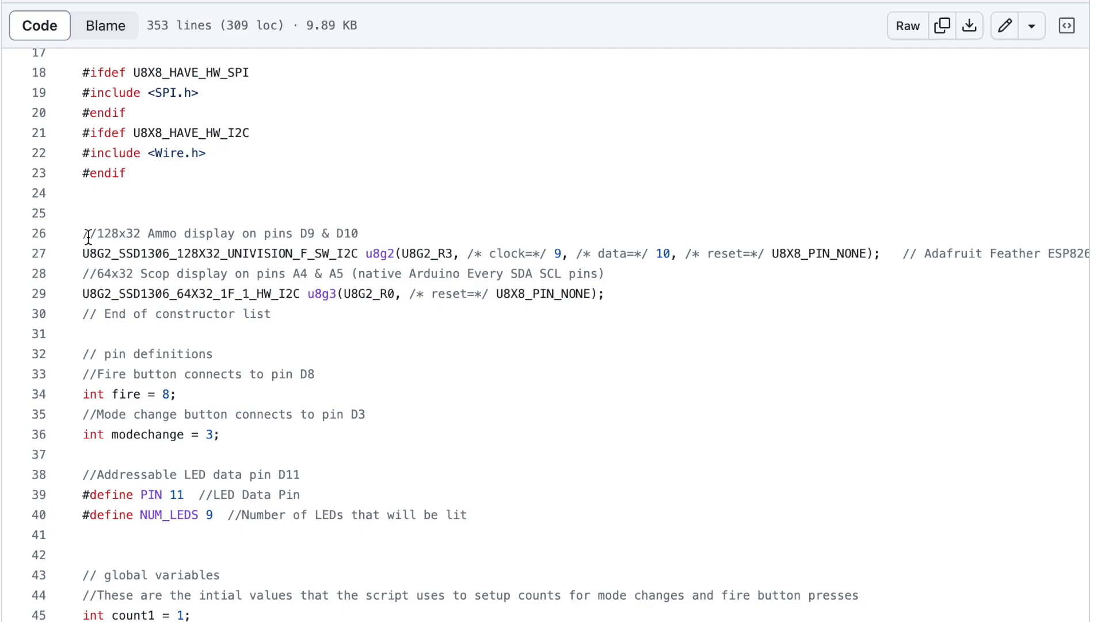
mouse_move(254, 242)
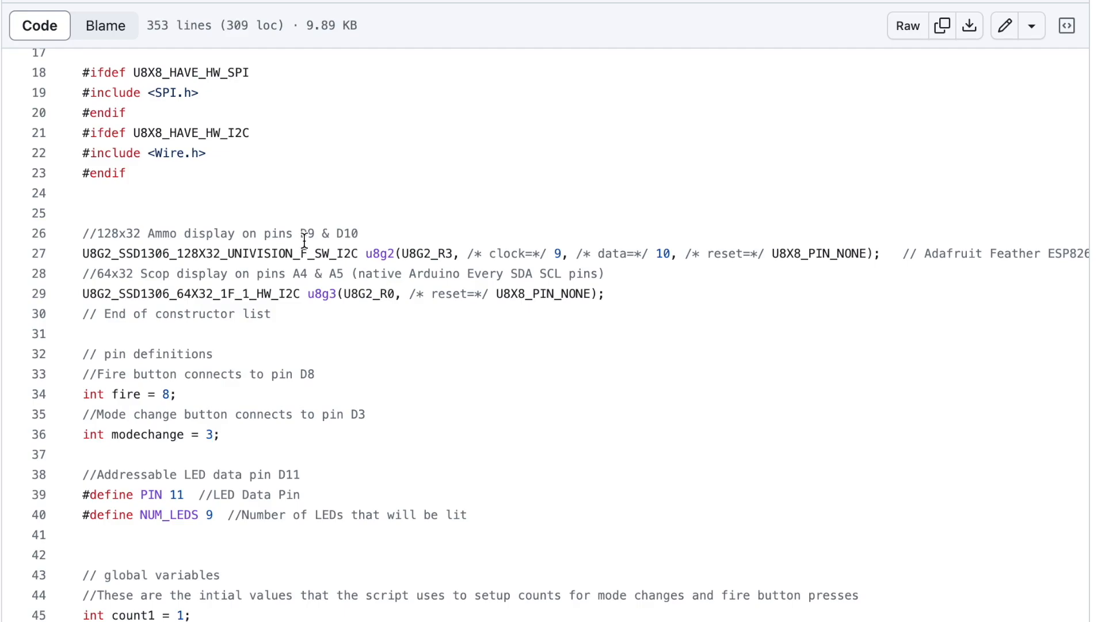
mouse_move(571, 289)
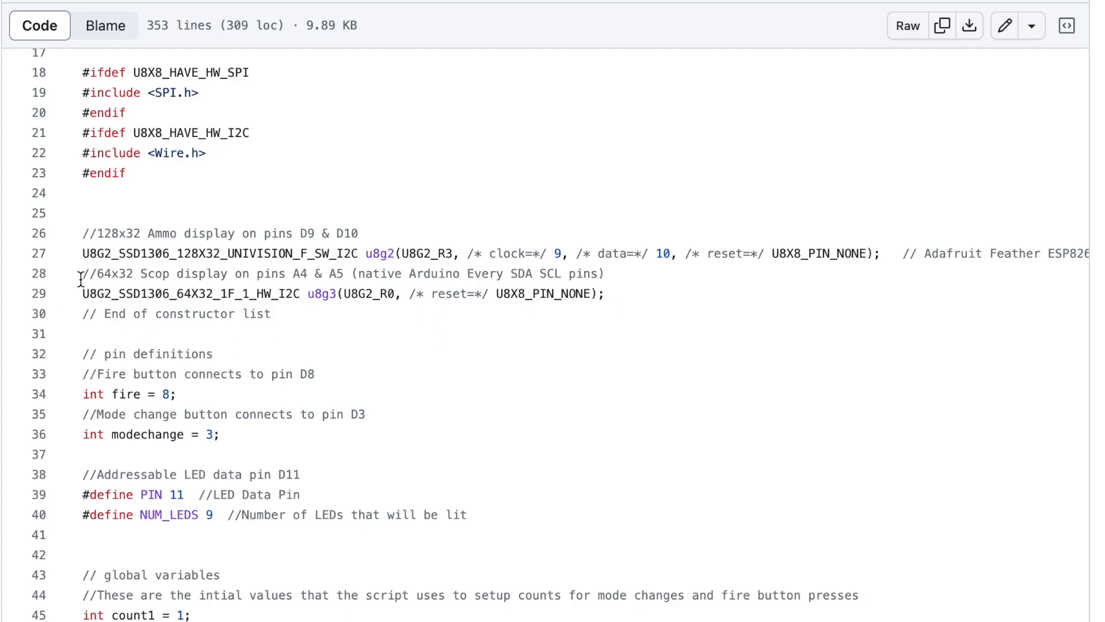
mouse_move(299, 283)
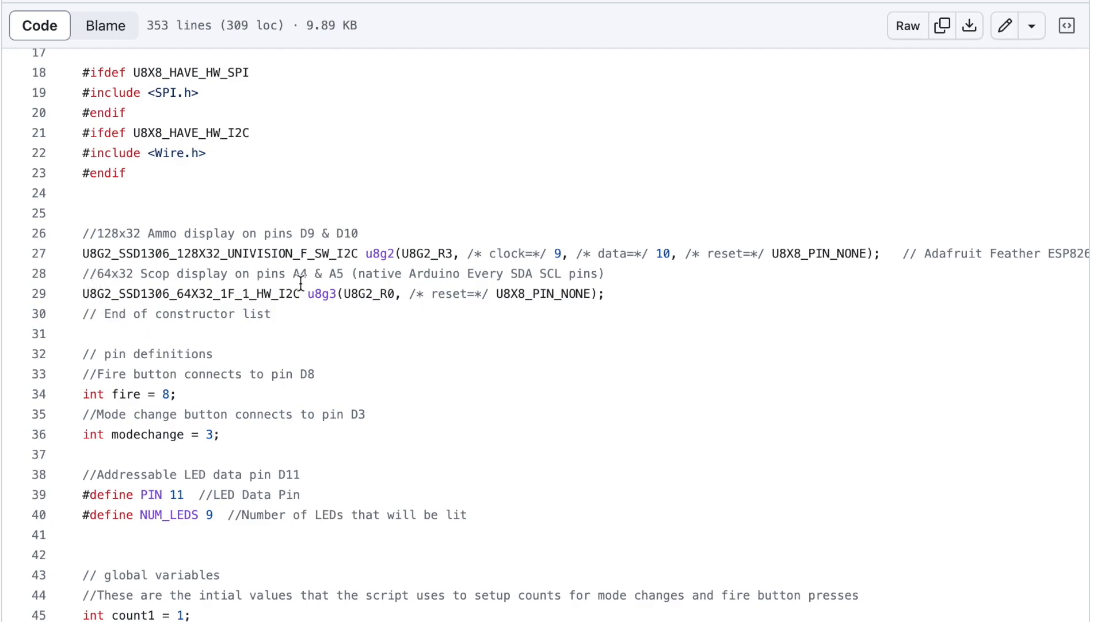
mouse_move(318, 280)
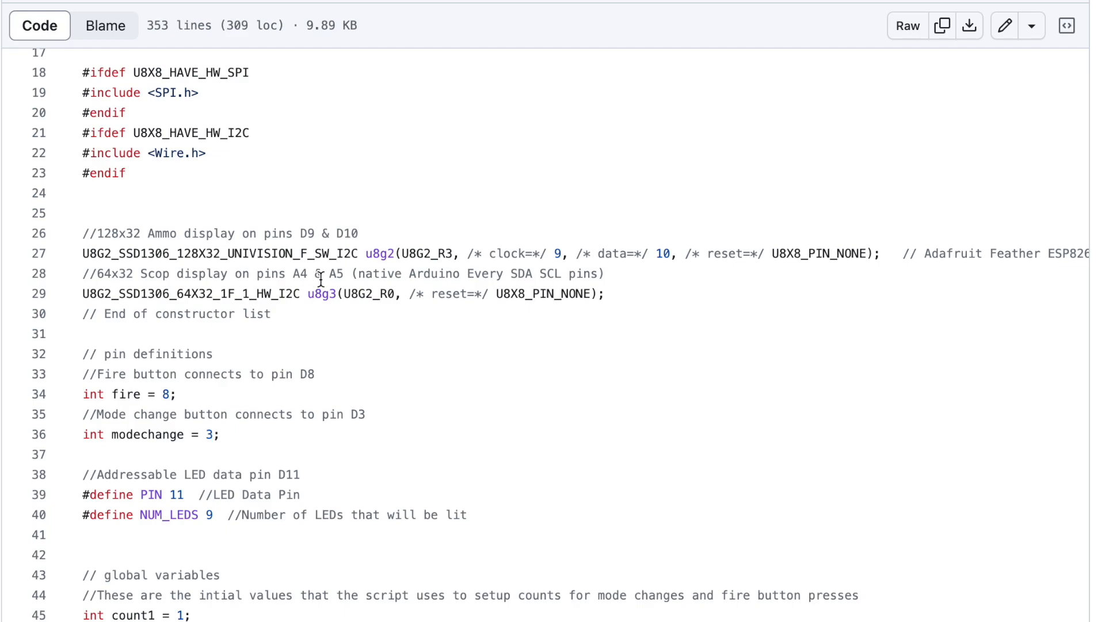
mouse_move(411, 330)
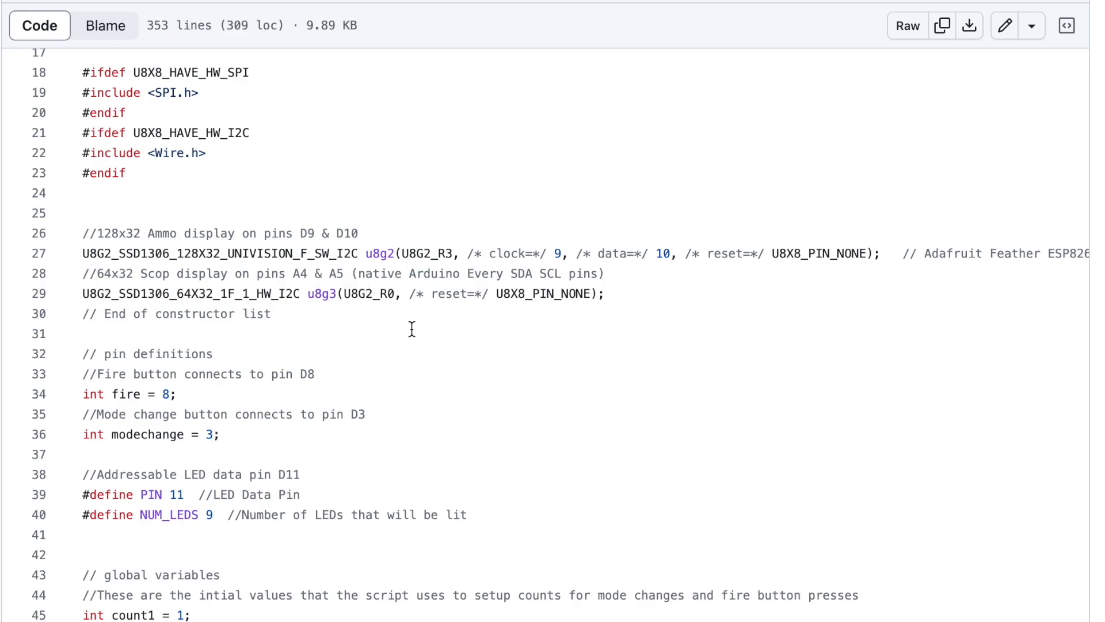
scroll(down, 3)
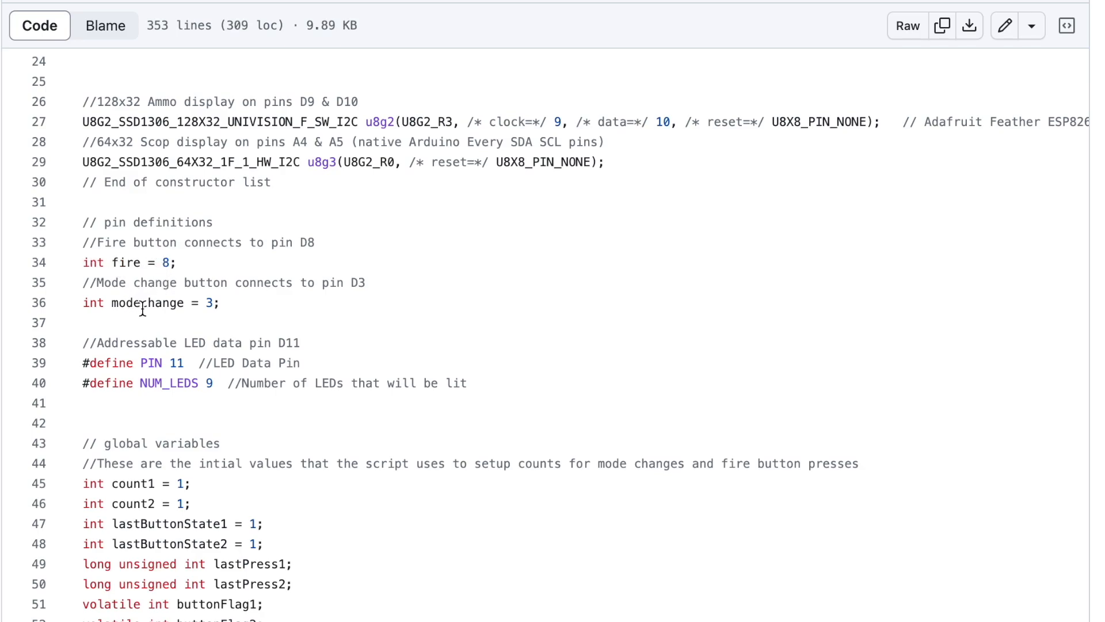
mouse_move(220, 302)
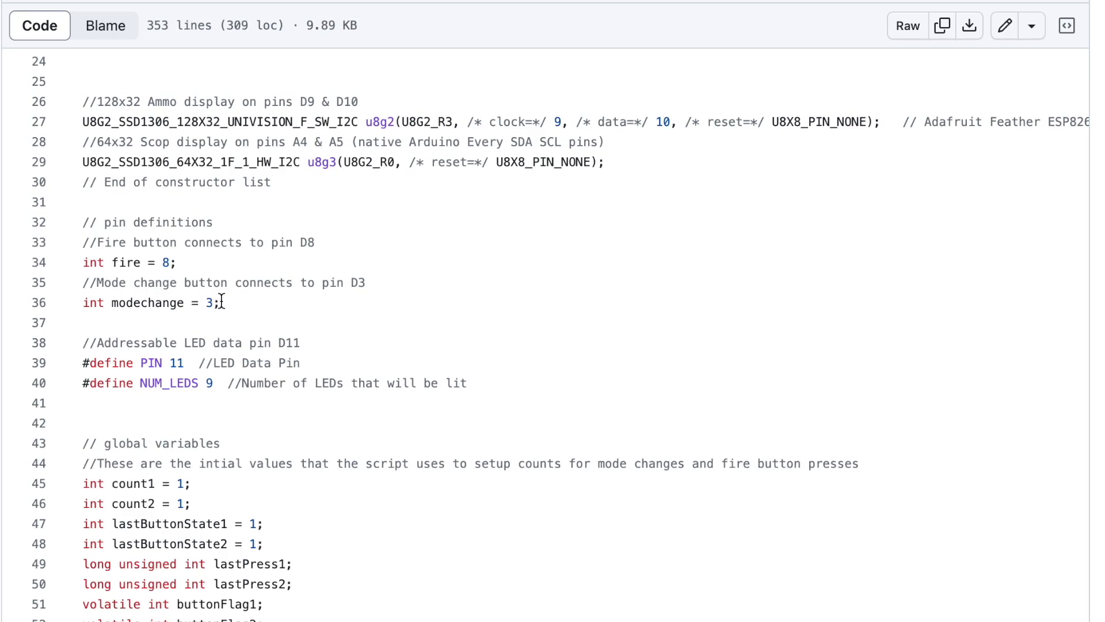
mouse_move(207, 382)
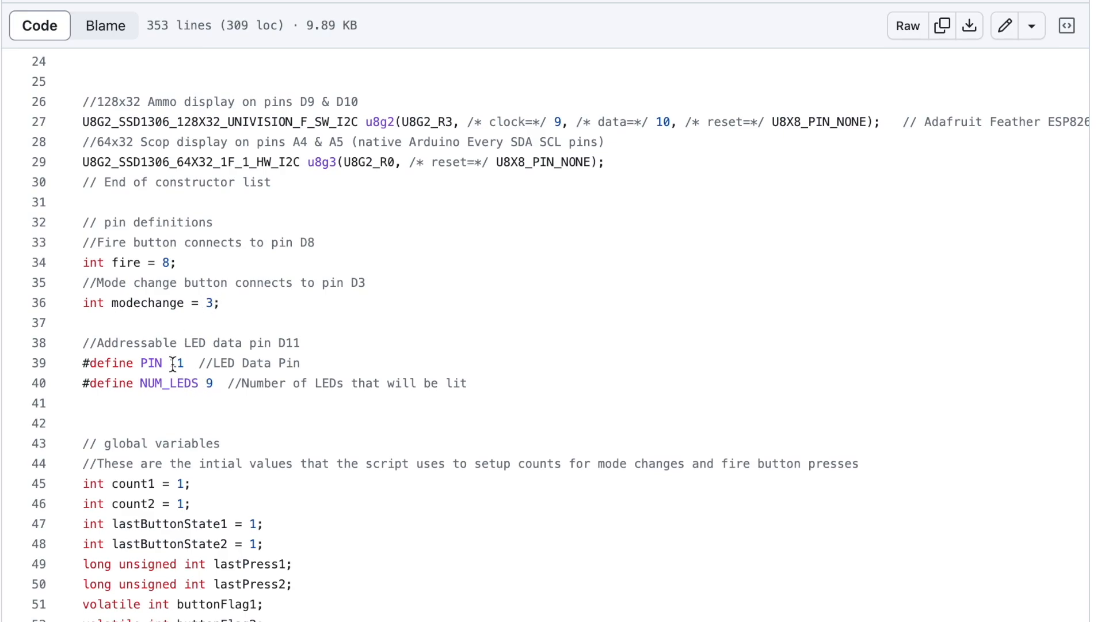
mouse_move(209, 372)
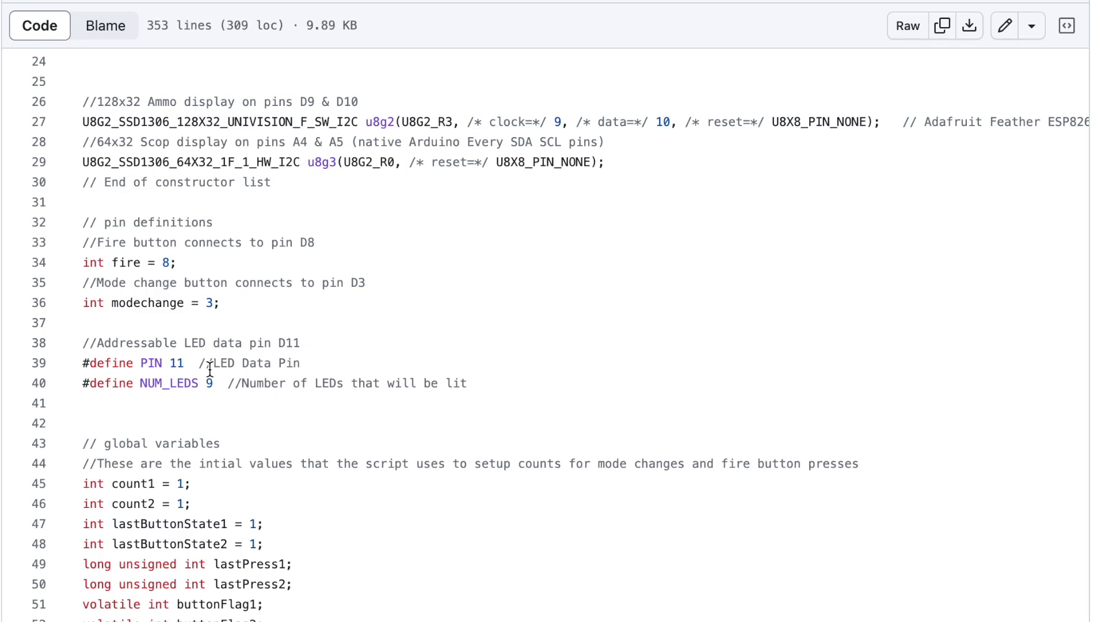
scroll(down, 3)
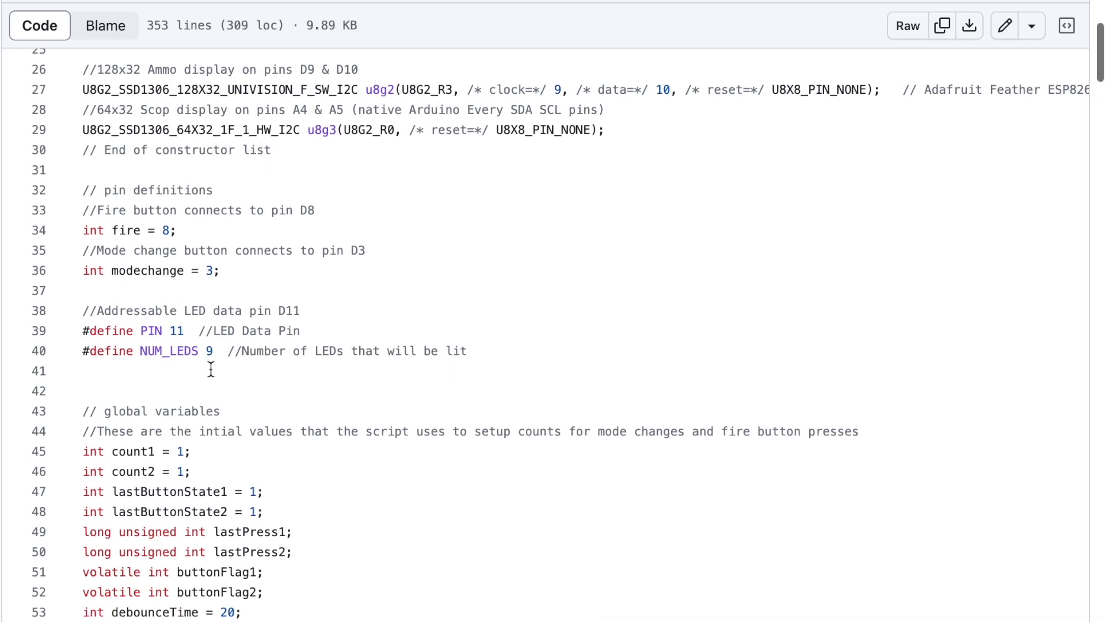
scroll(down, 3)
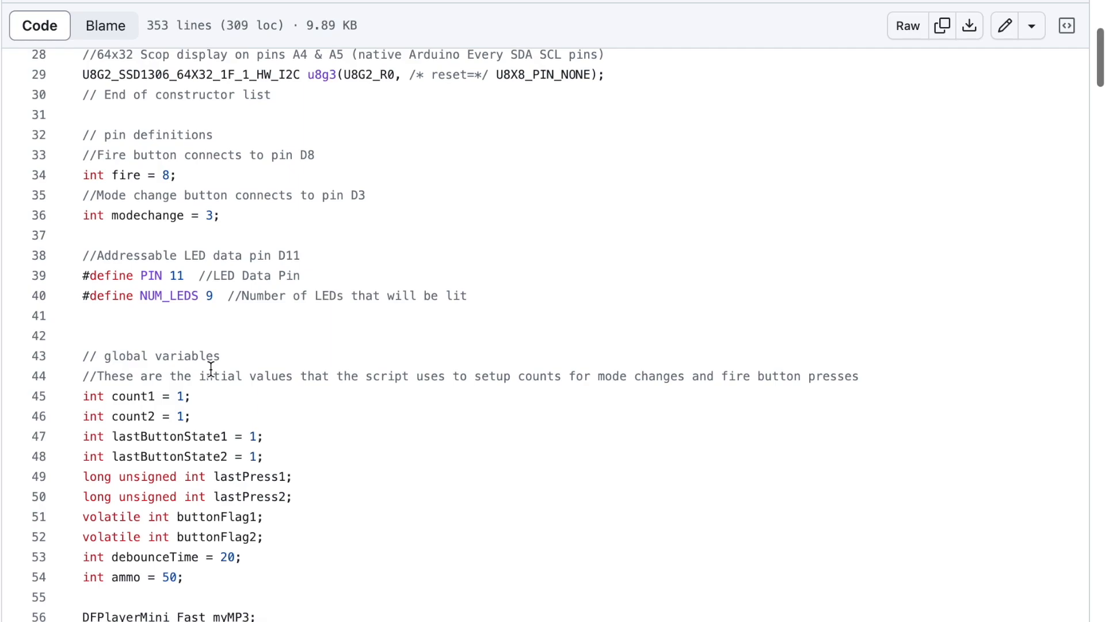
scroll(down, 3)
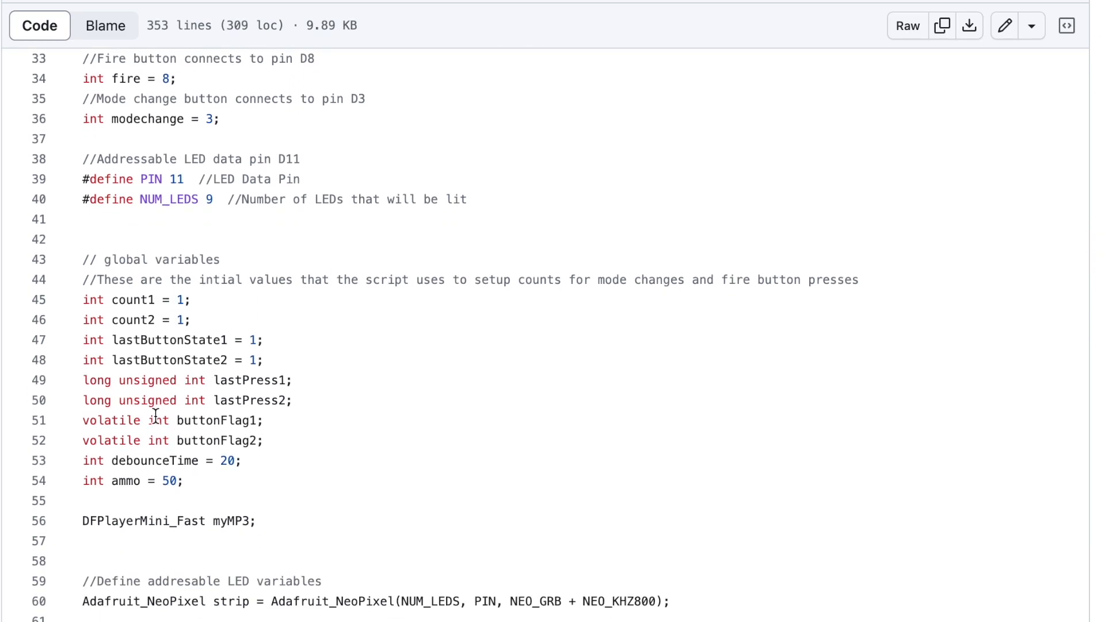
scroll(down, 3)
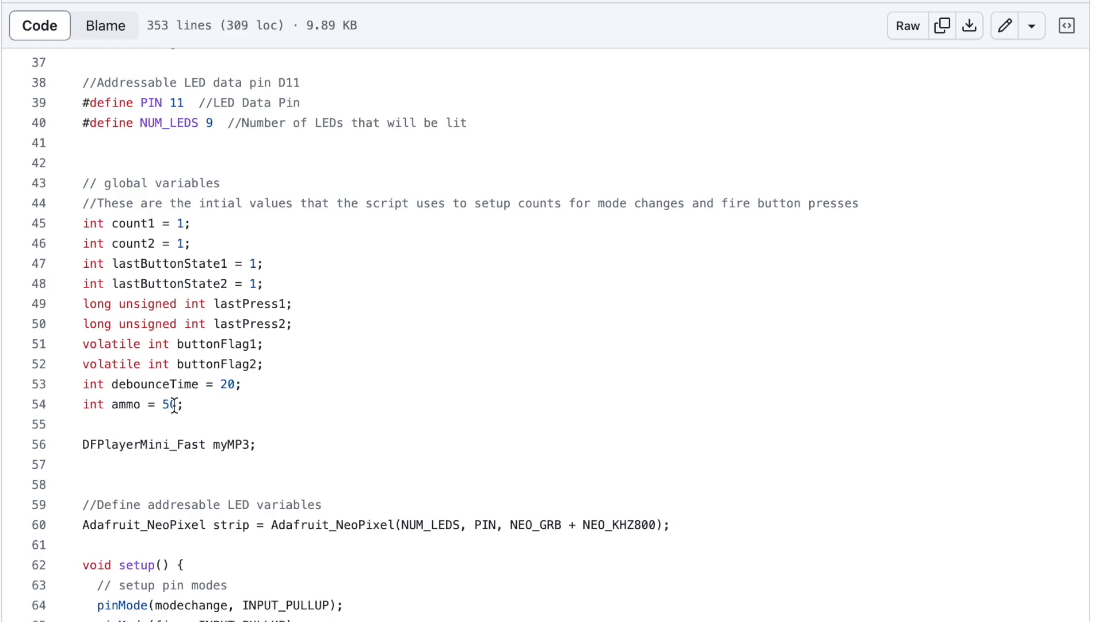
scroll(down, 3)
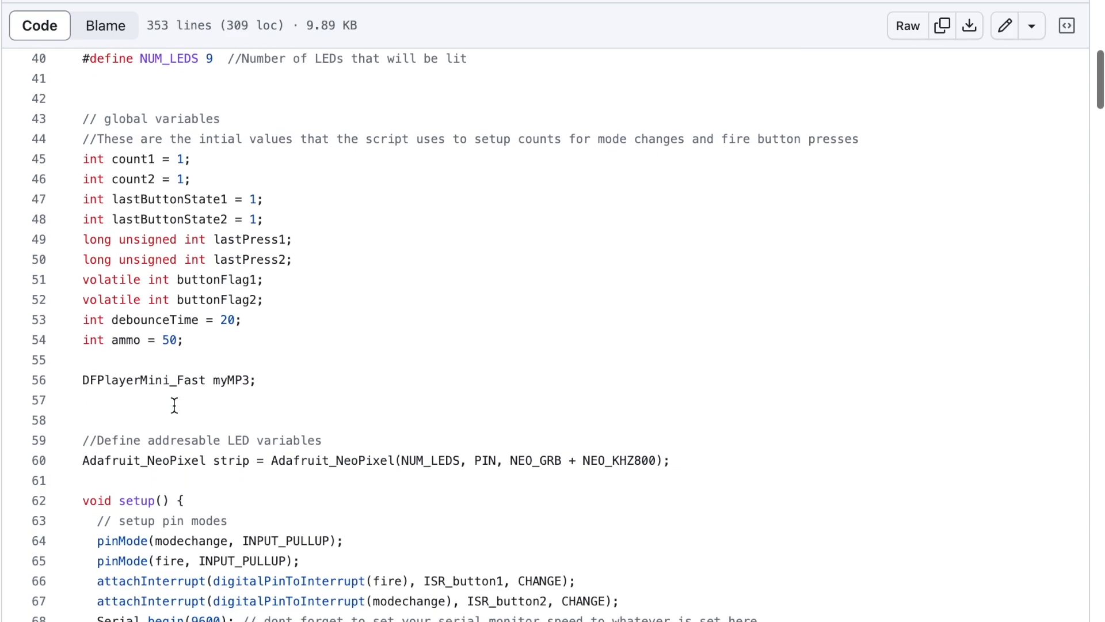
scroll(up, 3)
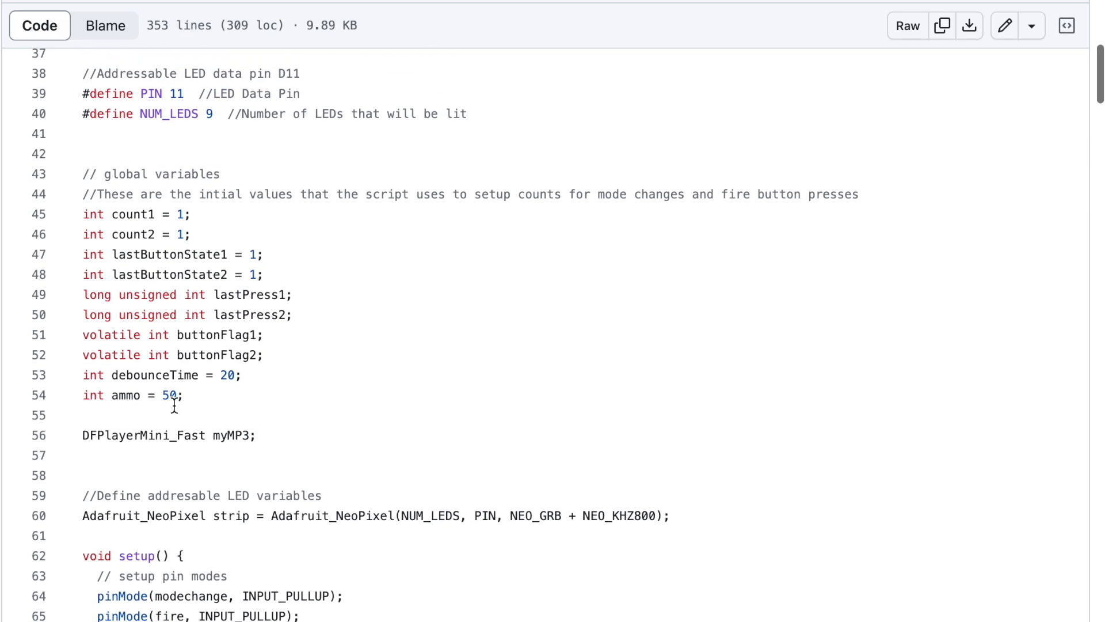
scroll(up, 3)
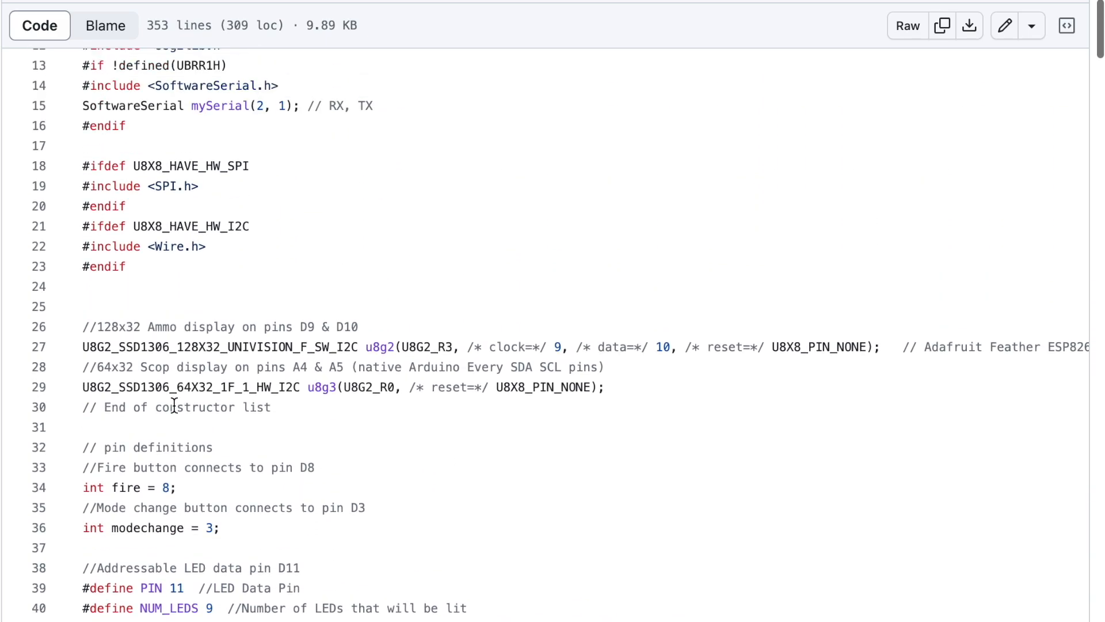
scroll(up, 3)
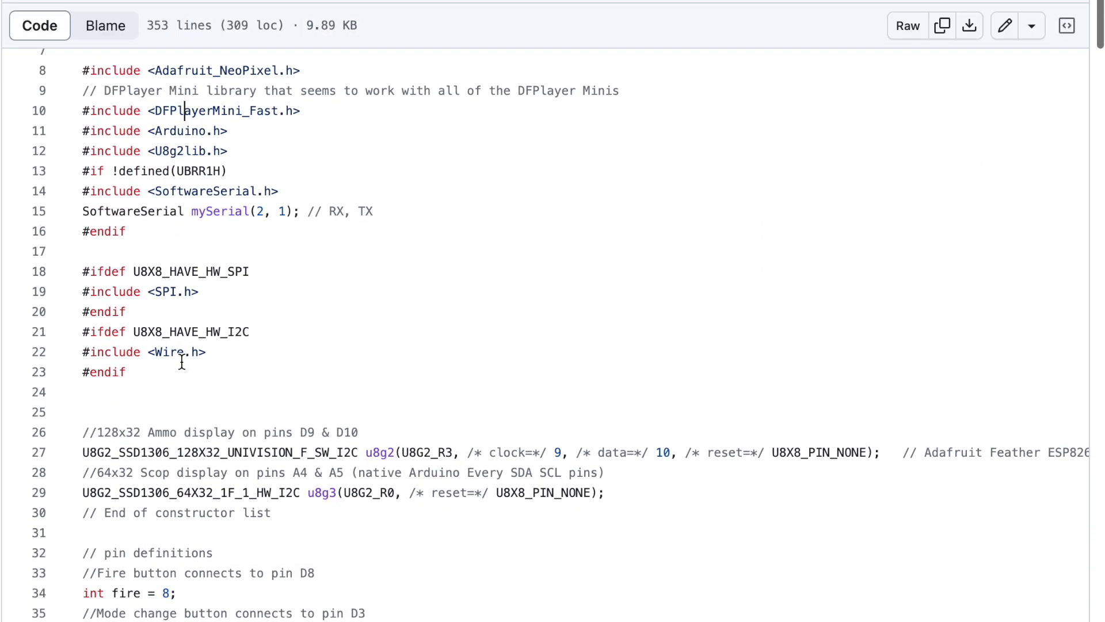
scroll(down, 3)
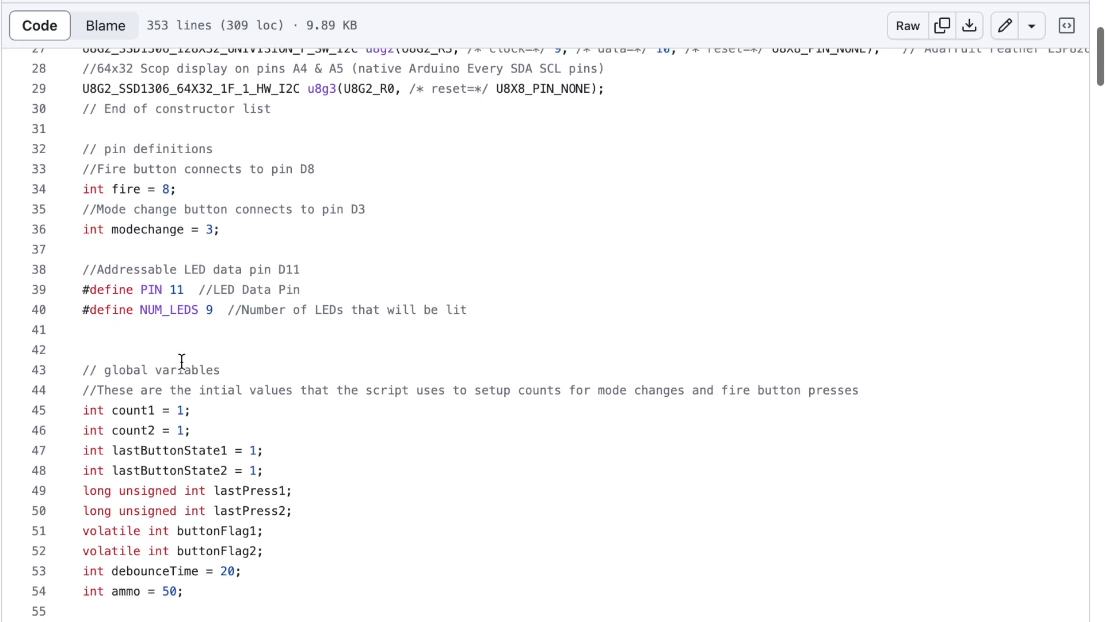
scroll(down, 3)
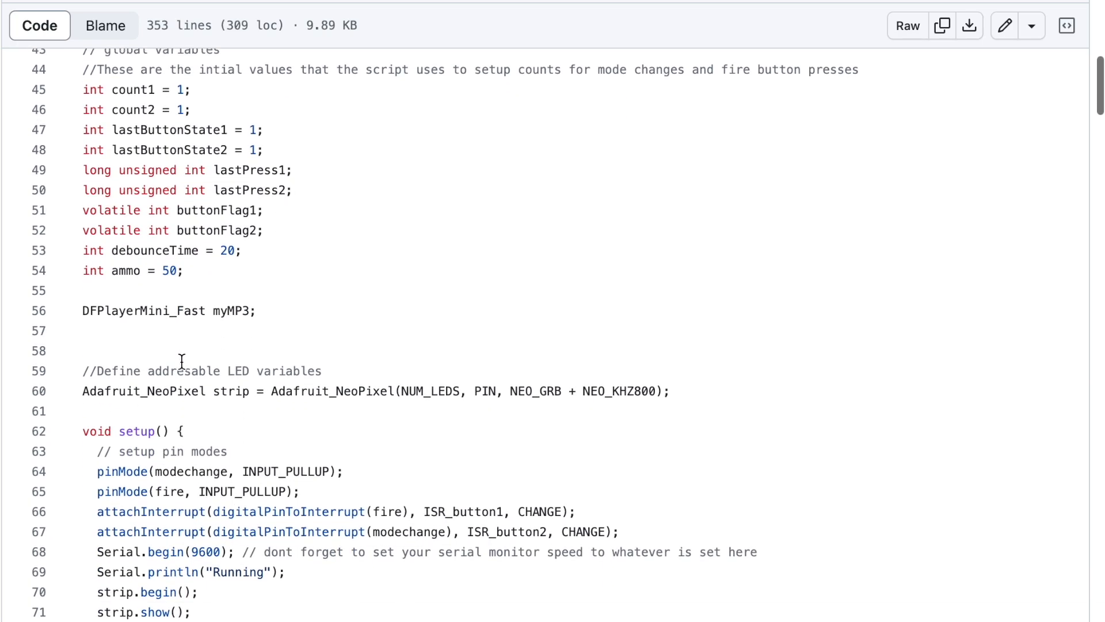
scroll(down, 3)
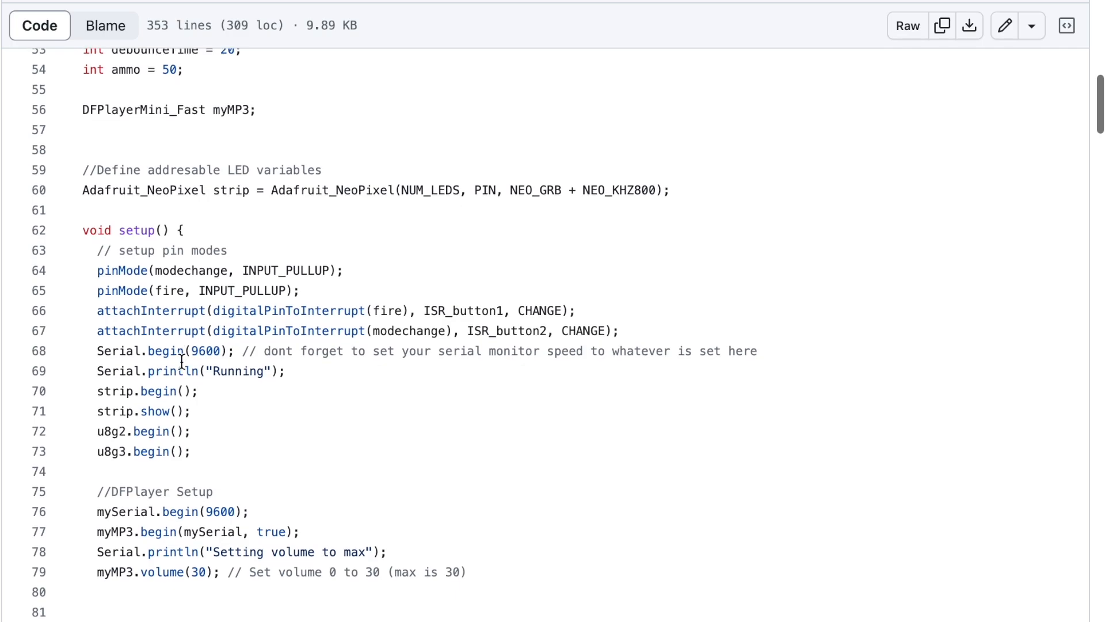
scroll(down, 3)
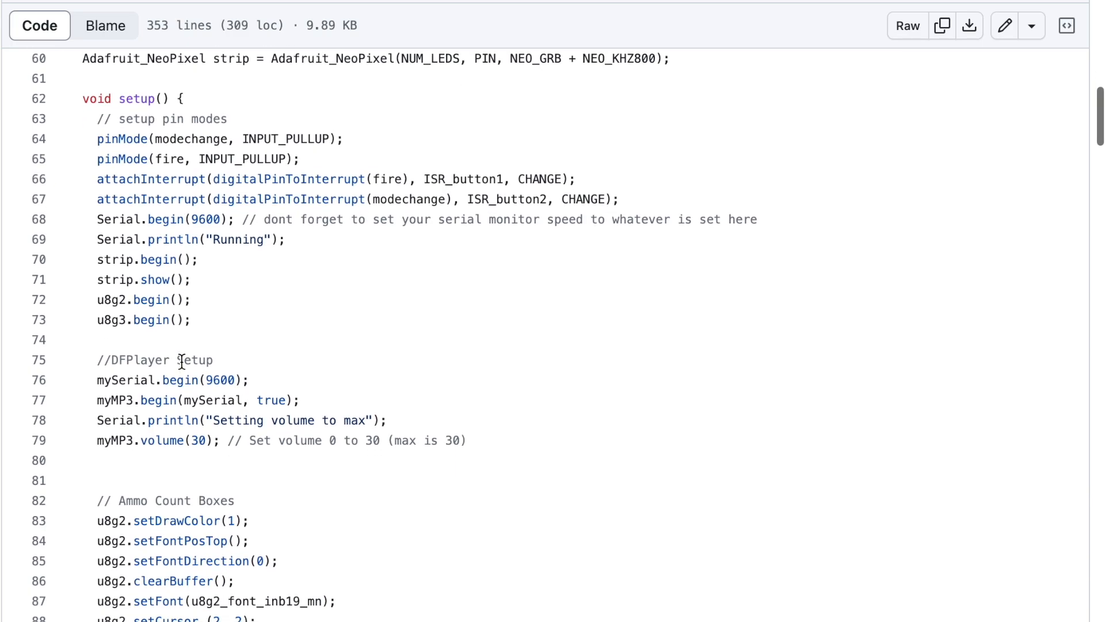
scroll(down, 3)
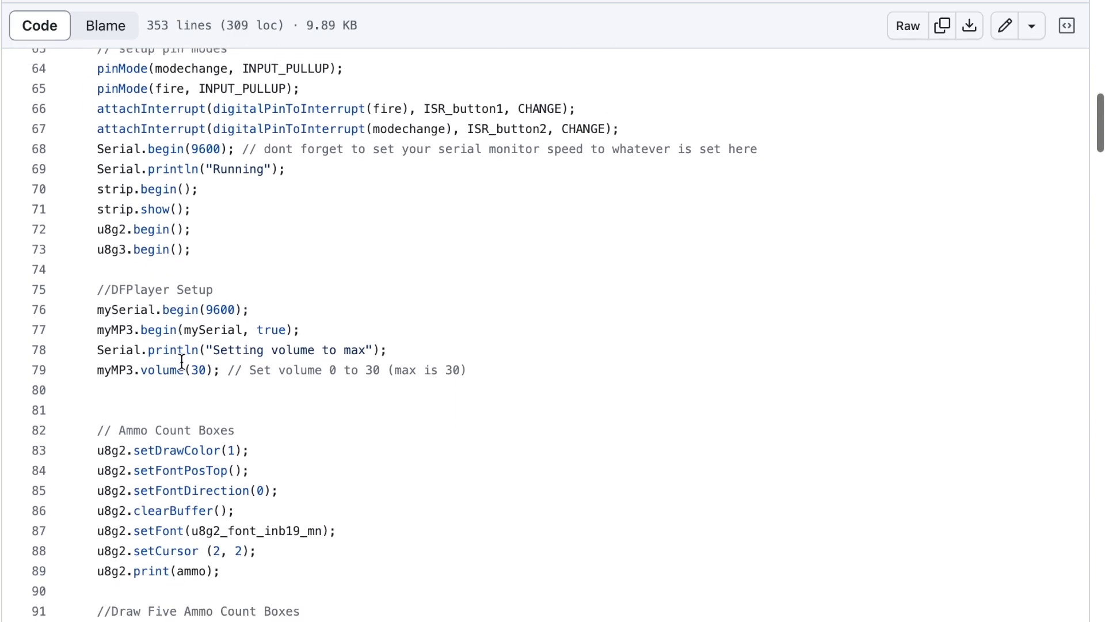
scroll(down, 3)
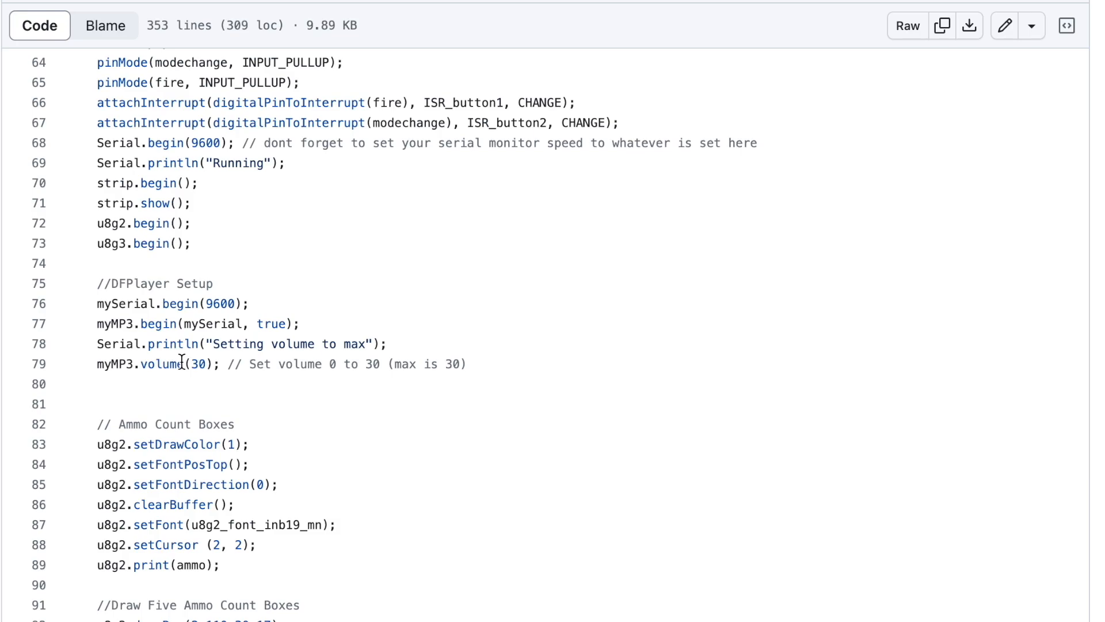
scroll(down, 3)
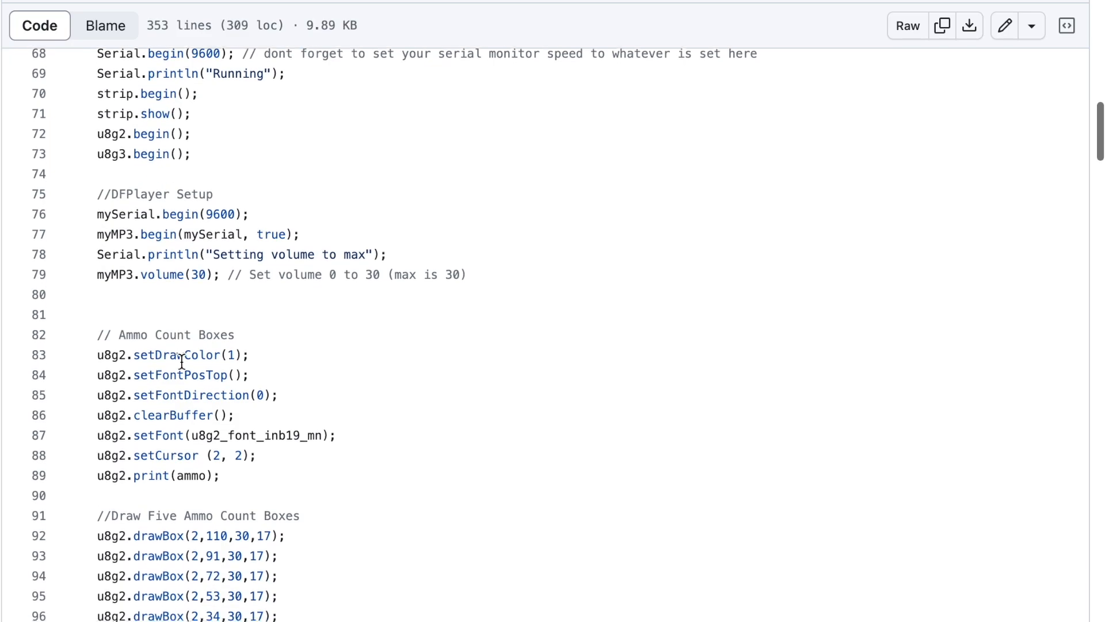
scroll(down, 3)
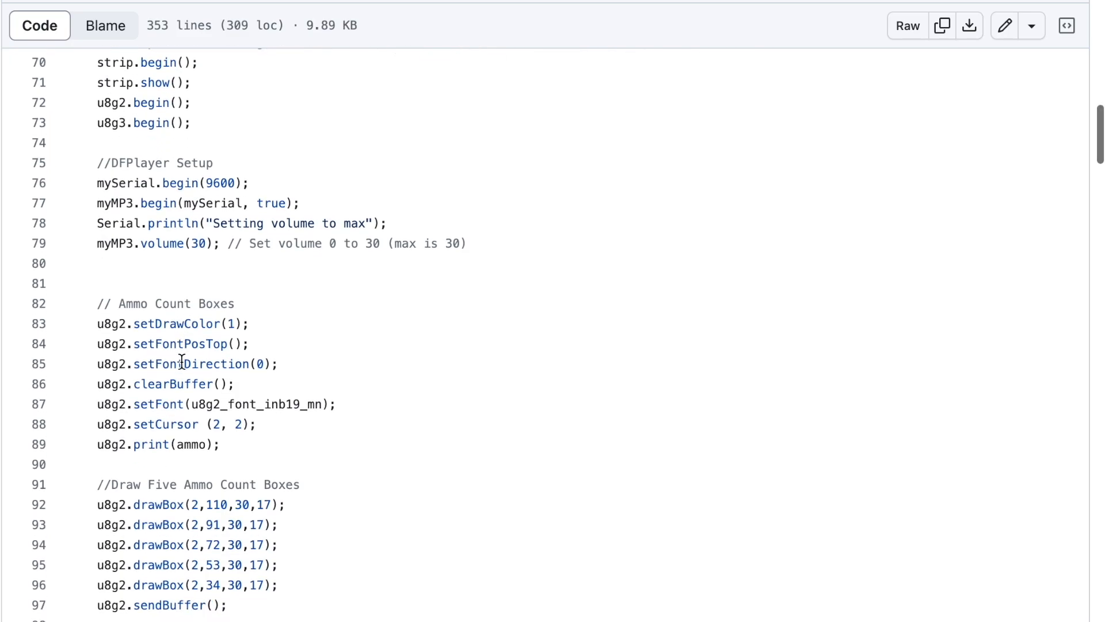
scroll(down, 3)
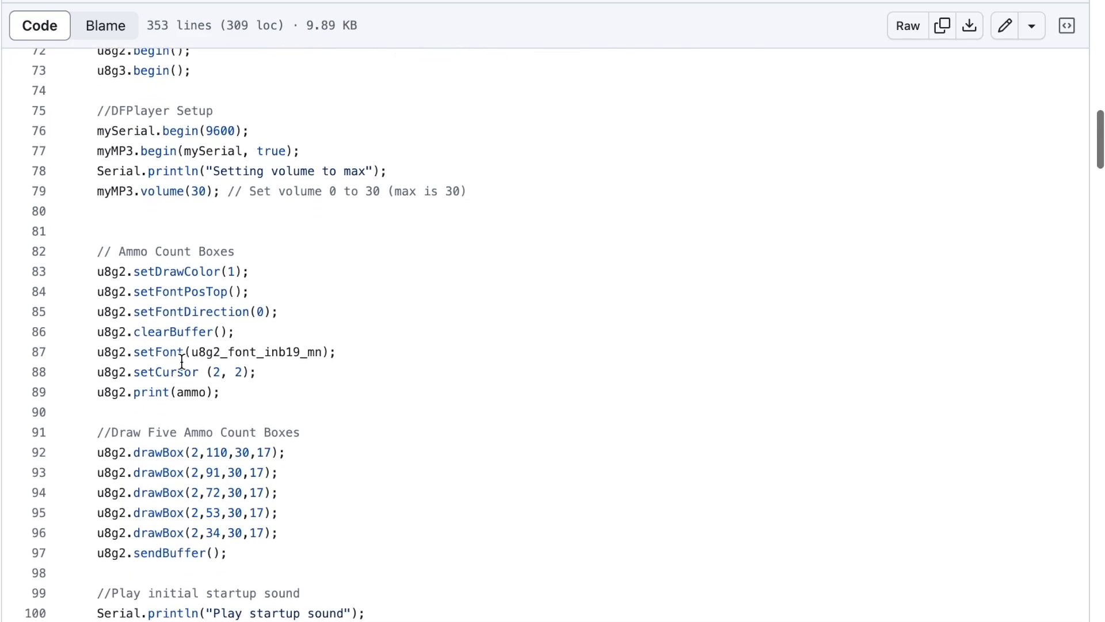
scroll(down, 3)
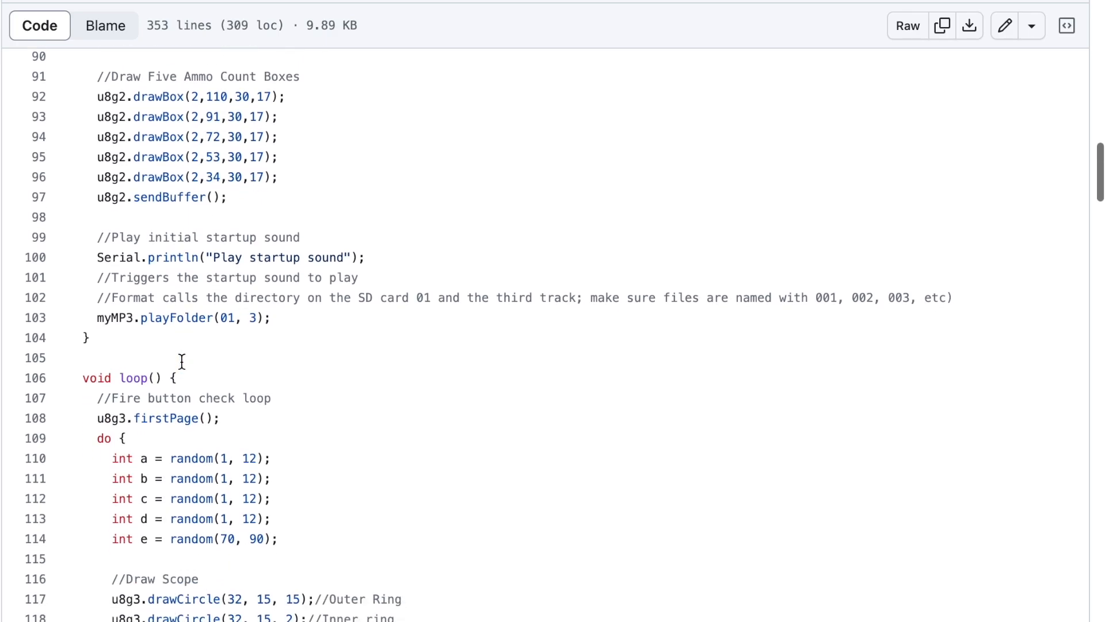
scroll(down, 3)
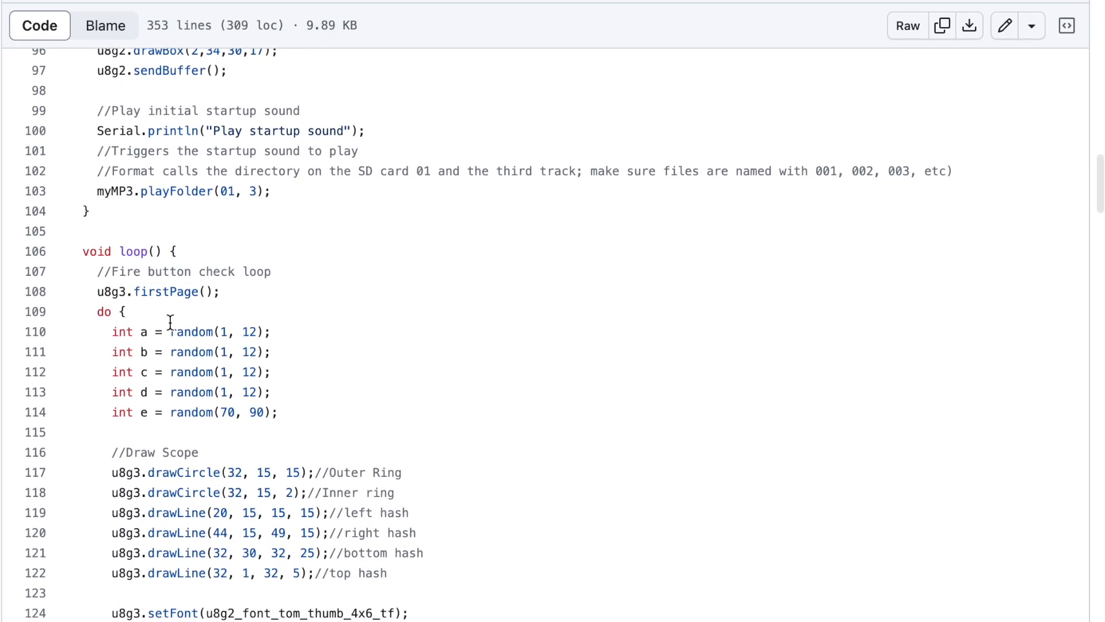
mouse_move(194, 317)
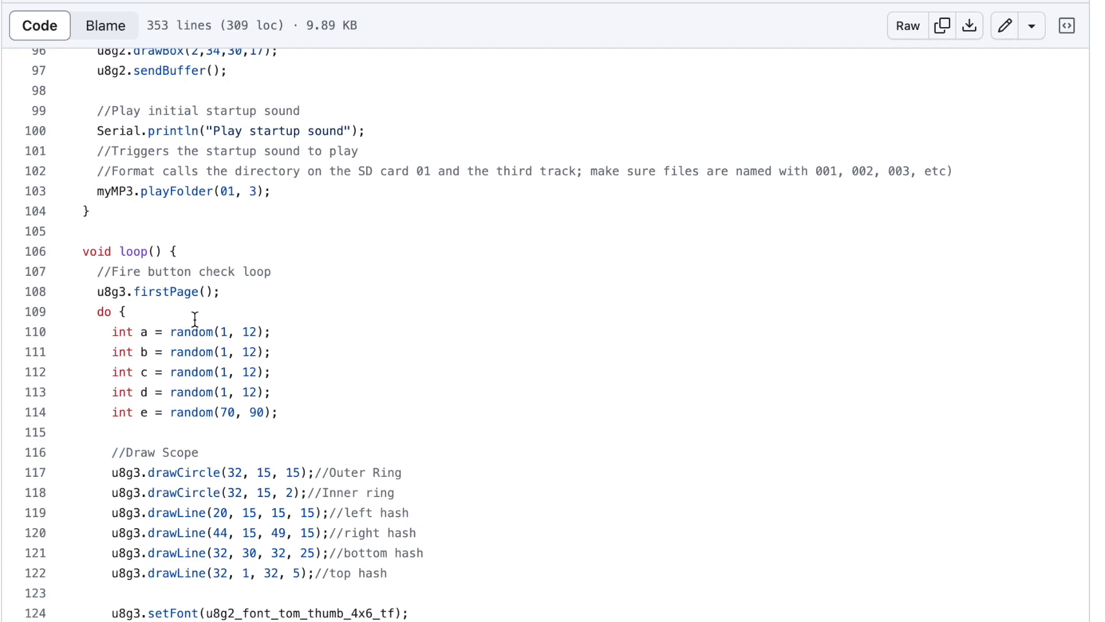
scroll(down, 3)
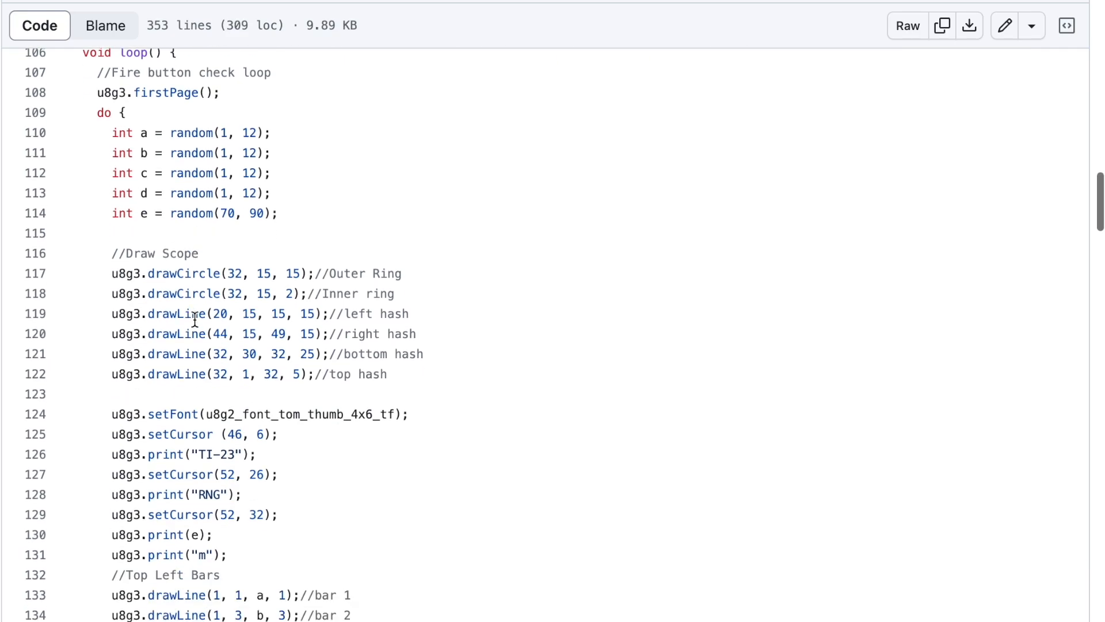
scroll(down, 3)
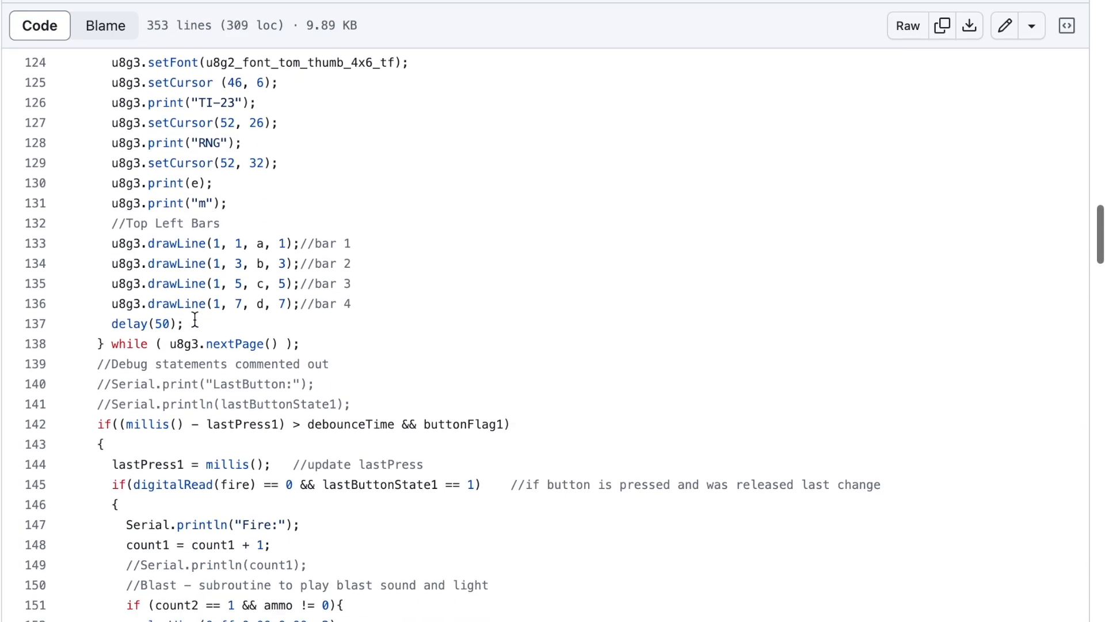
scroll(down, 3)
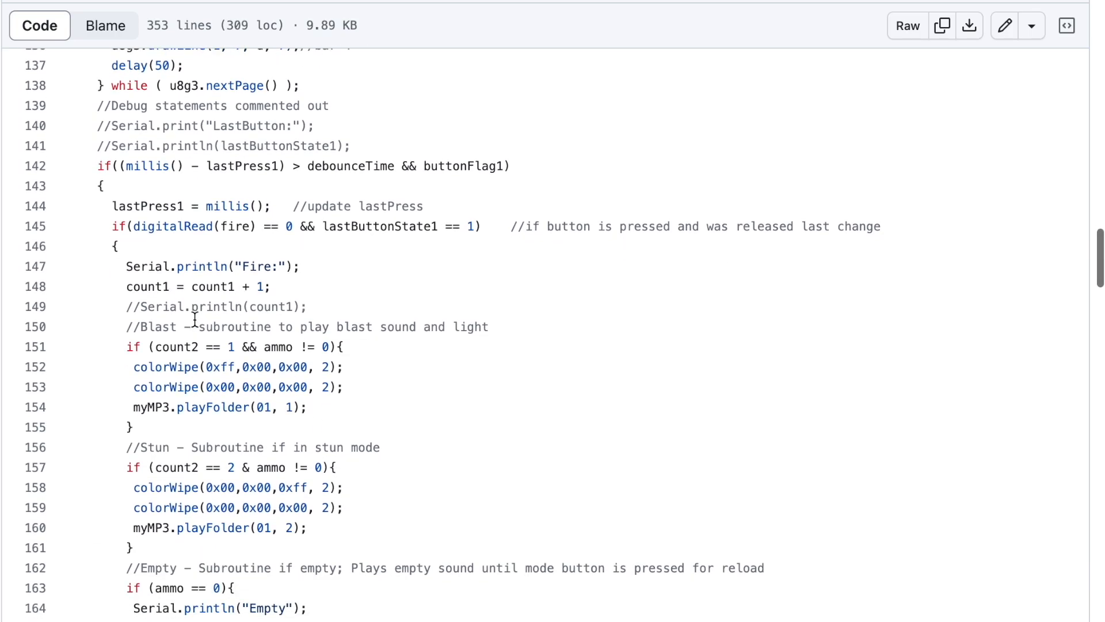
scroll(down, 3)
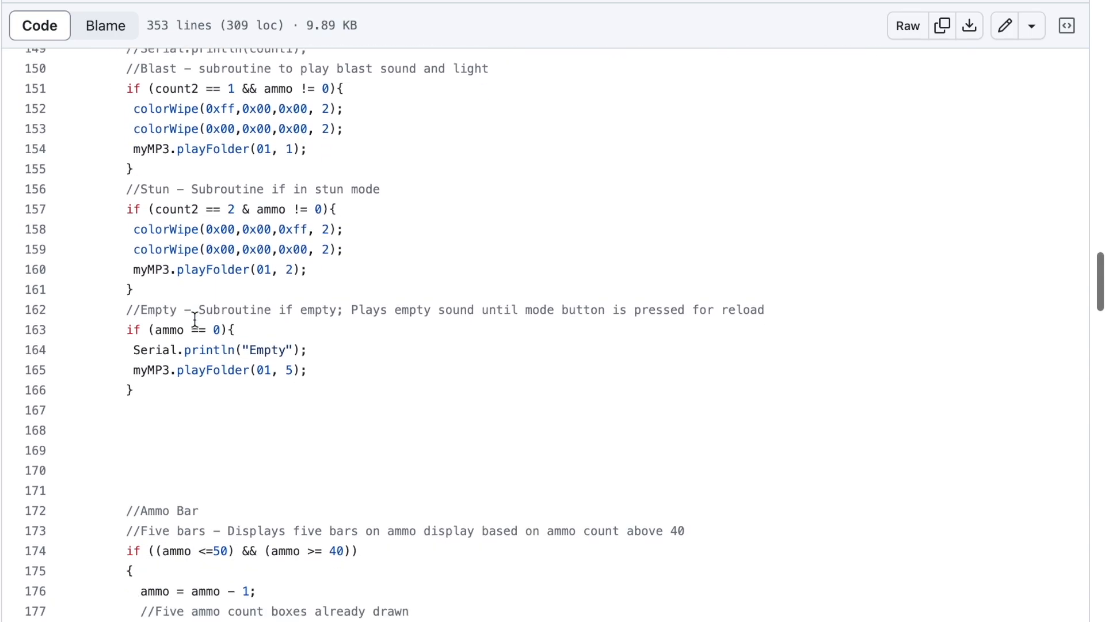
scroll(down, 3)
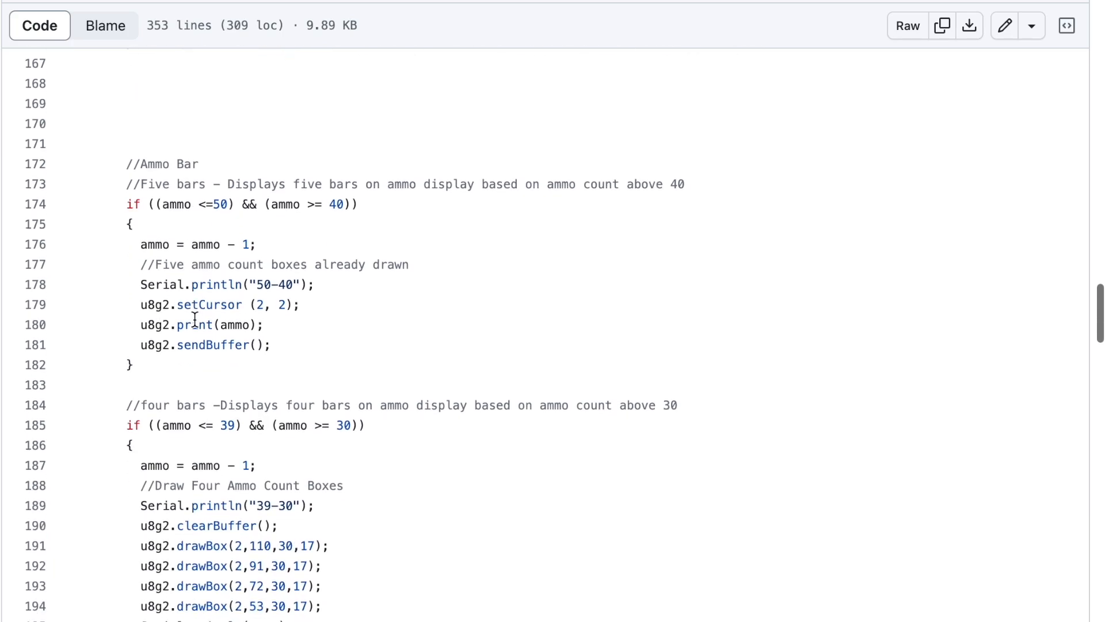
scroll(down, 3)
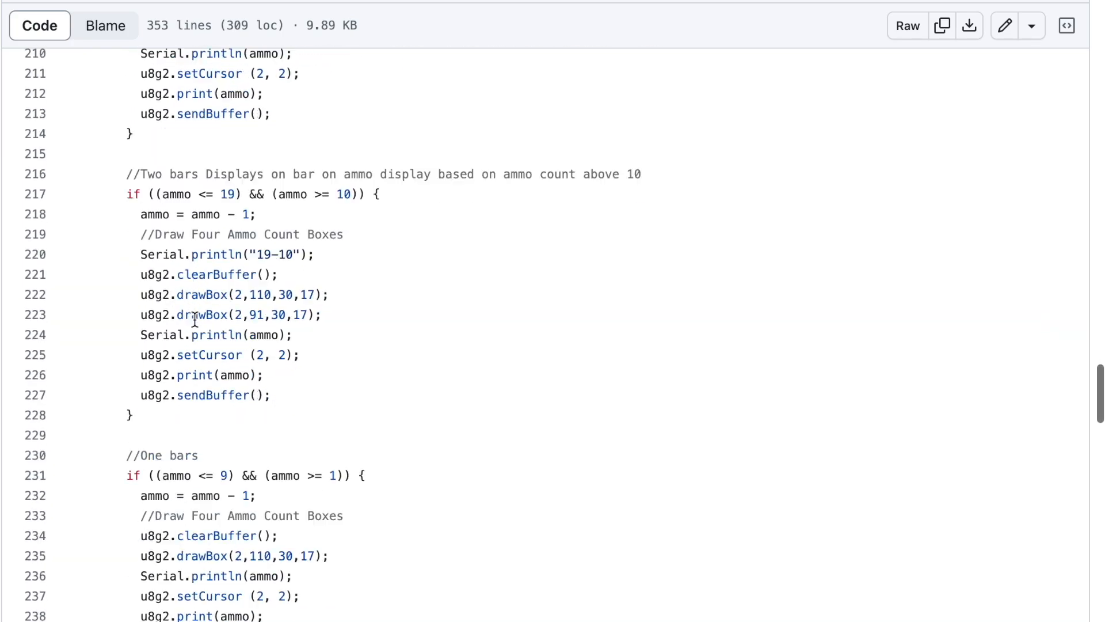
scroll(down, 3)
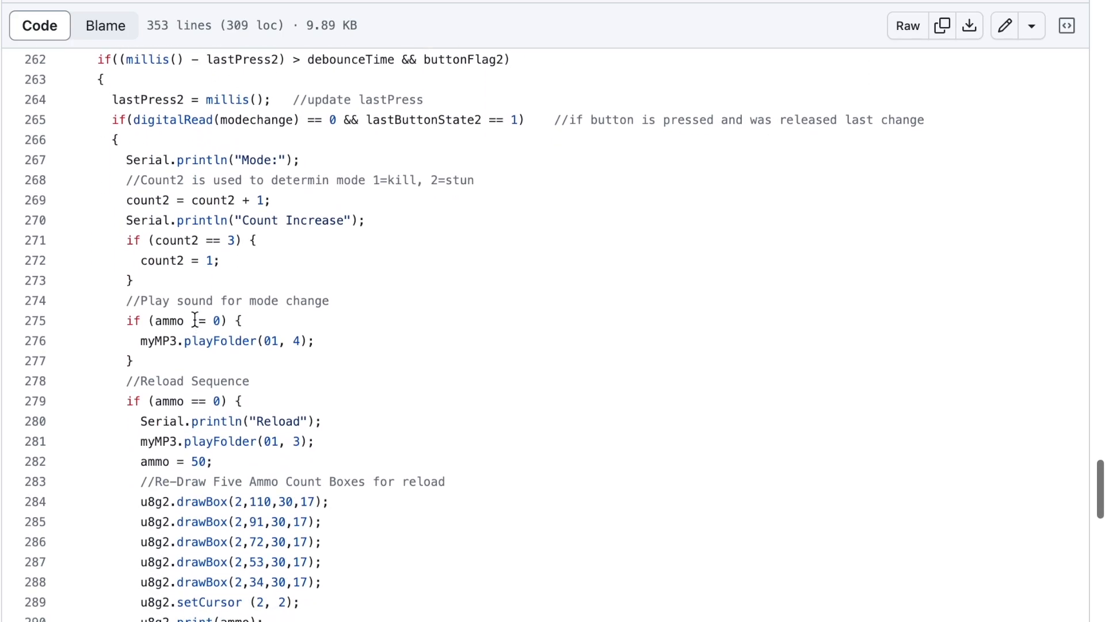
scroll(down, 3)
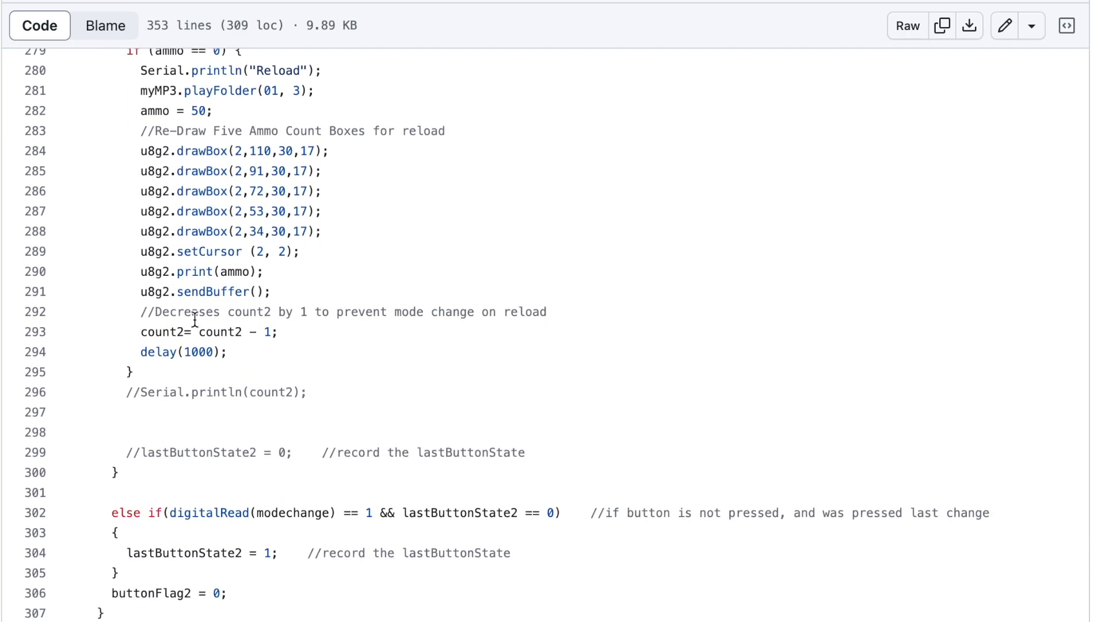
scroll(up, 3)
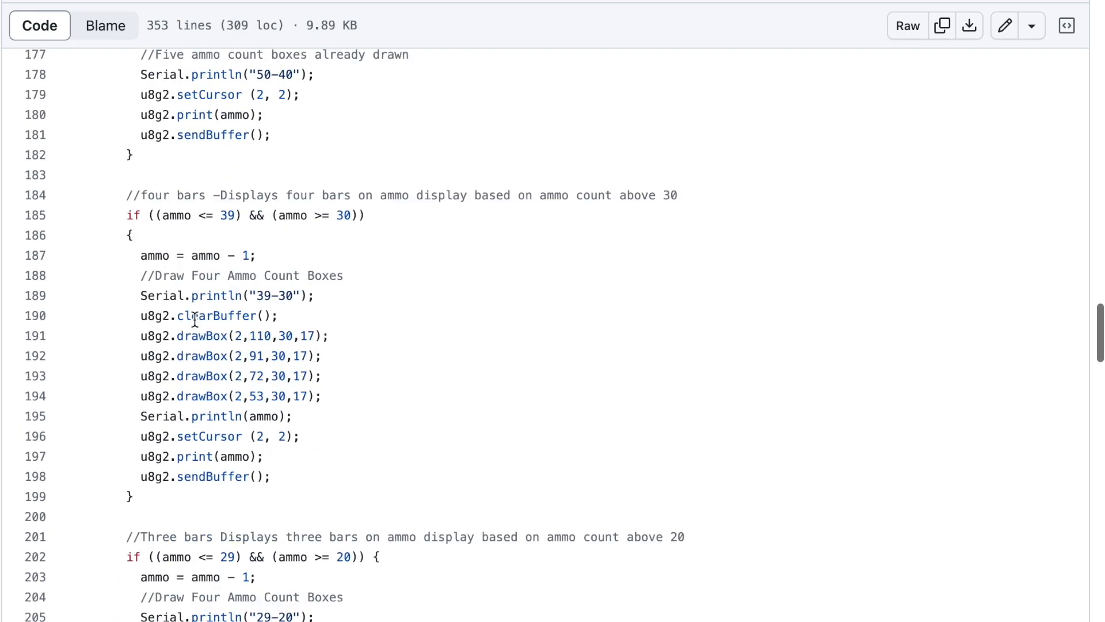
scroll(up, 3)
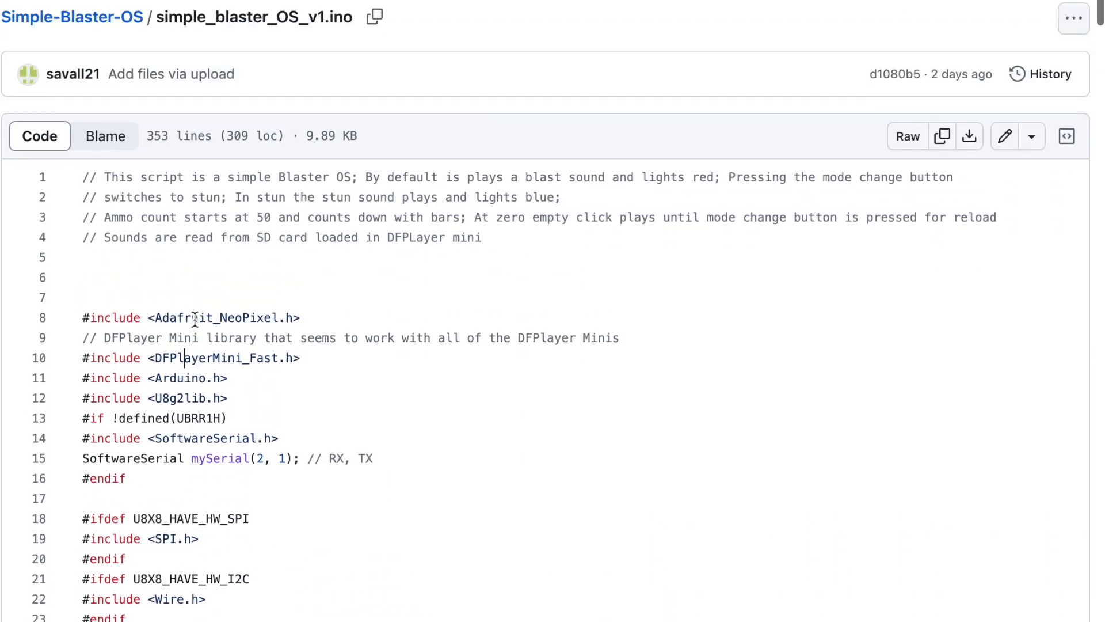
scroll(down, 3)
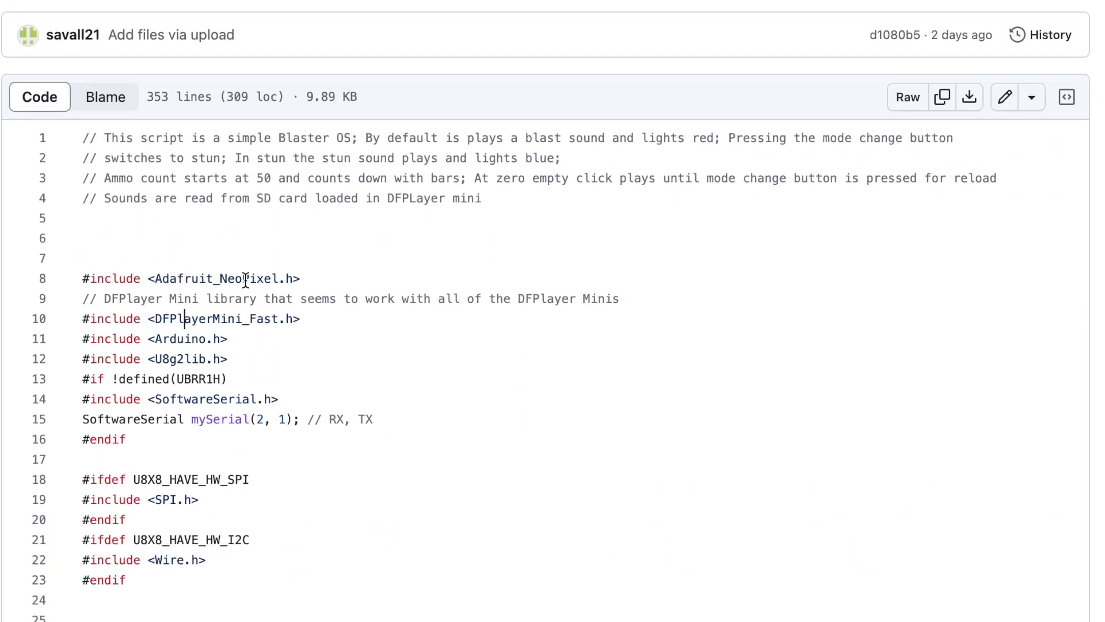
scroll(down, 3)
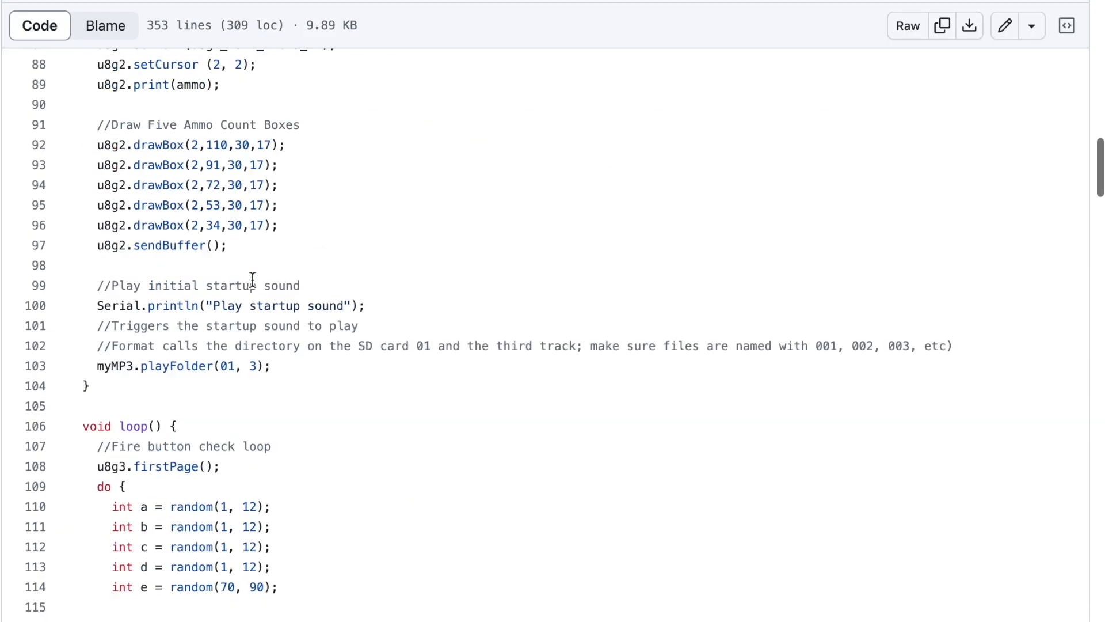
scroll(down, 3)
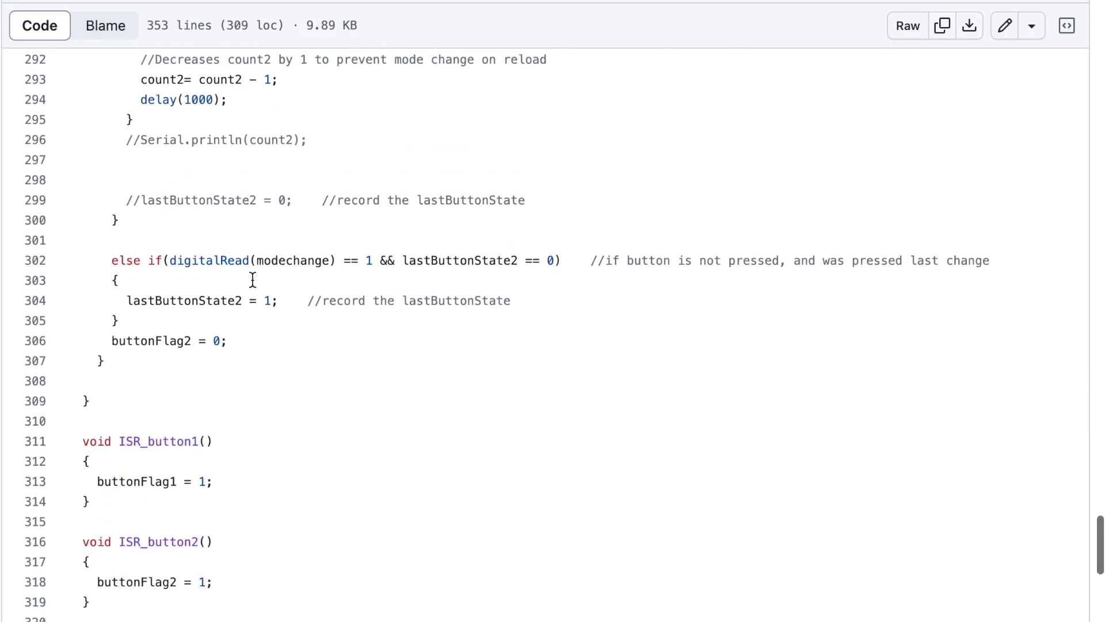
scroll(down, 3)
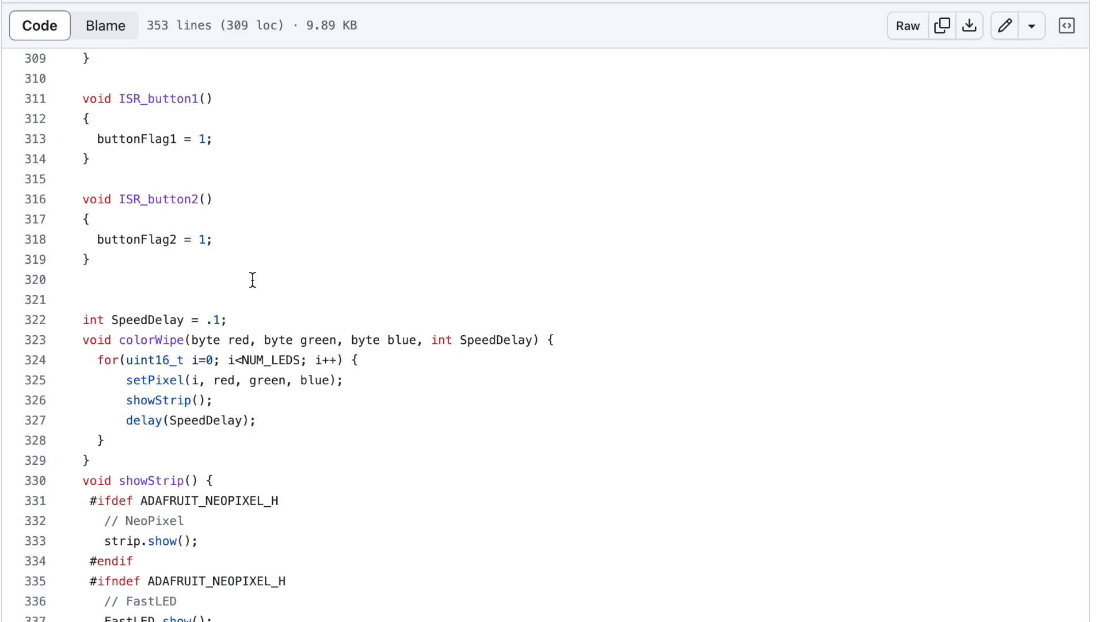
scroll(up, 3)
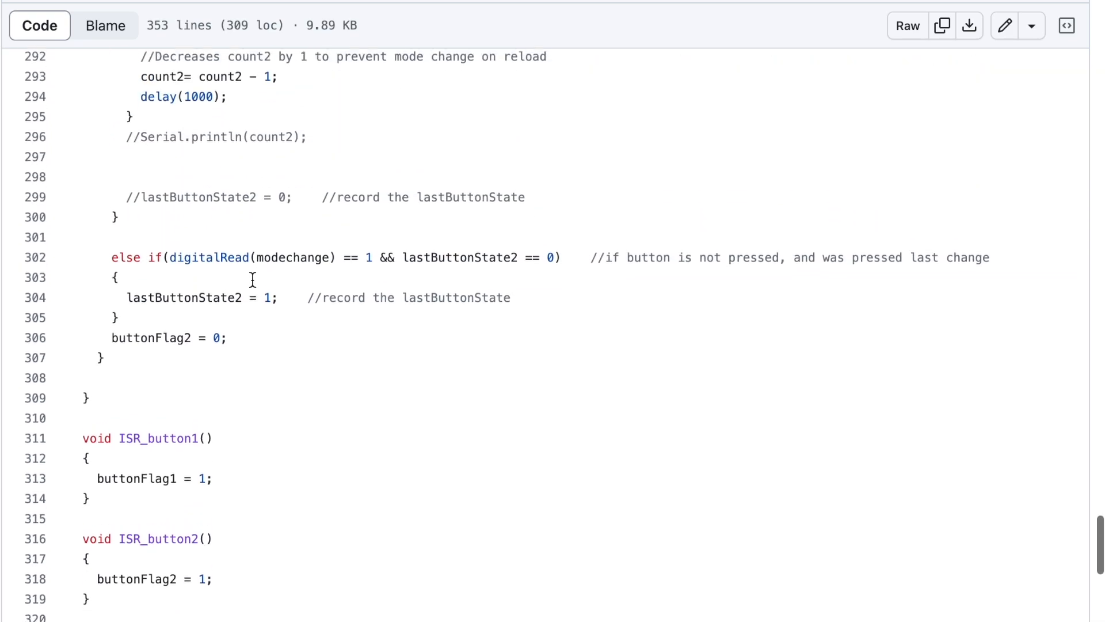
scroll(up, 3)
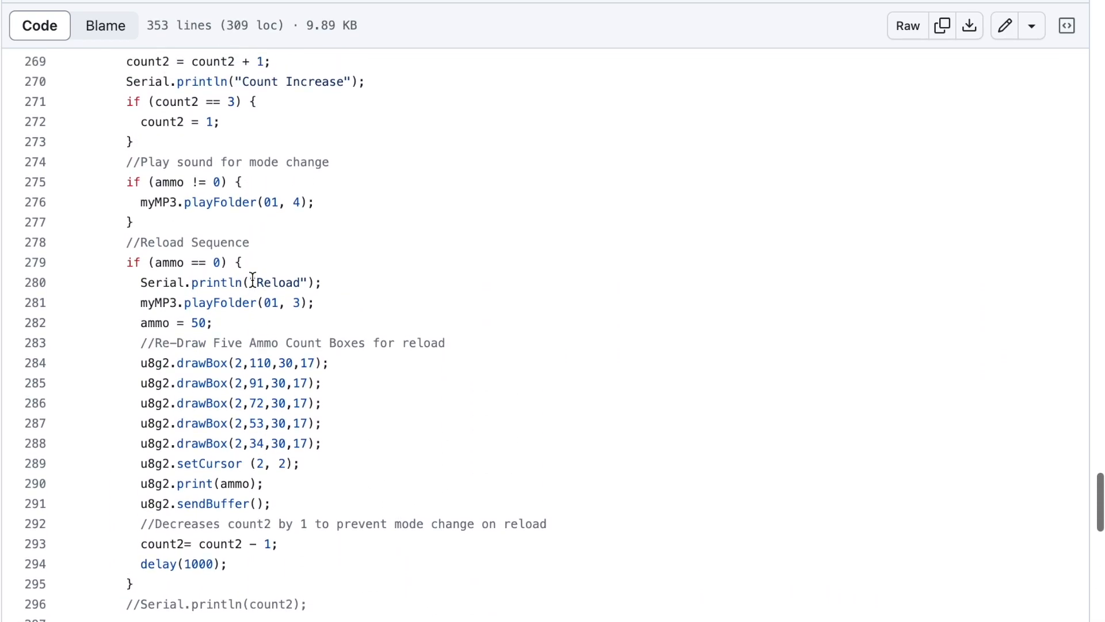
scroll(up, 3)
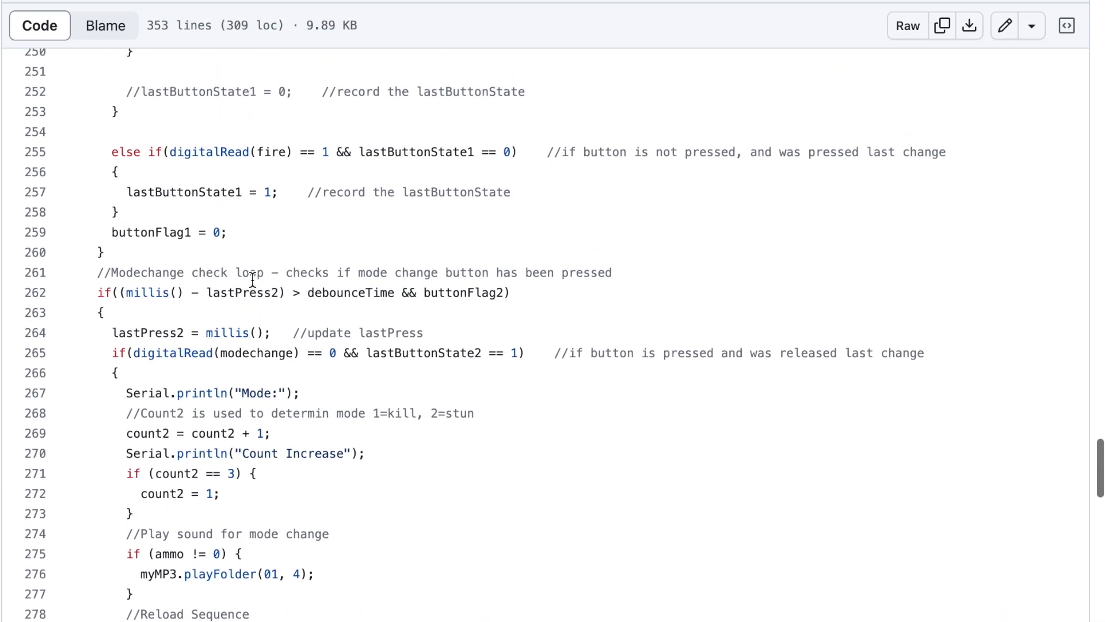
scroll(up, 3)
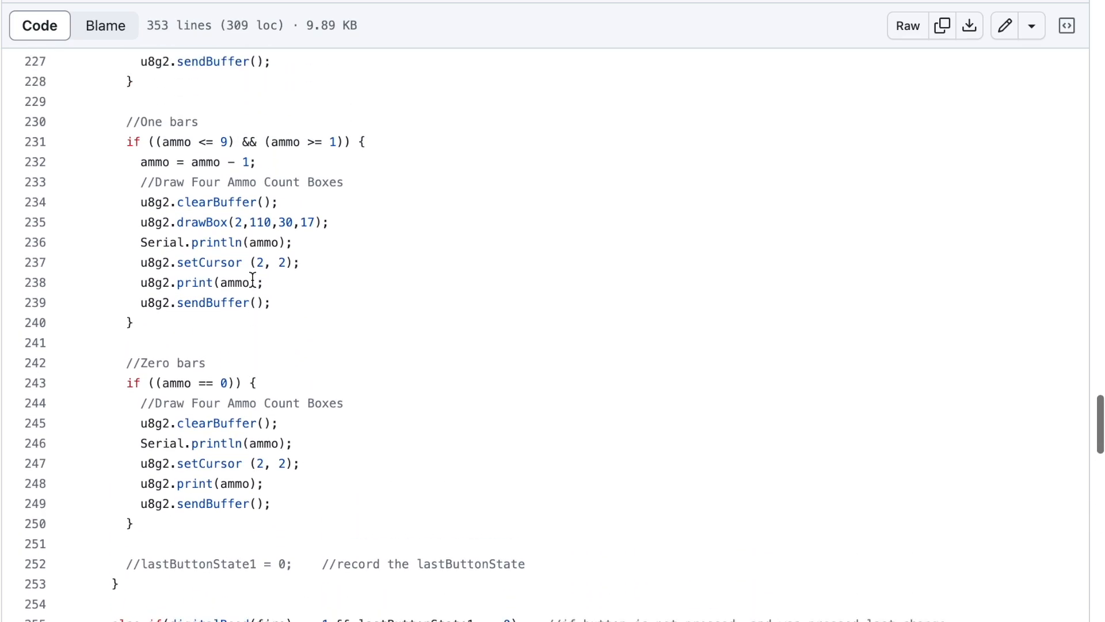
scroll(up, 3)
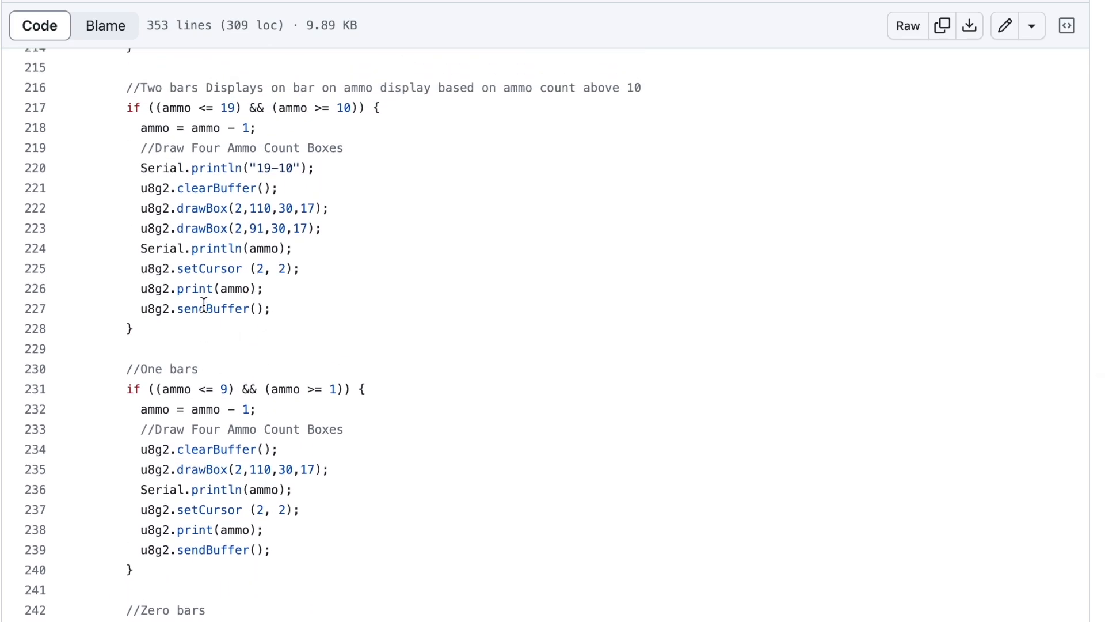
scroll(up, 3)
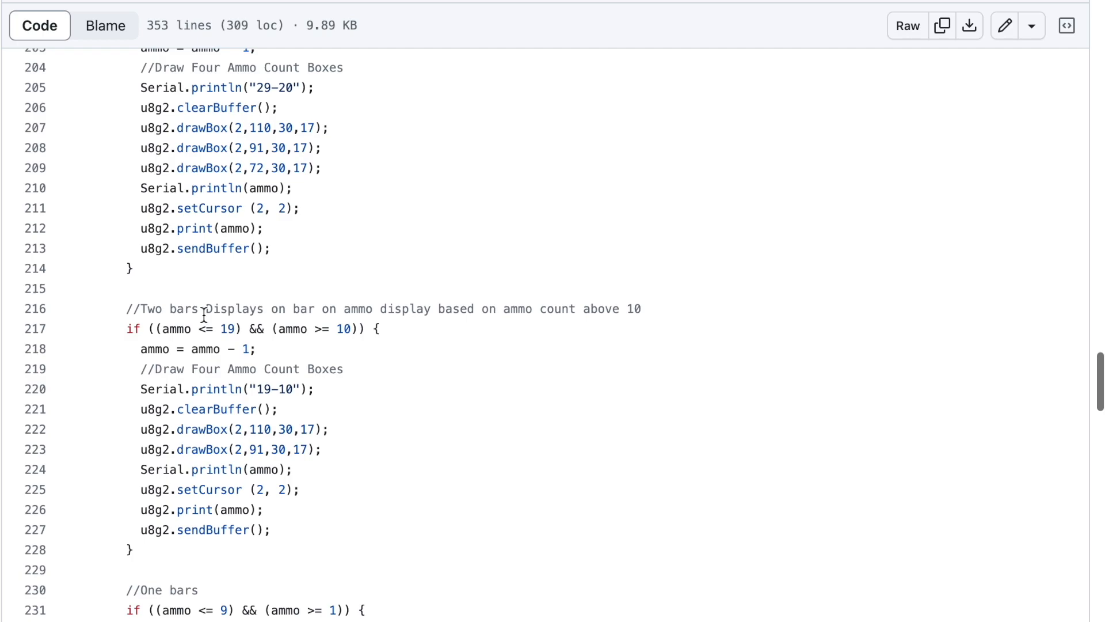
scroll(up, 3)
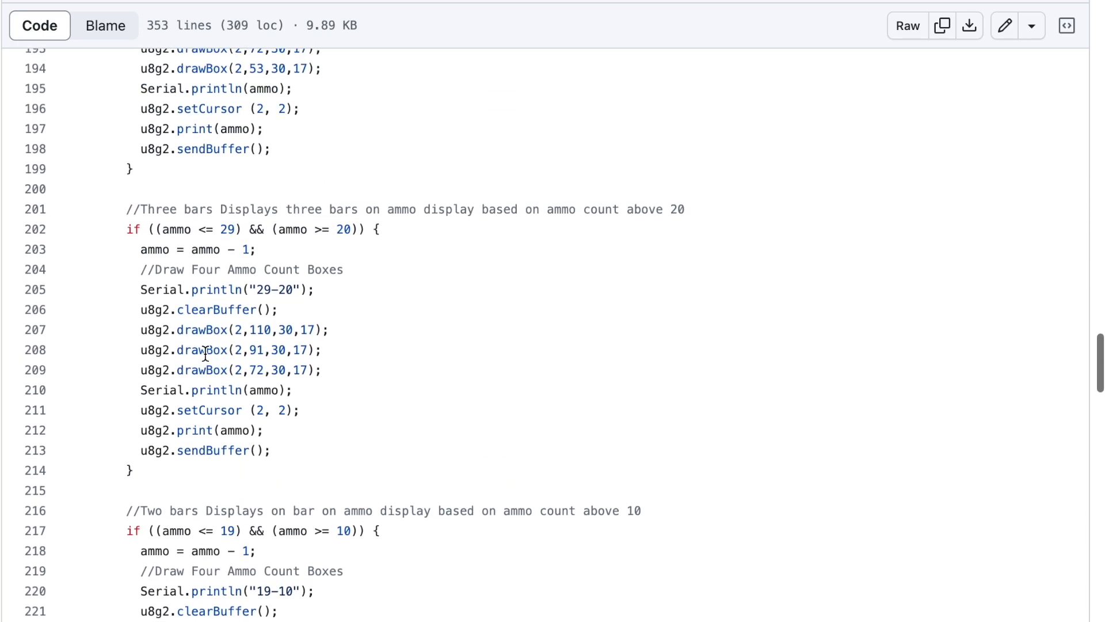
scroll(up, 3)
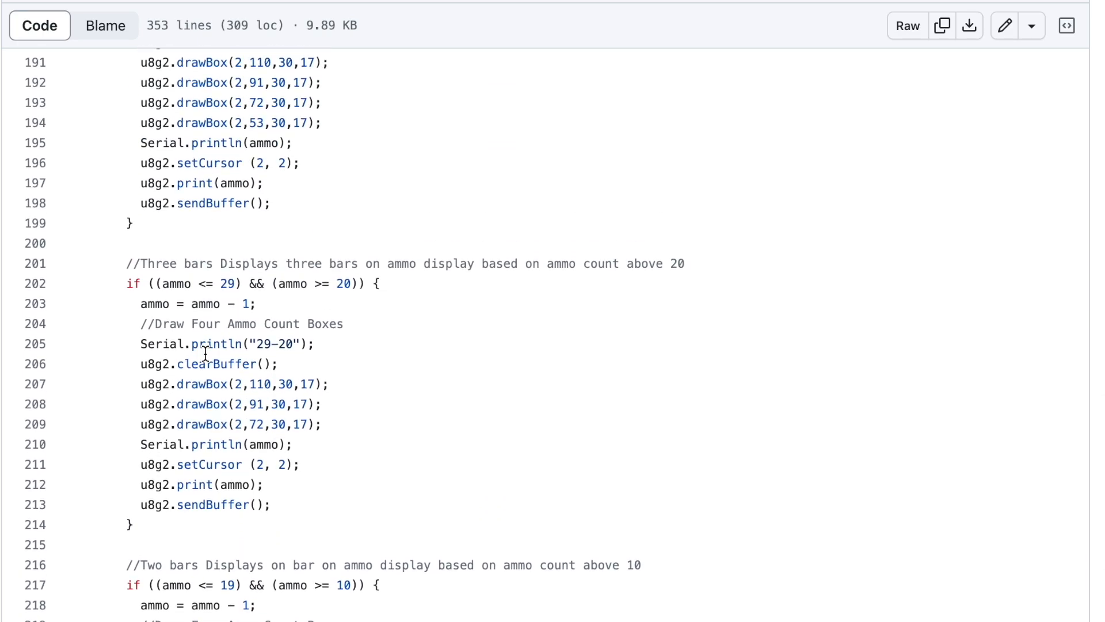
scroll(up, 3)
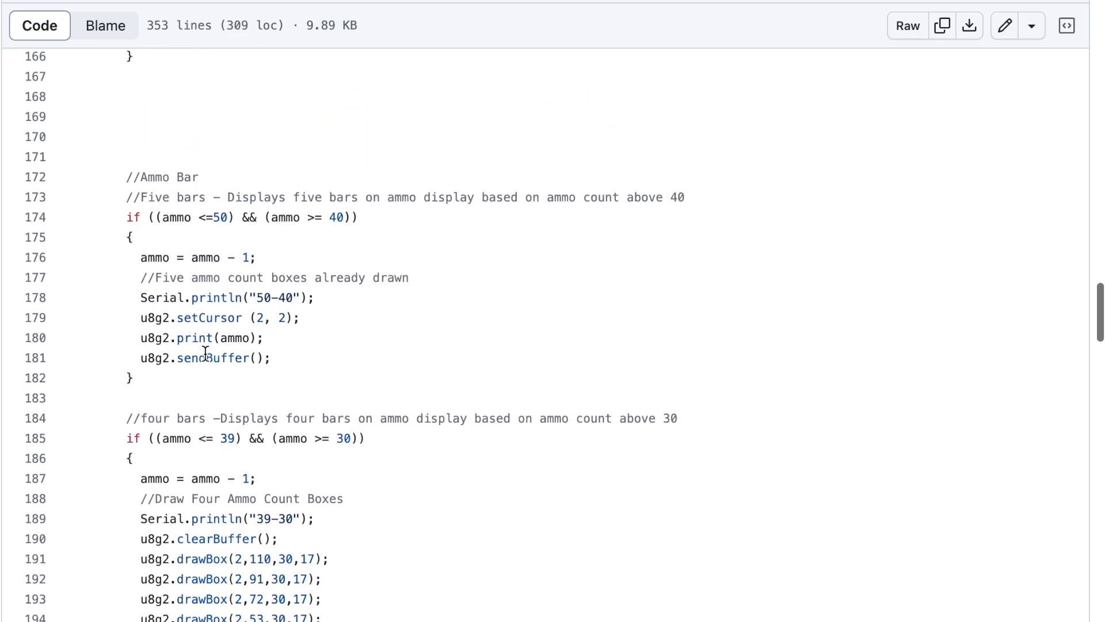
scroll(up, 3)
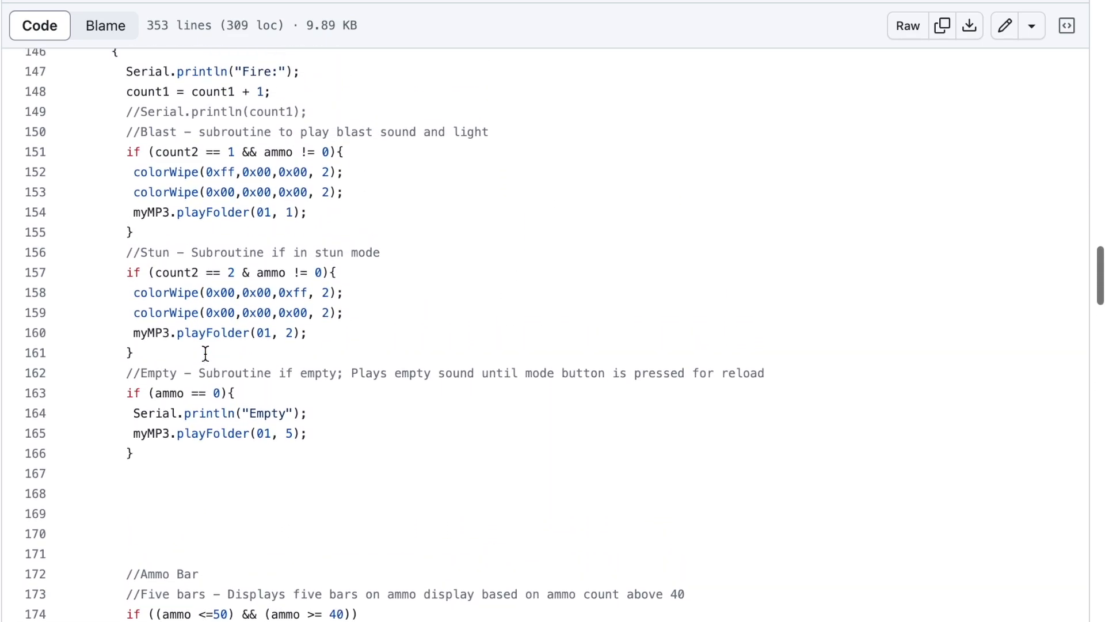
scroll(up, 3)
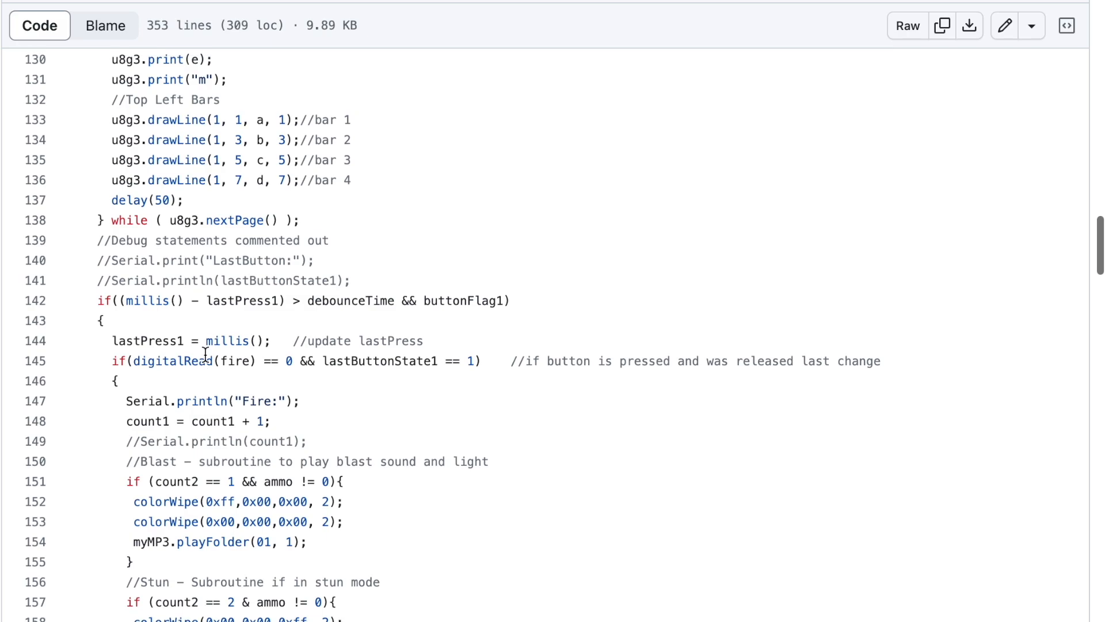
scroll(up, 3)
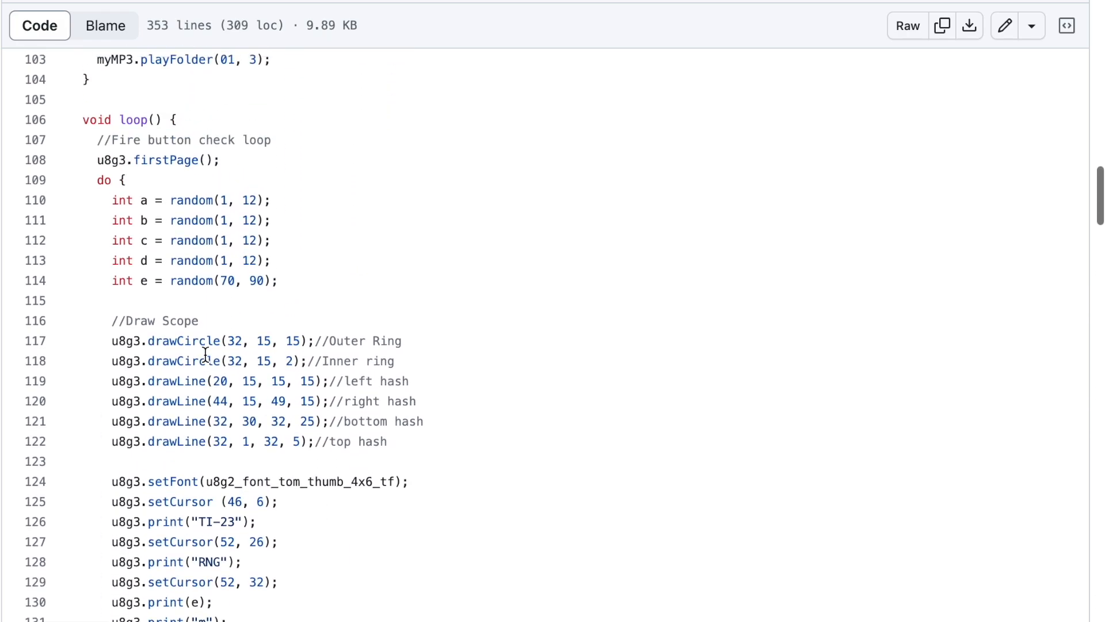
scroll(up, 3)
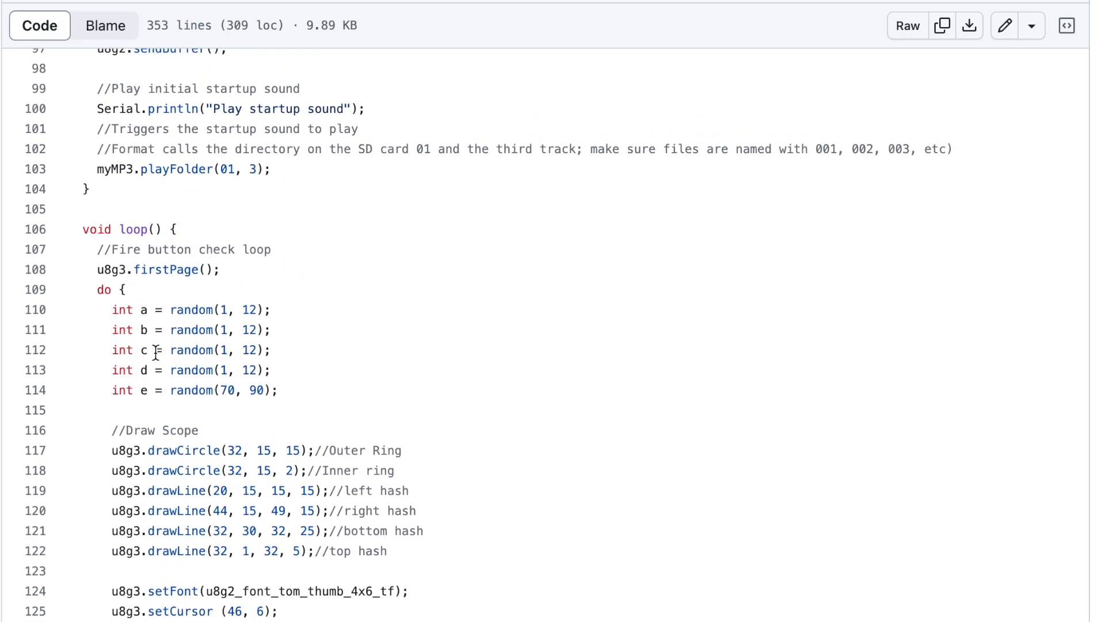
scroll(down, 3)
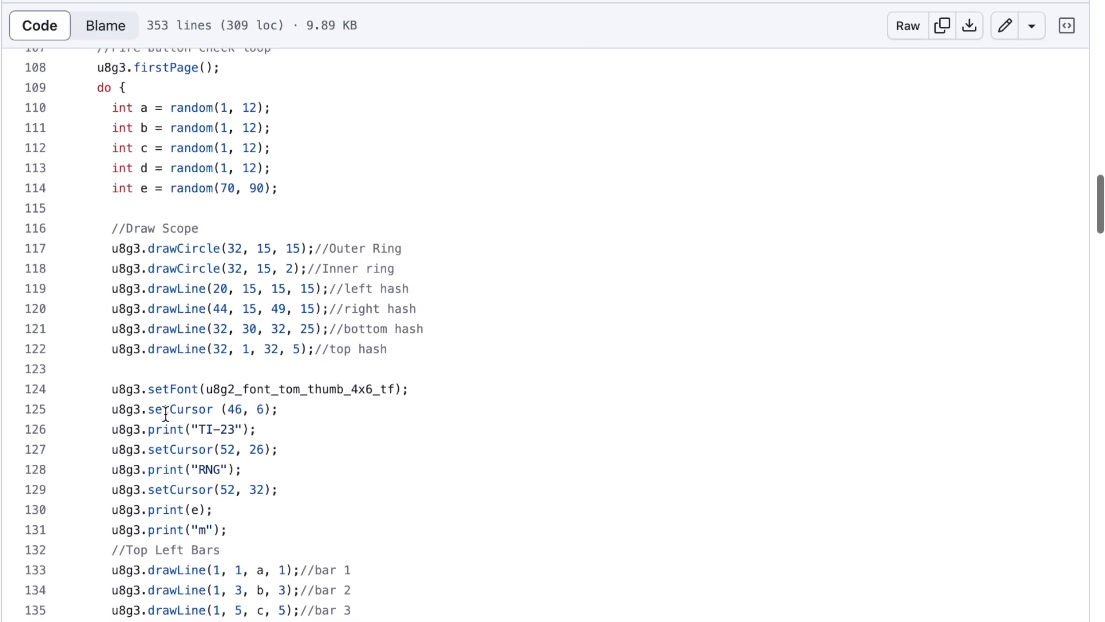
scroll(down, 3)
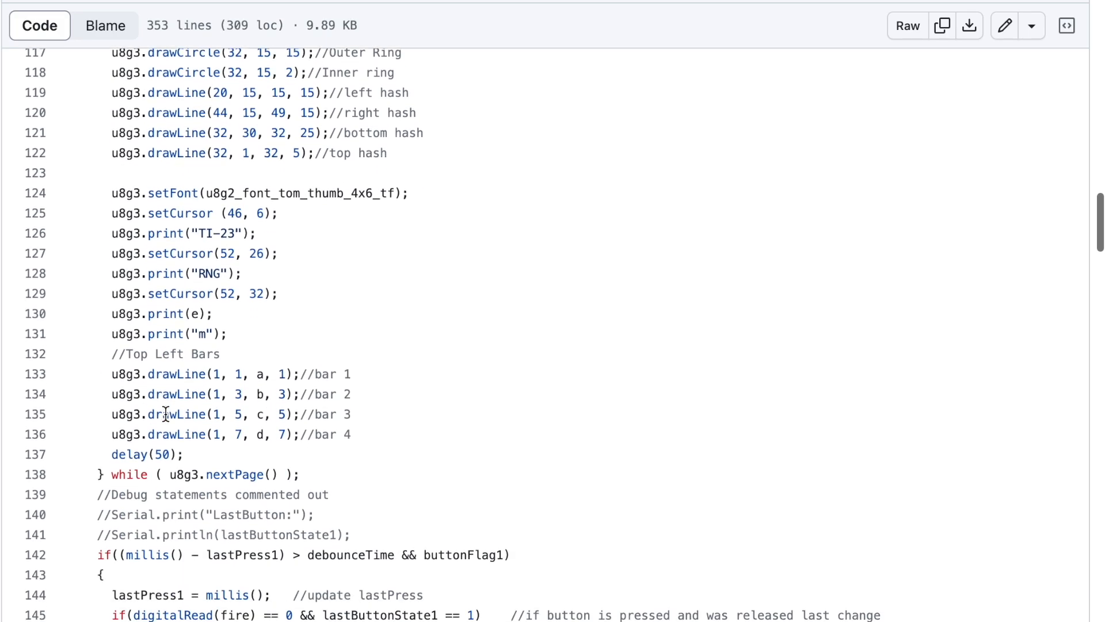
scroll(down, 3)
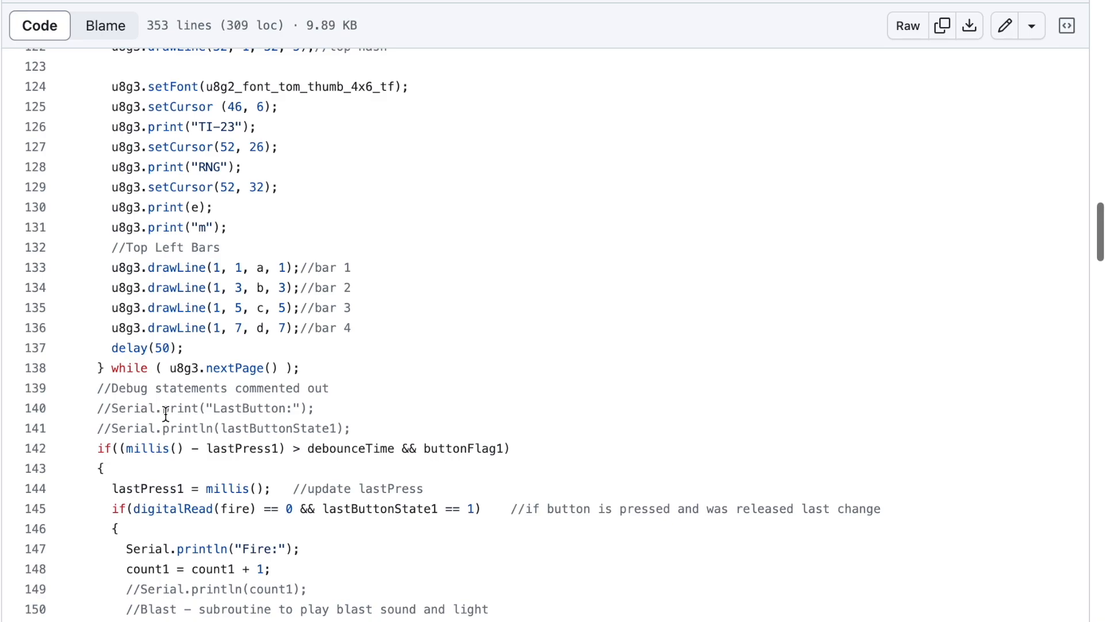
scroll(down, 3)
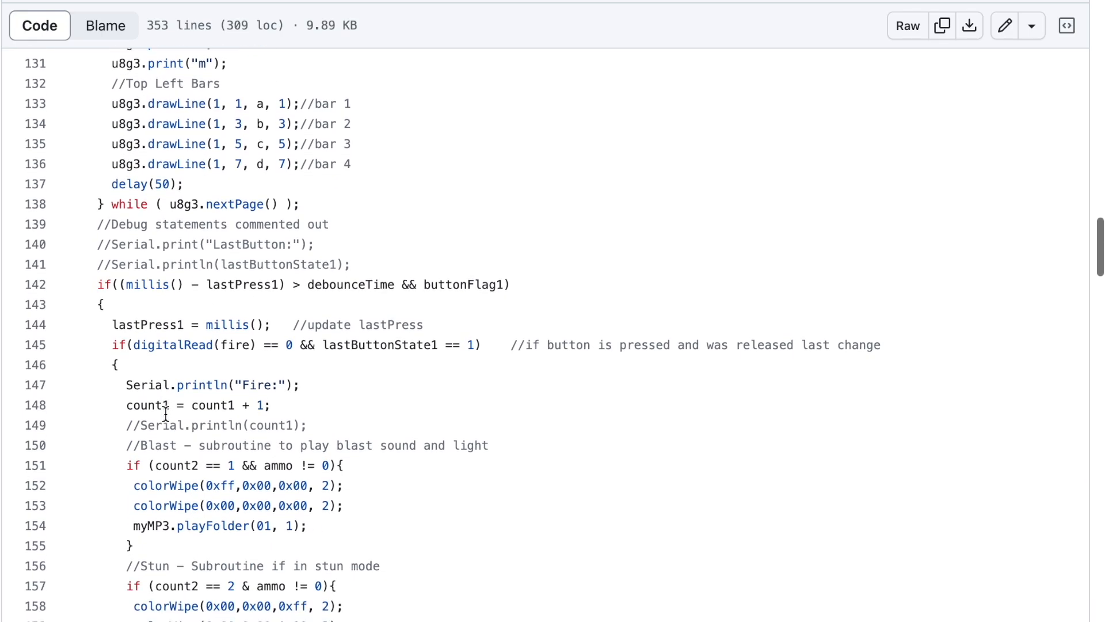
scroll(down, 3)
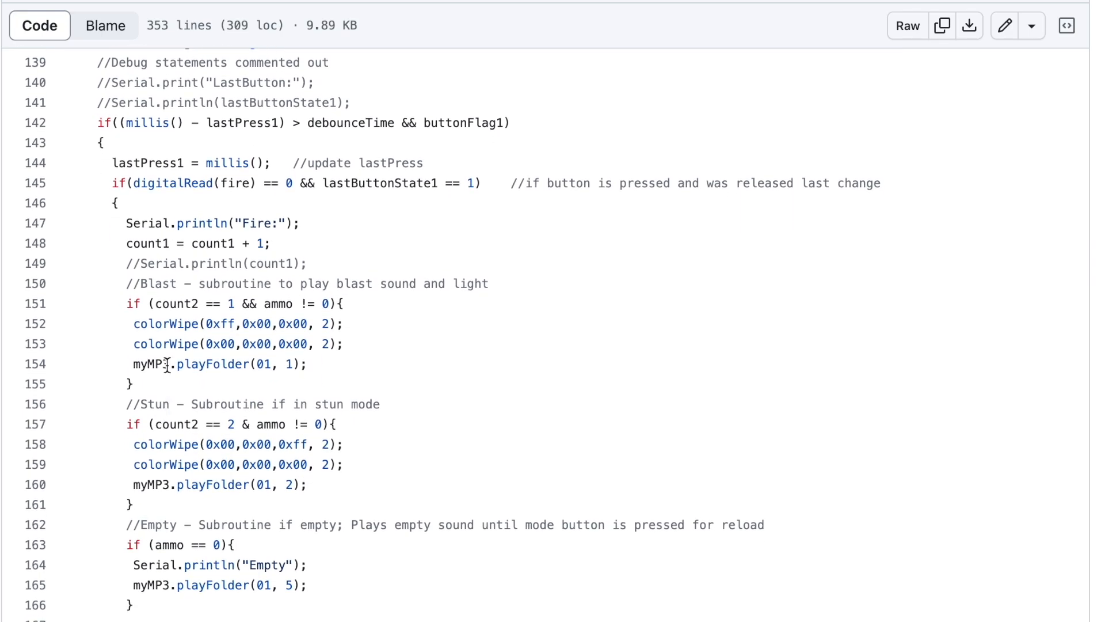
mouse_move(145, 224)
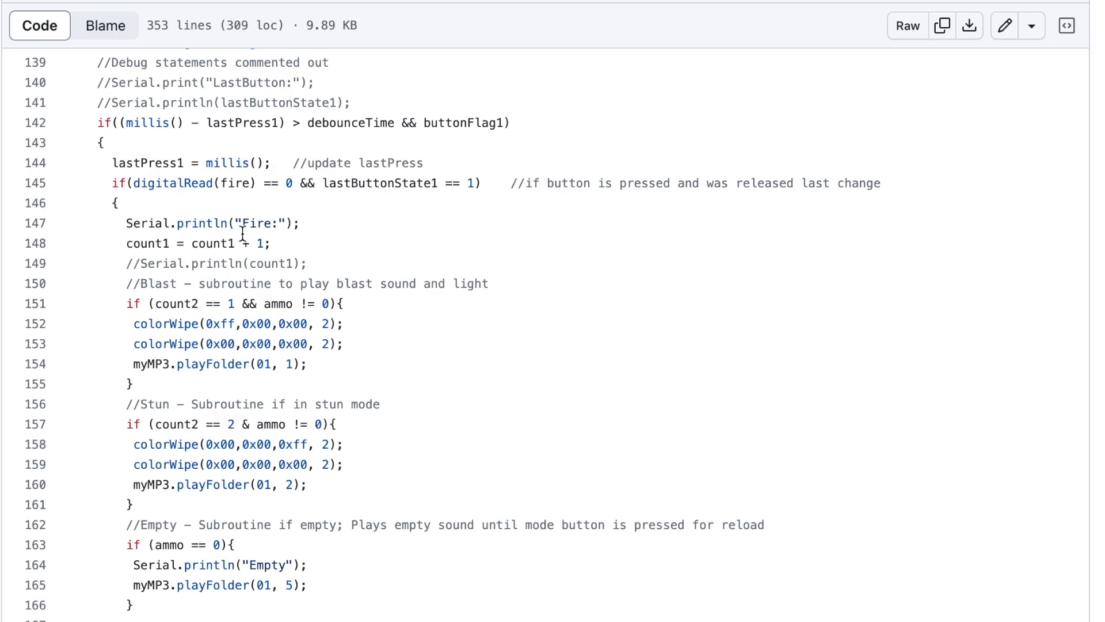
mouse_move(224, 266)
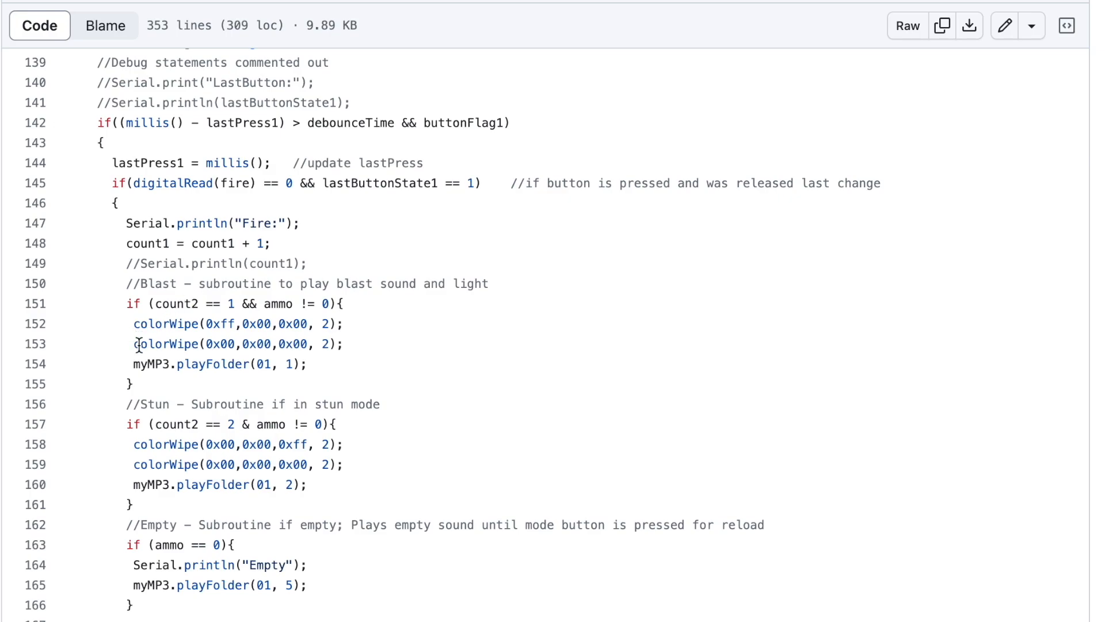
mouse_move(141, 373)
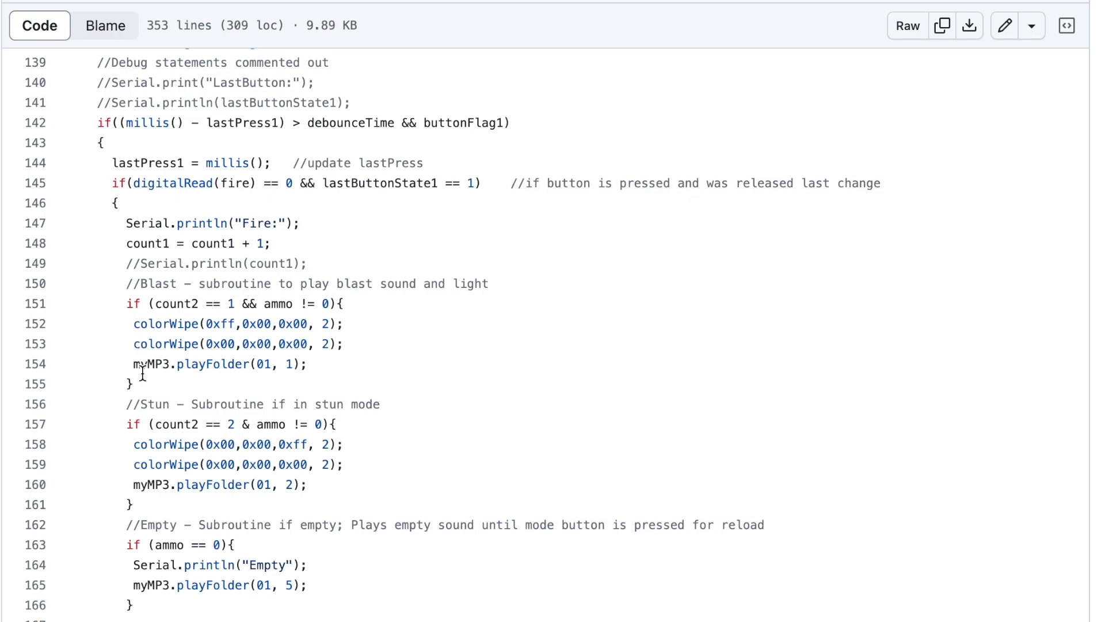
mouse_move(230, 472)
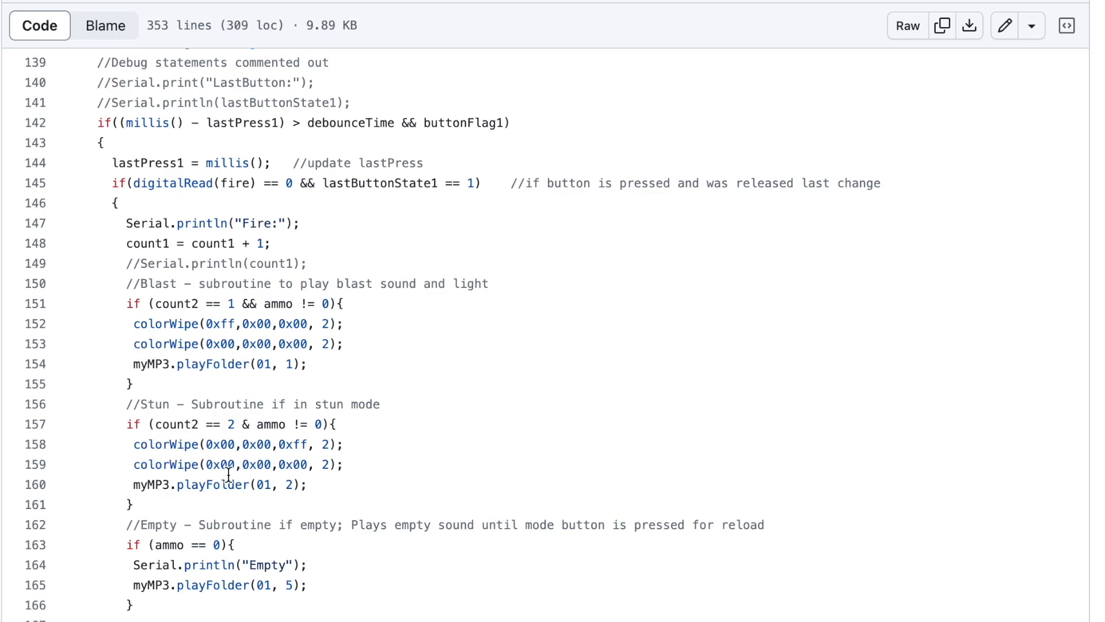
scroll(down, 3)
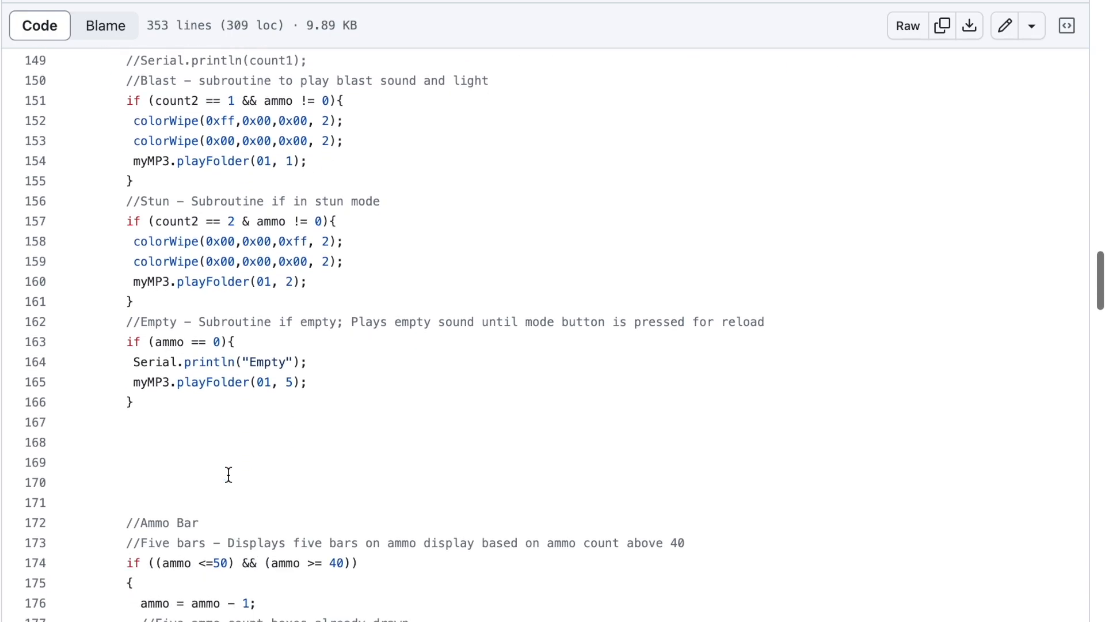
scroll(down, 3)
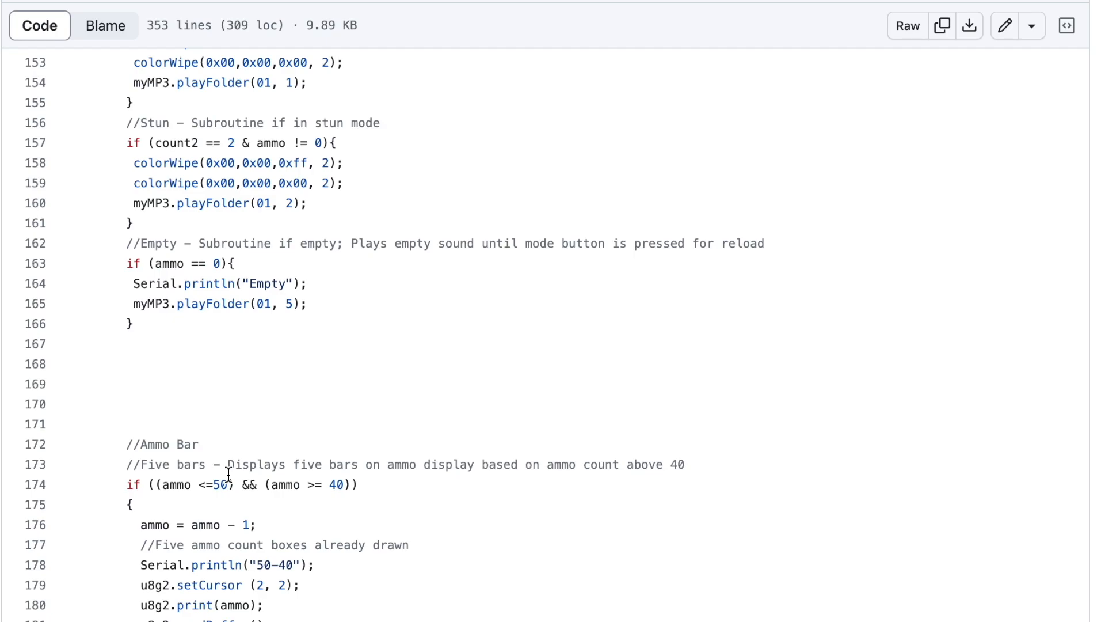
scroll(up, 3)
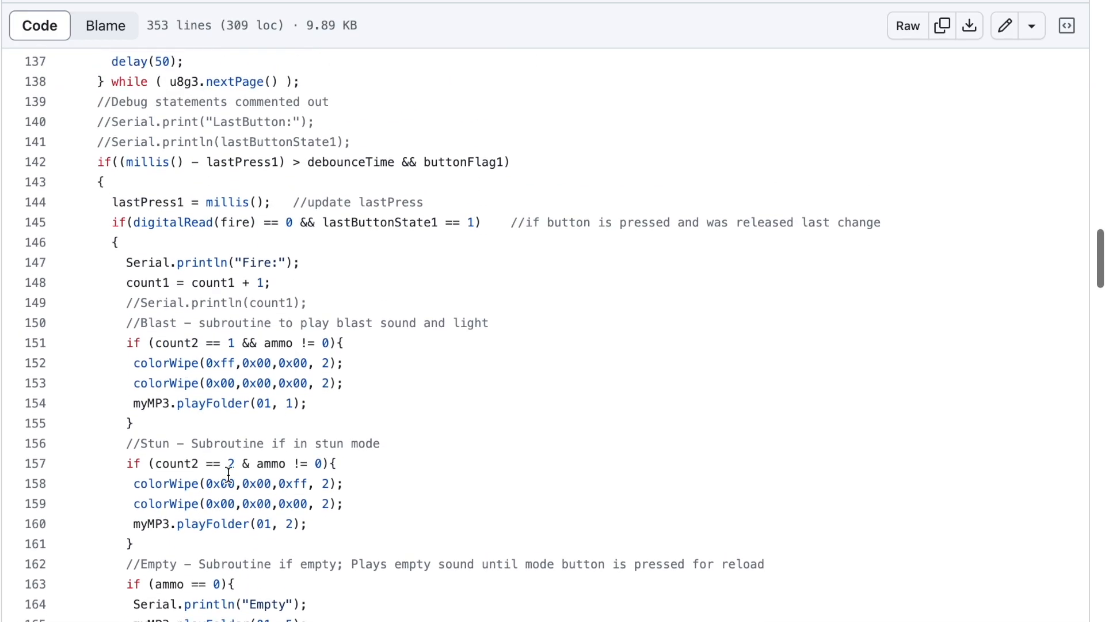
scroll(up, 3)
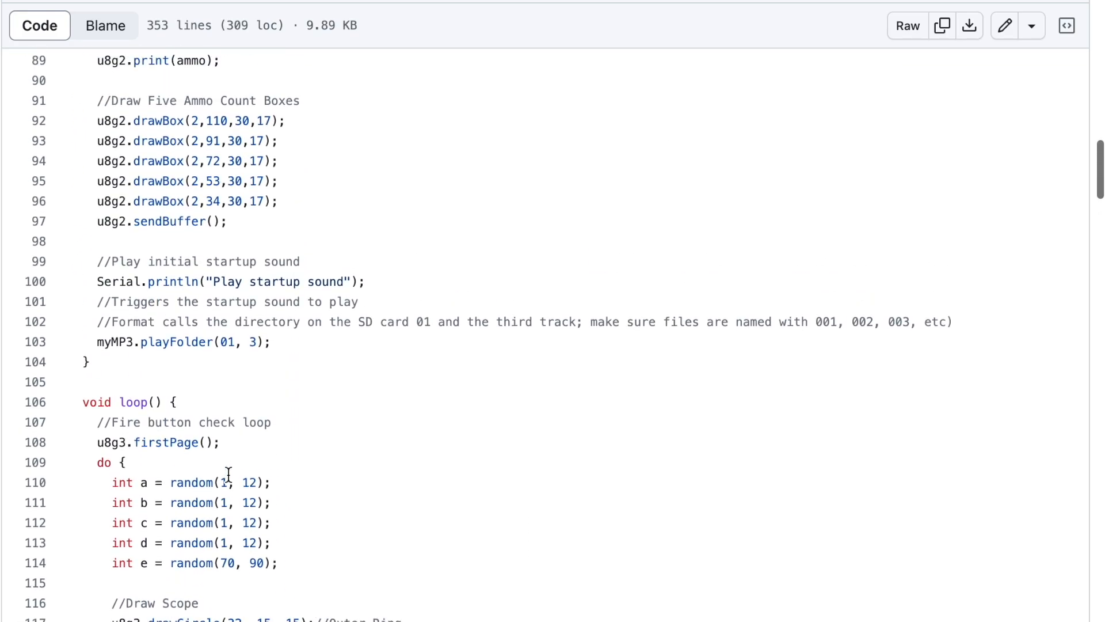
scroll(up, 3)
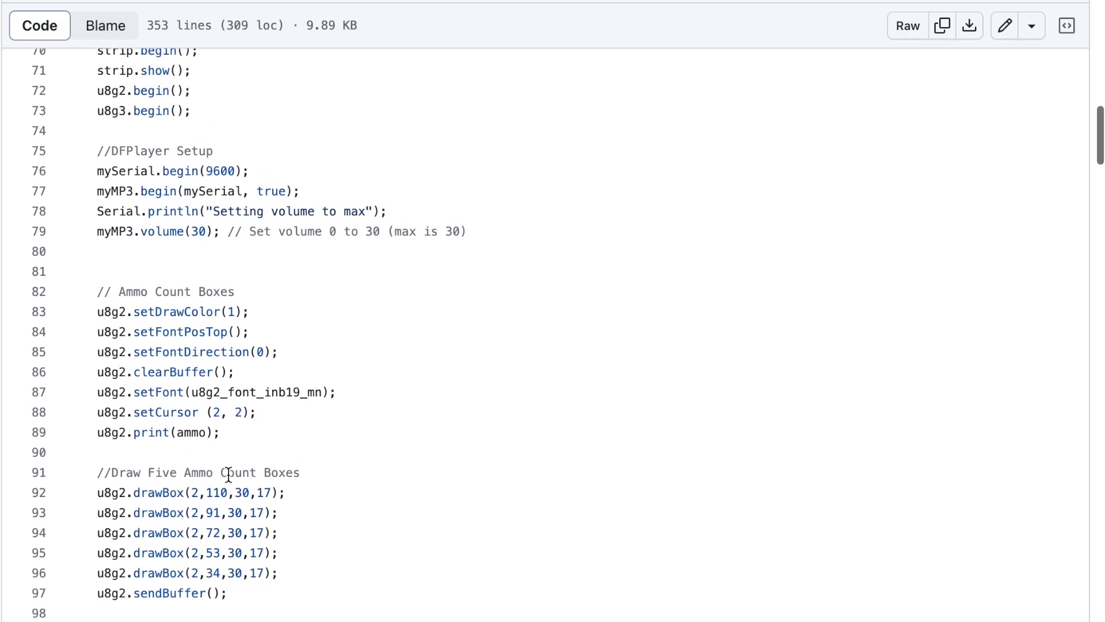
scroll(up, 3)
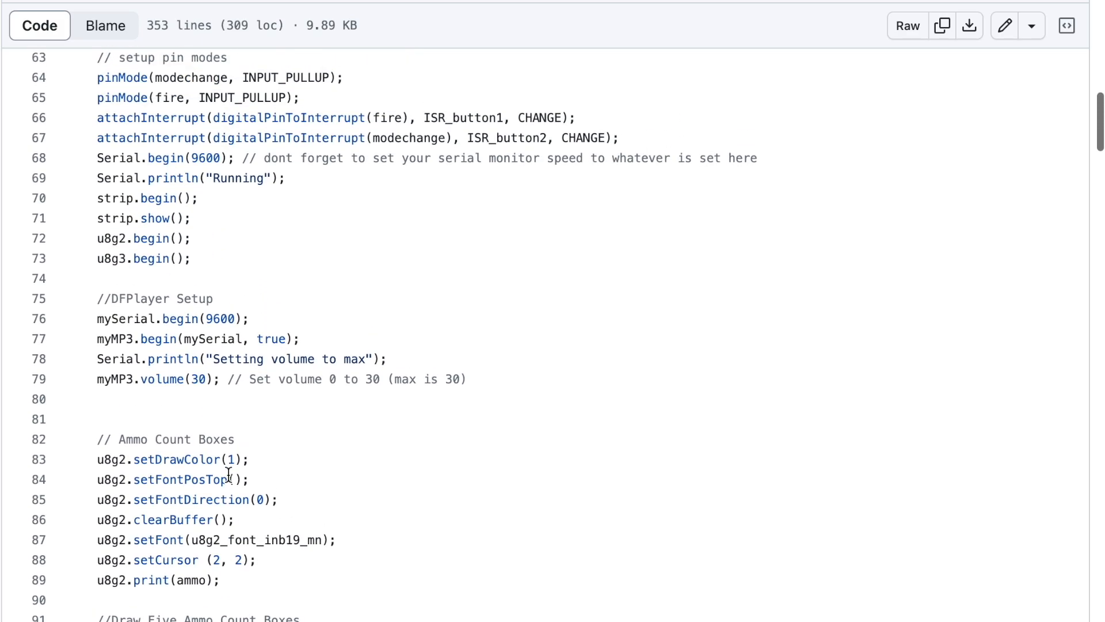